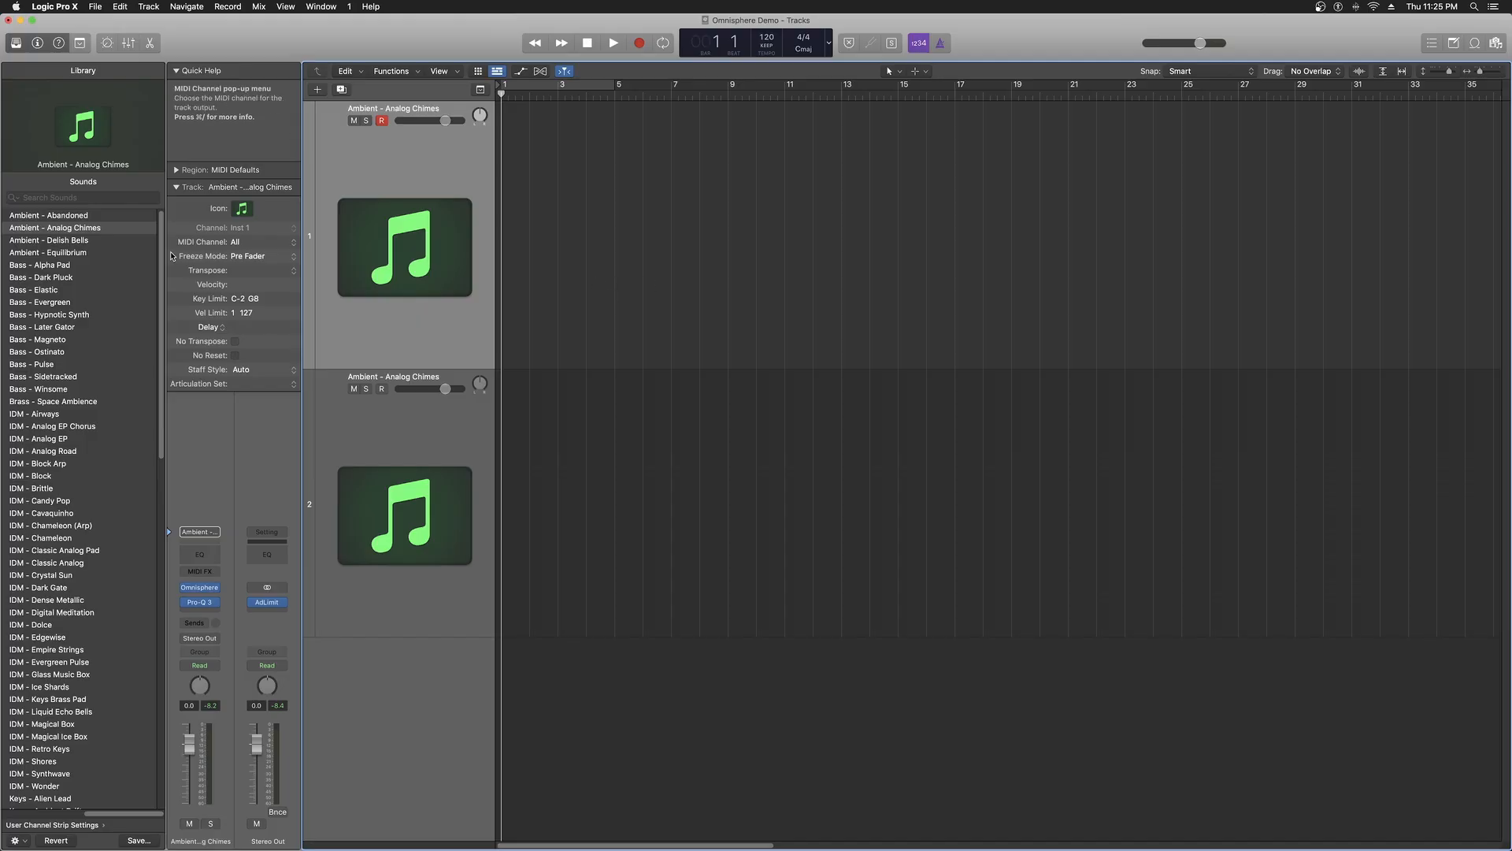
mouse_move(259, 274)
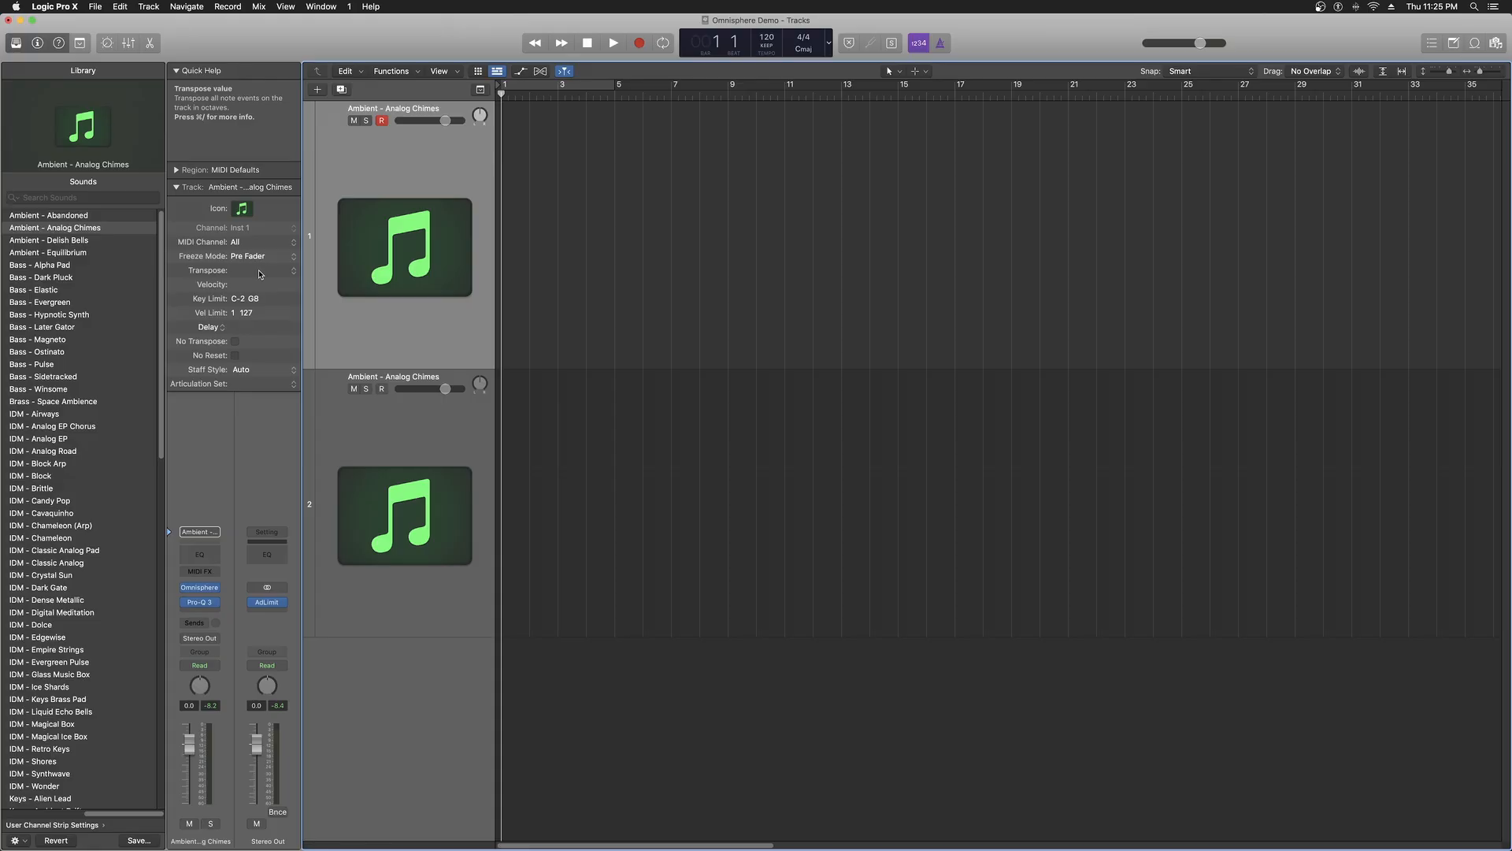
mouse_move(234, 238)
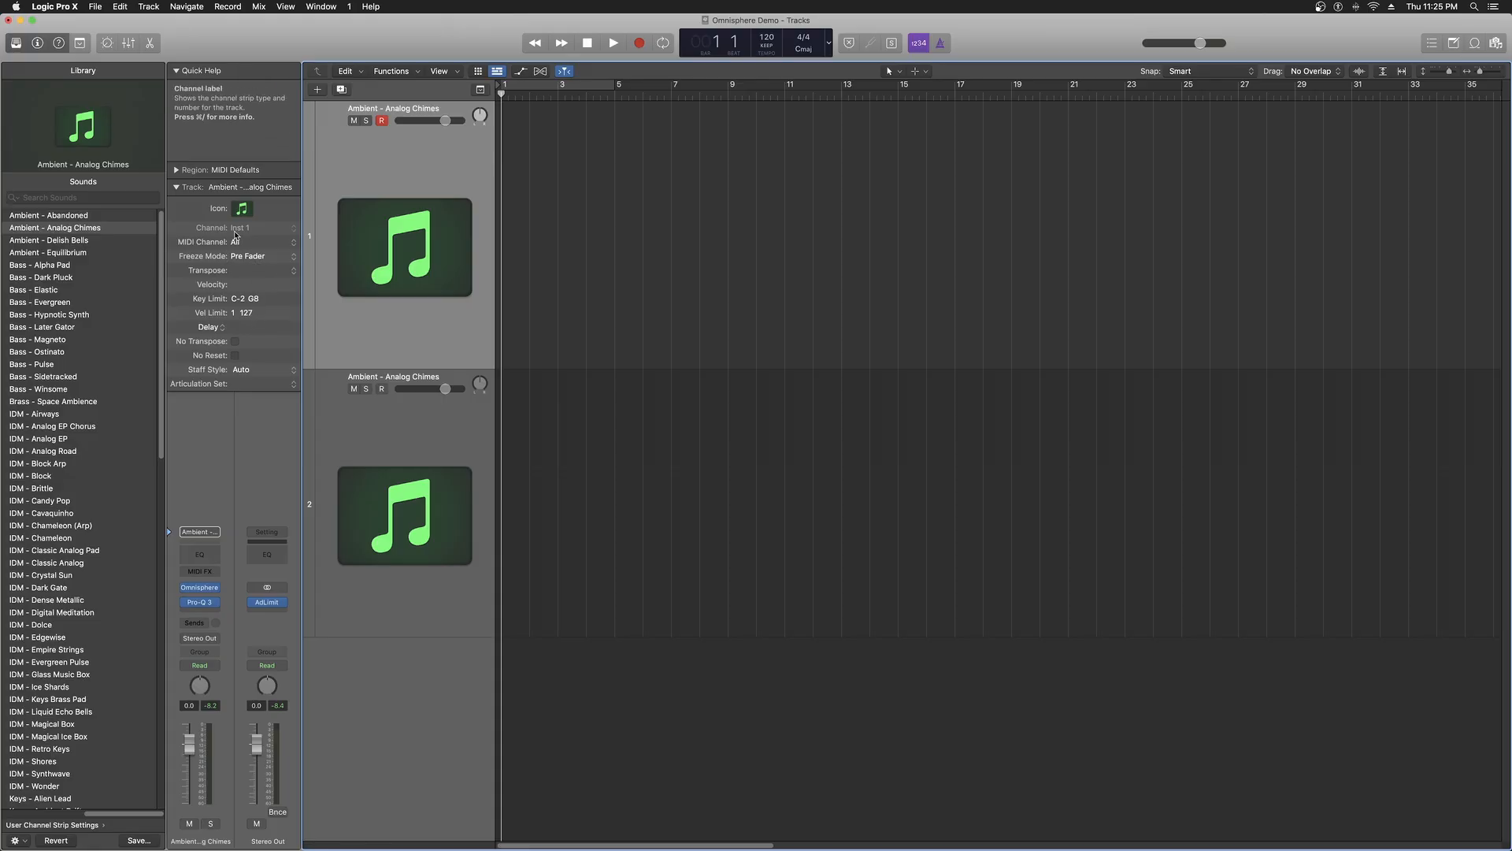
mouse_move(249, 255)
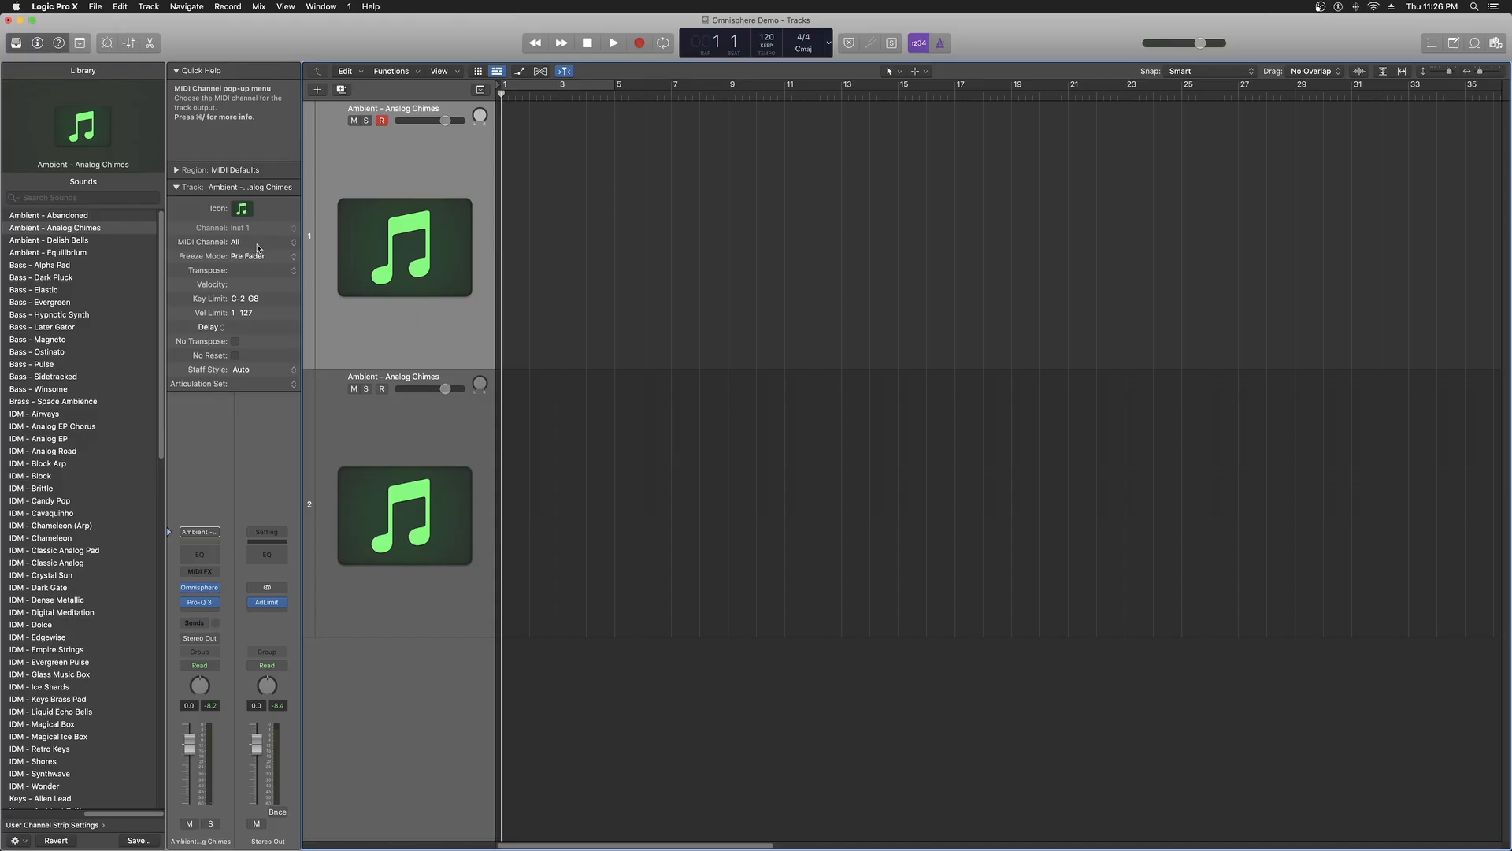
- Set track 1 (Analog Chimes) to MIDI channel 1 in the Track Inspector
left_click(249, 241)
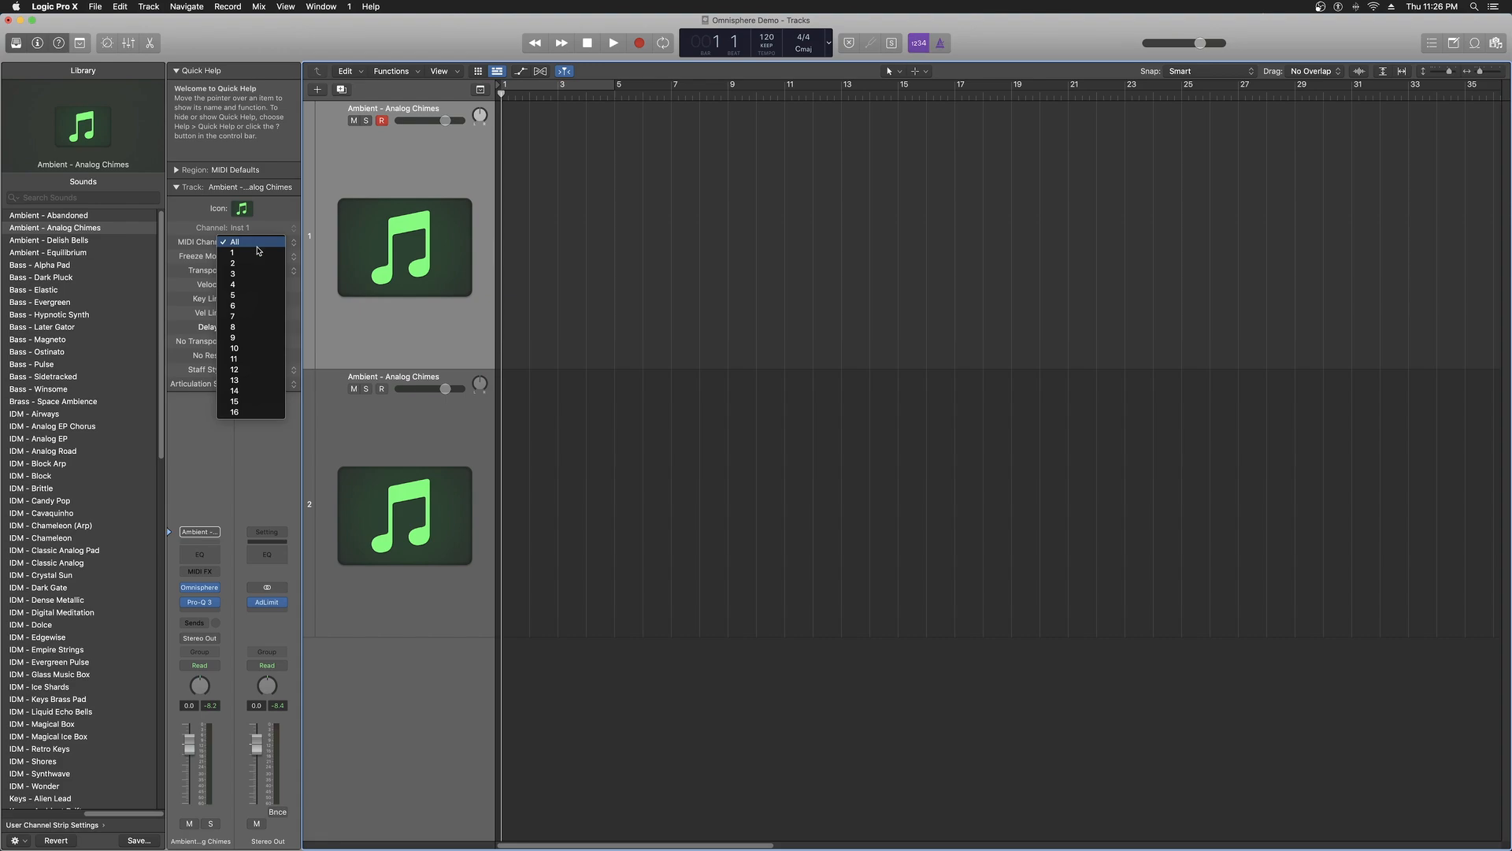
left_click(233, 252)
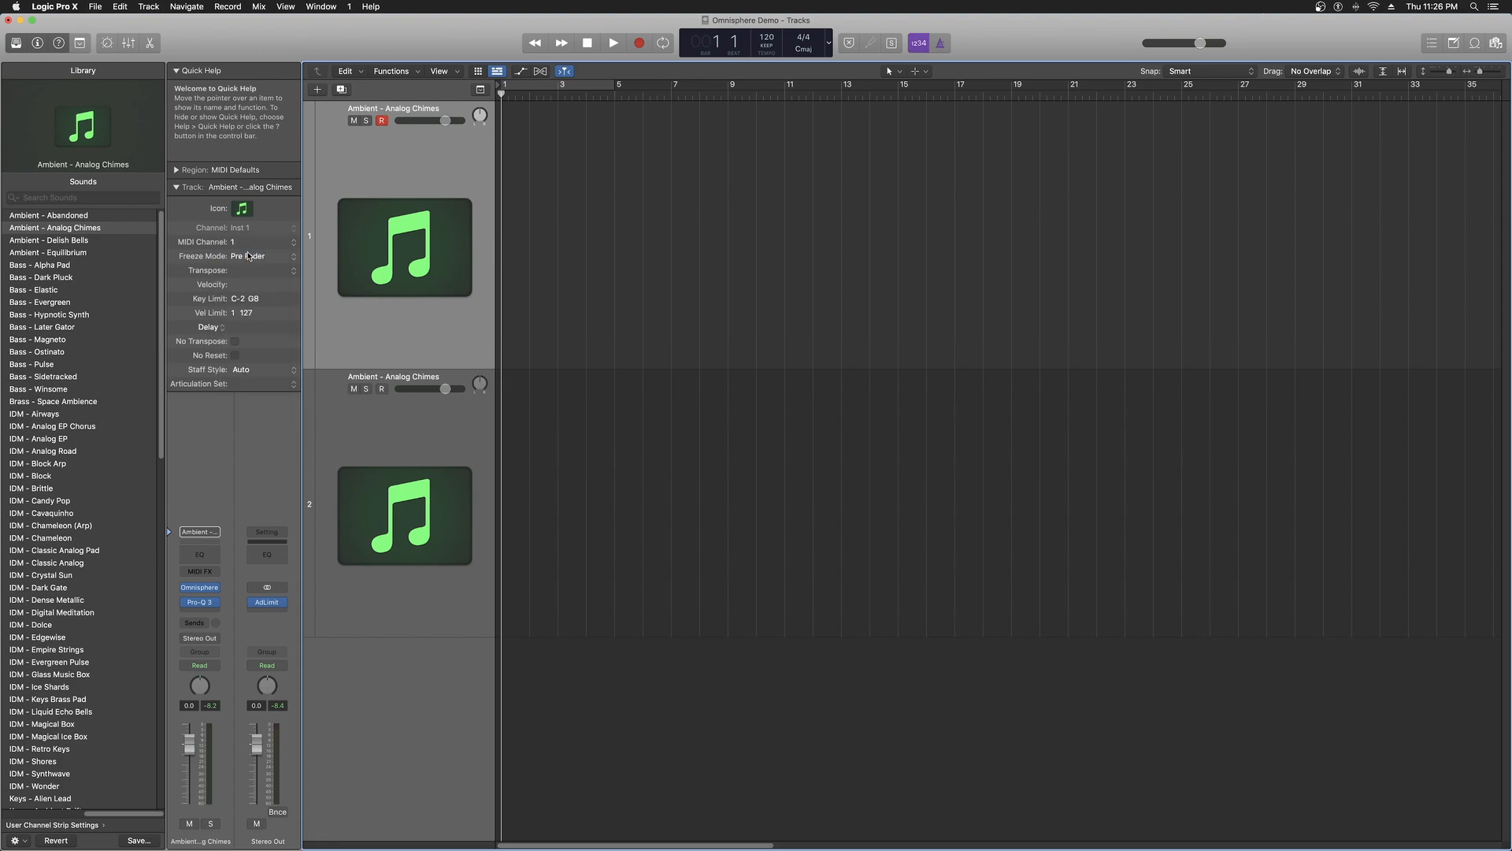
mouse_move(562, 328)
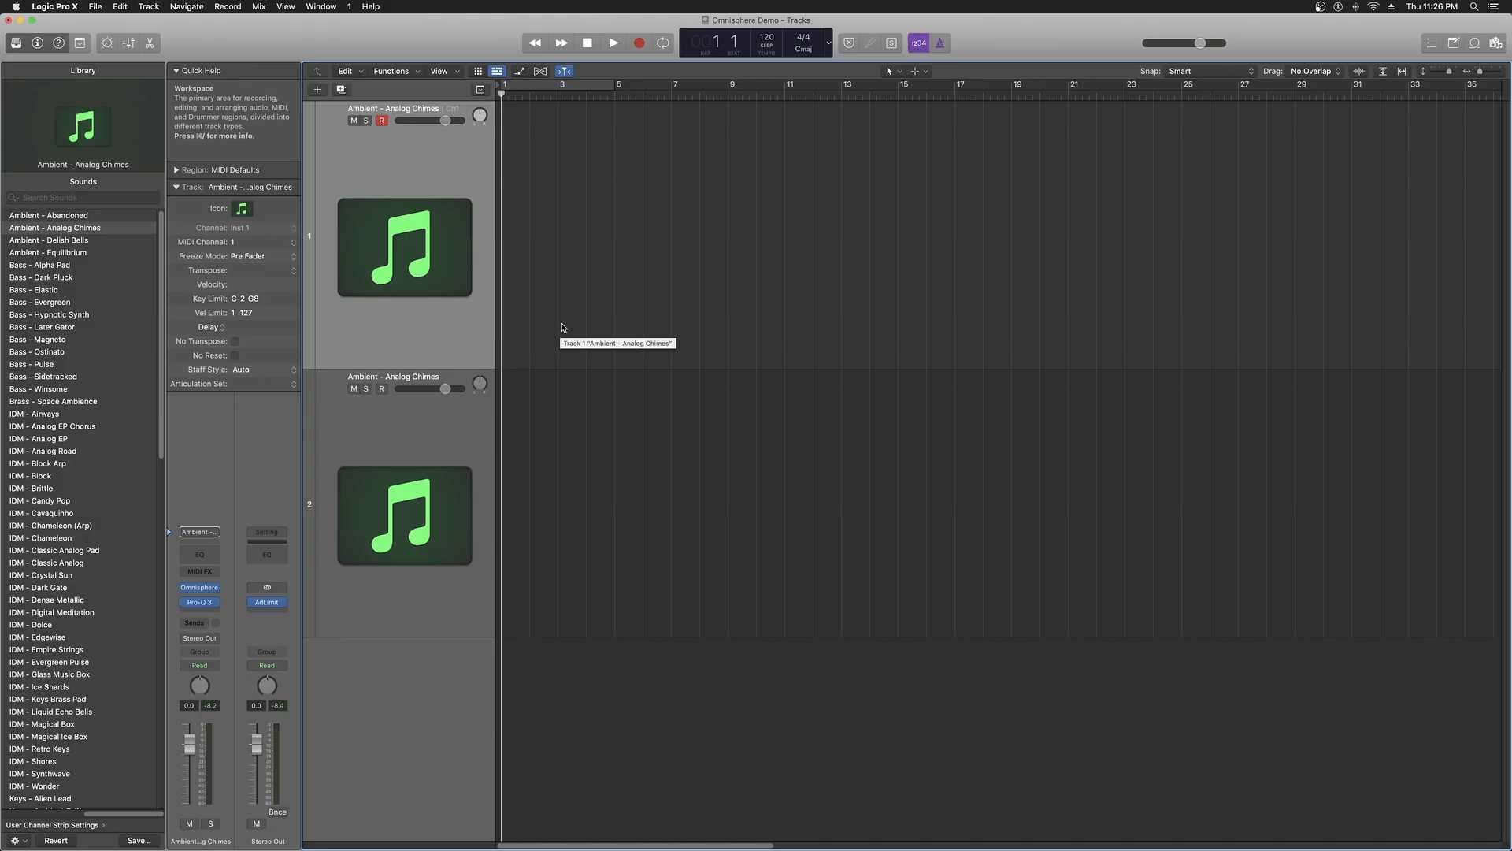
mouse_move(634, 290)
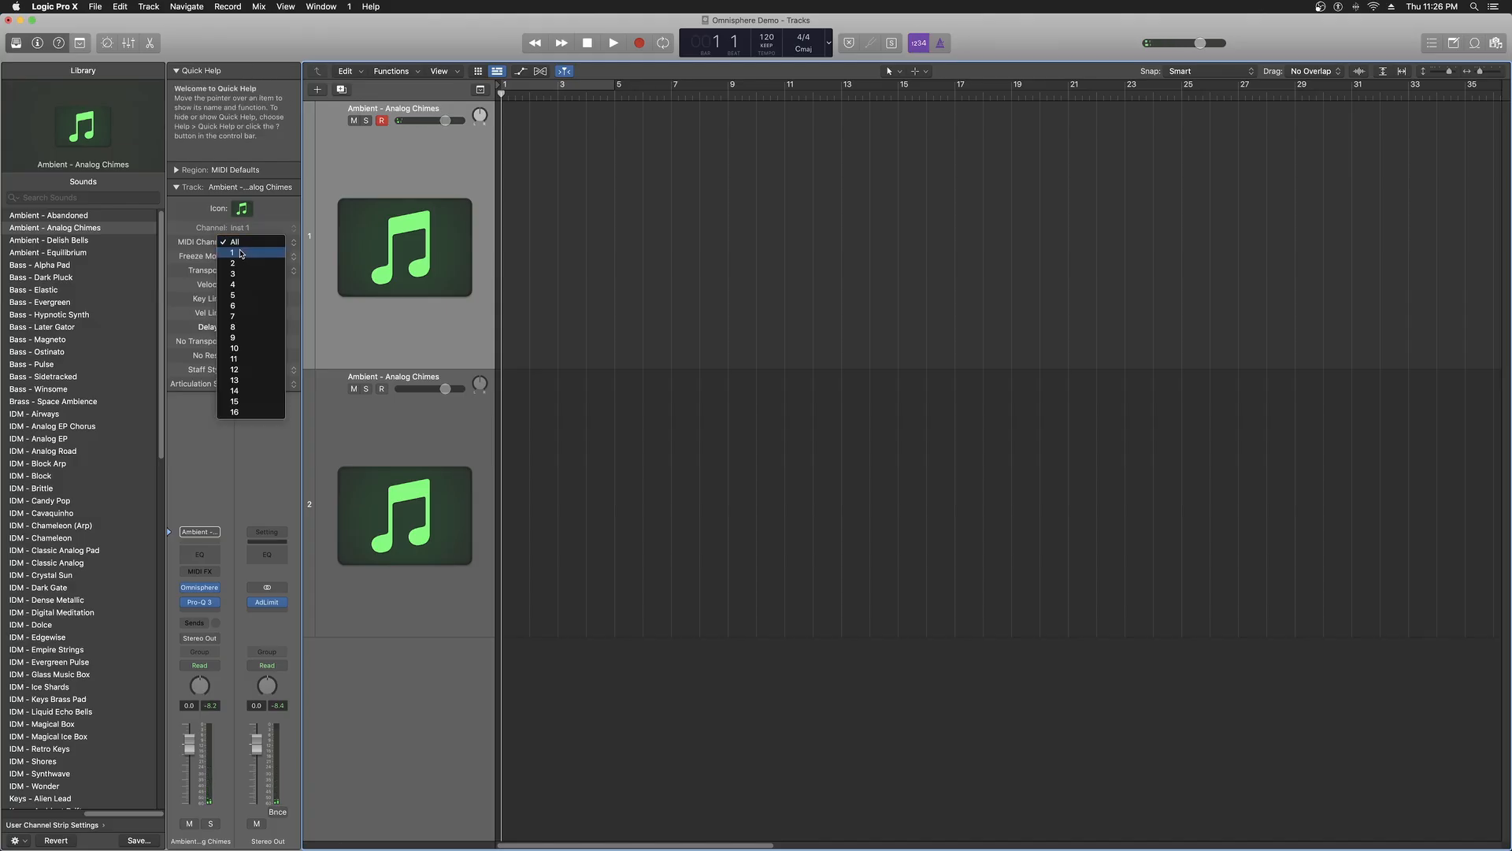
left_click(233, 252)
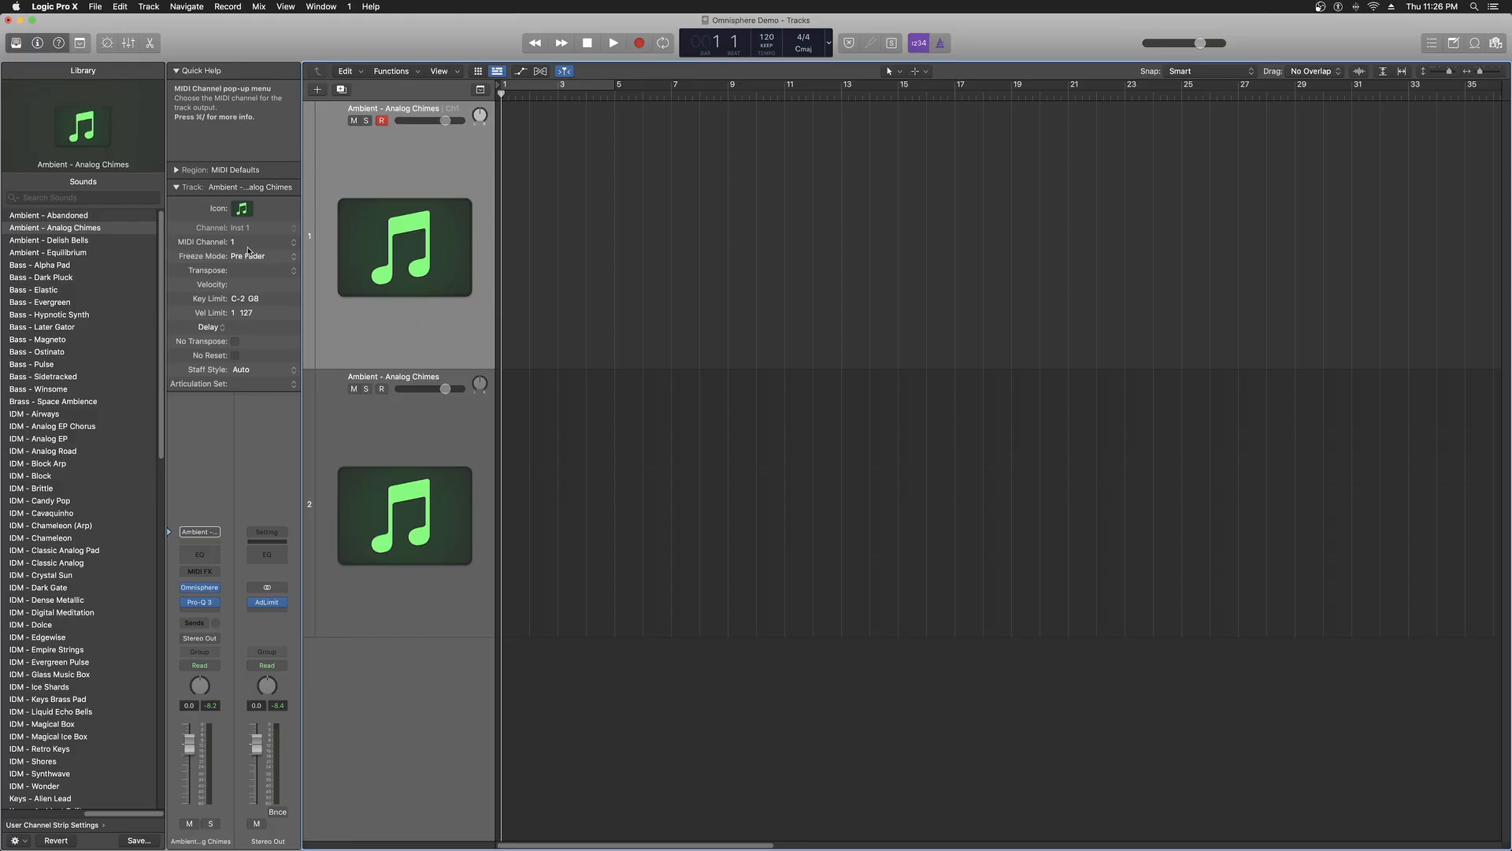
mouse_move(890, 415)
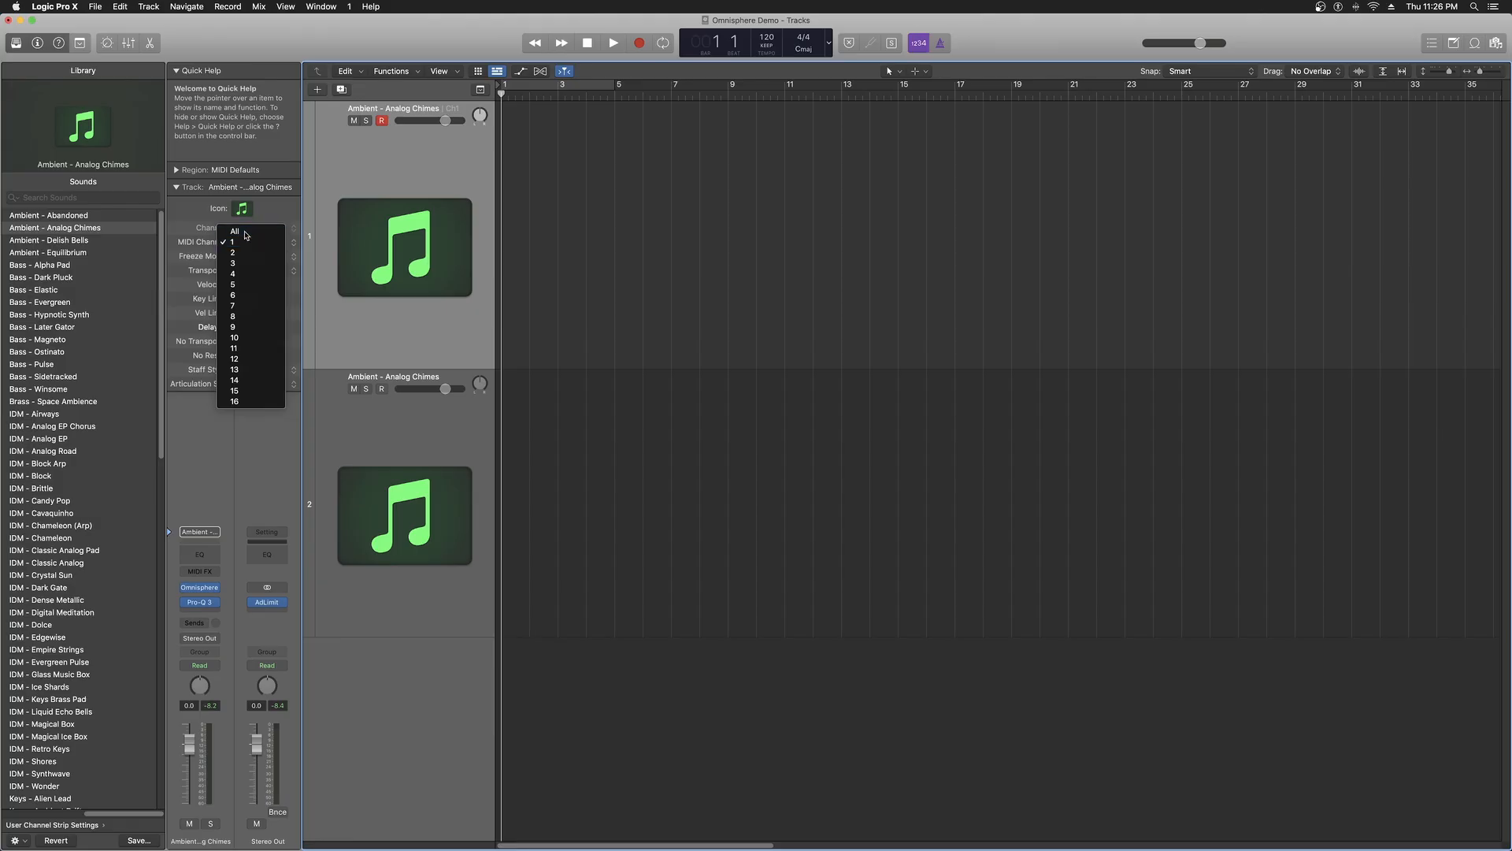
- Return track 1 to All MIDI channels and record-arm track 2
left_click(233, 230)
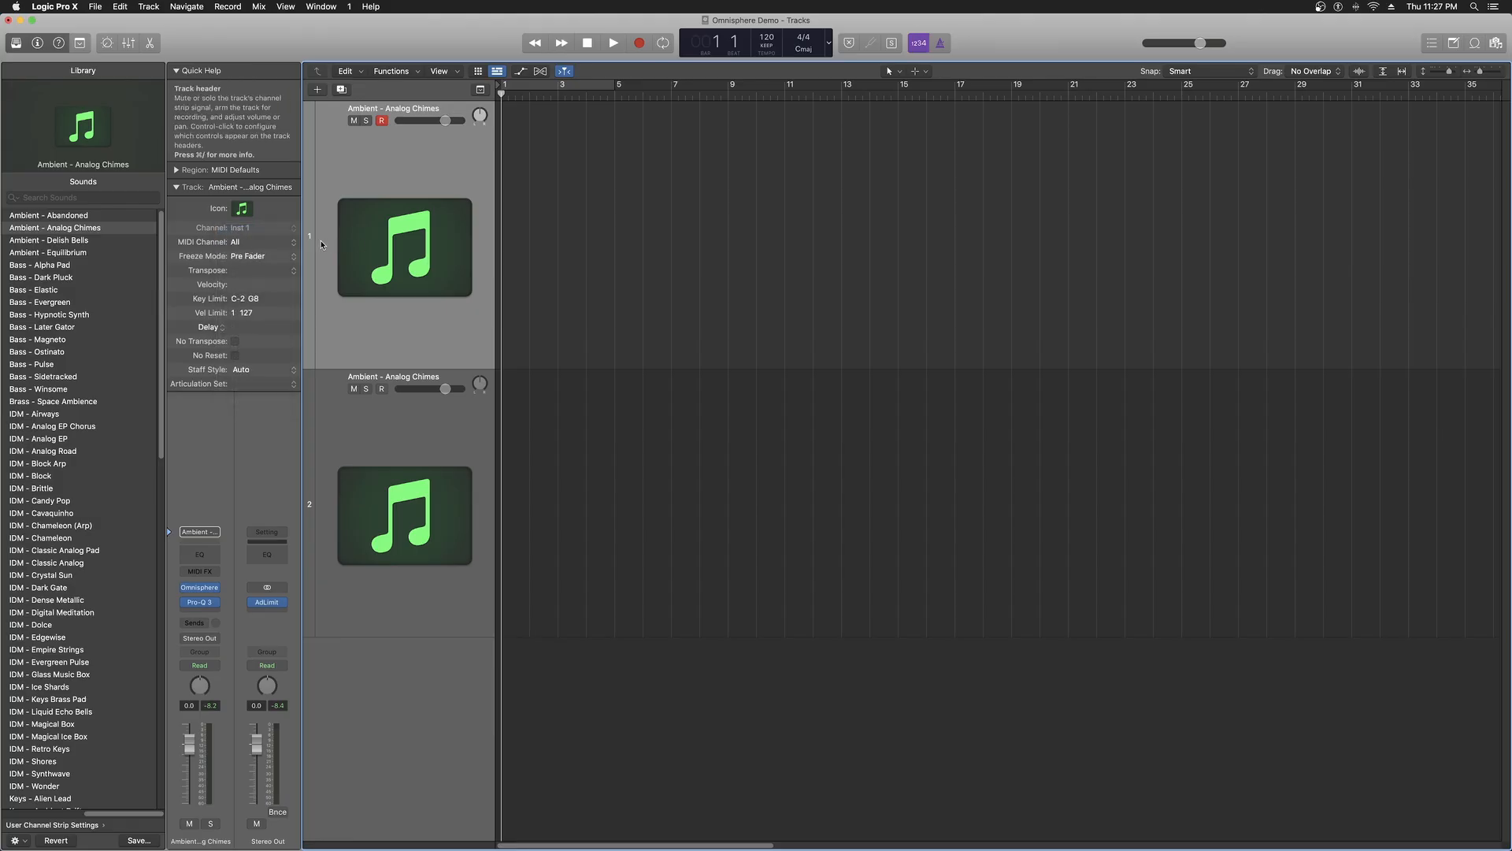
left_click(236, 241)
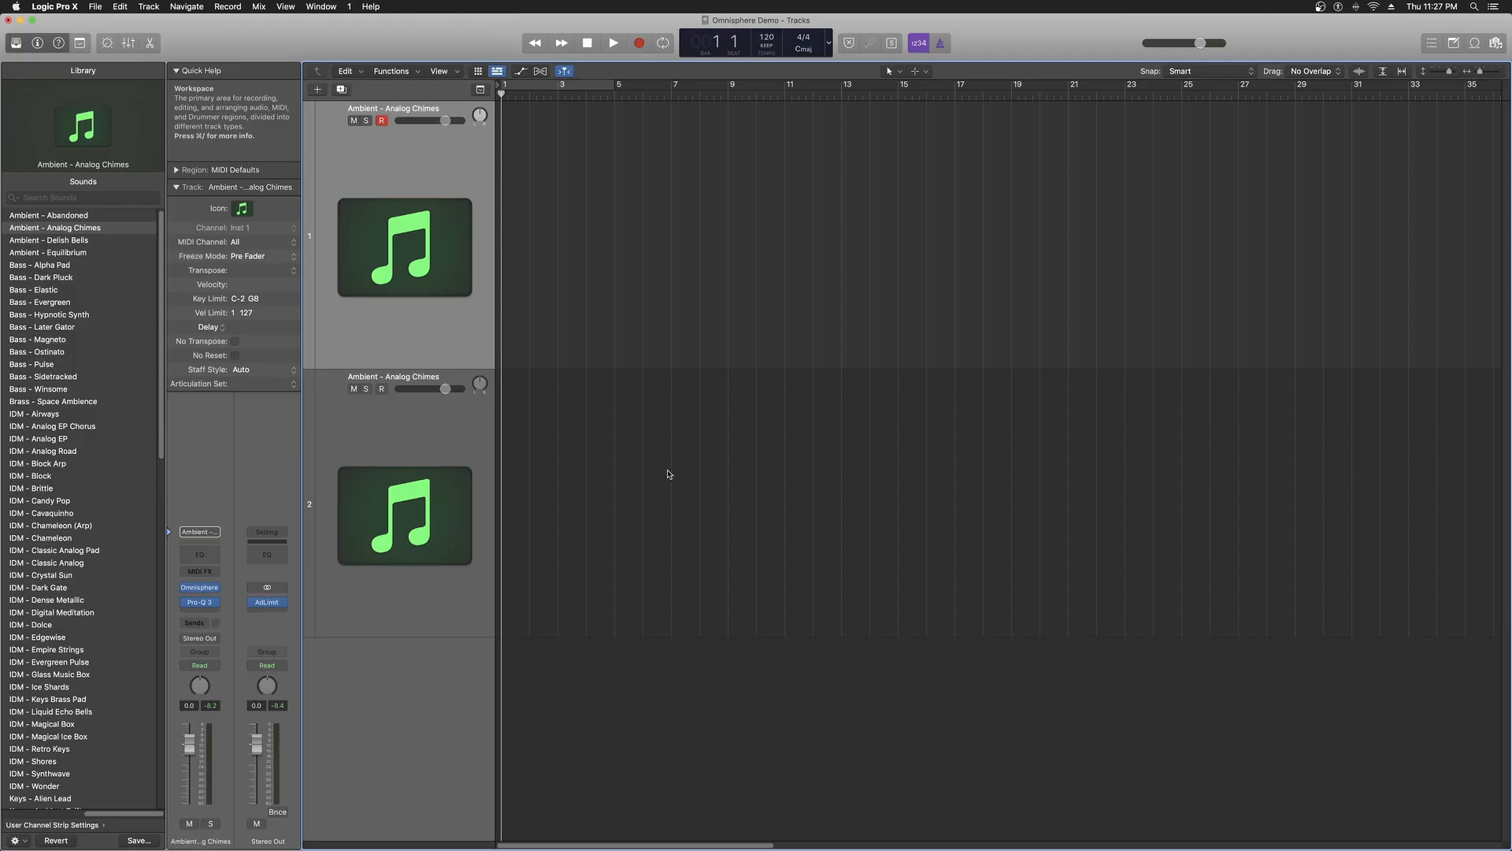
mouse_move(554, 452)
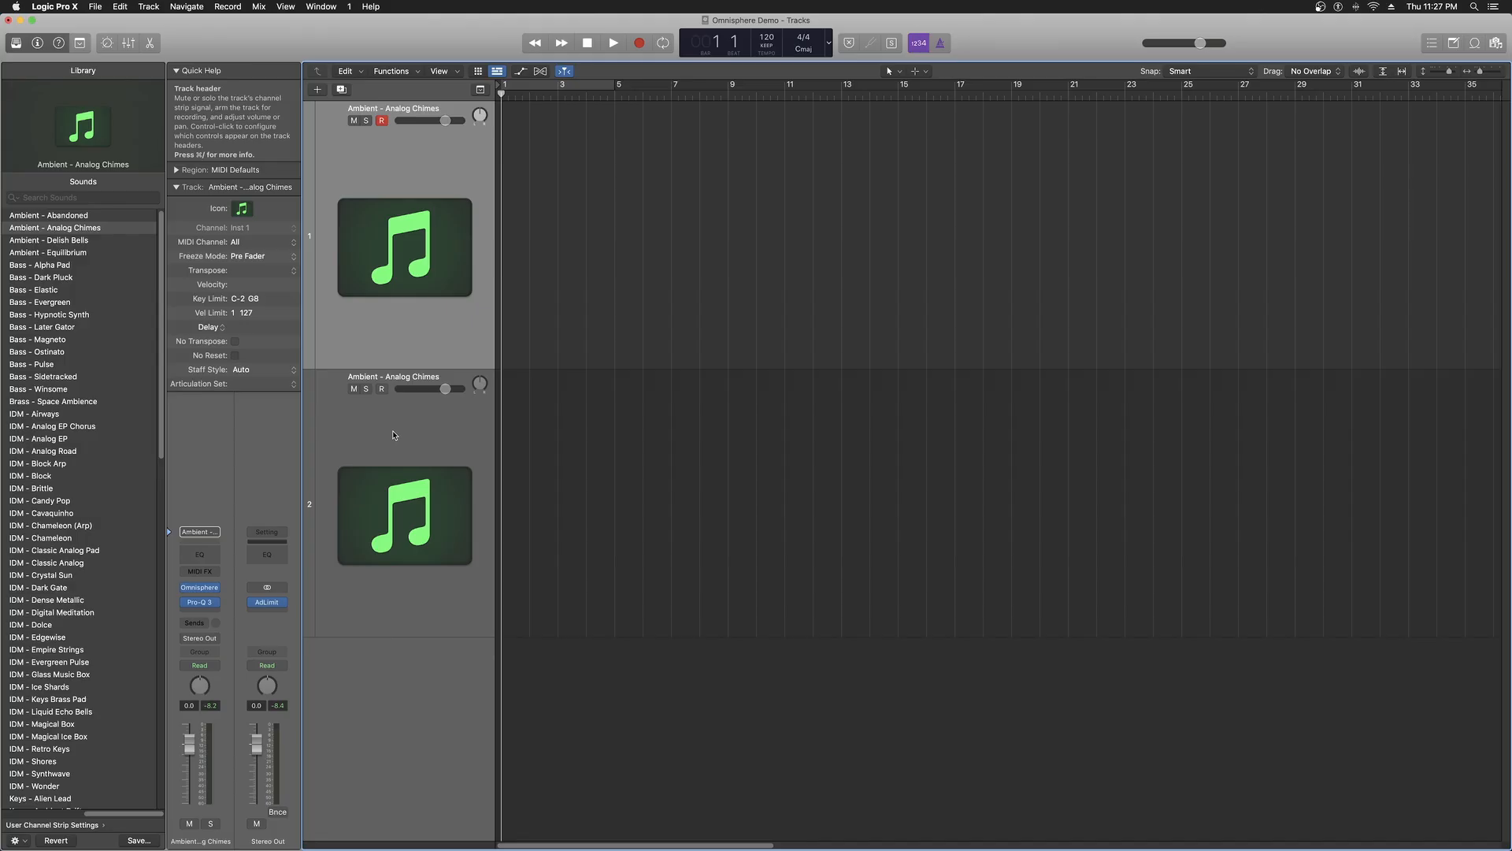
mouse_move(367, 423)
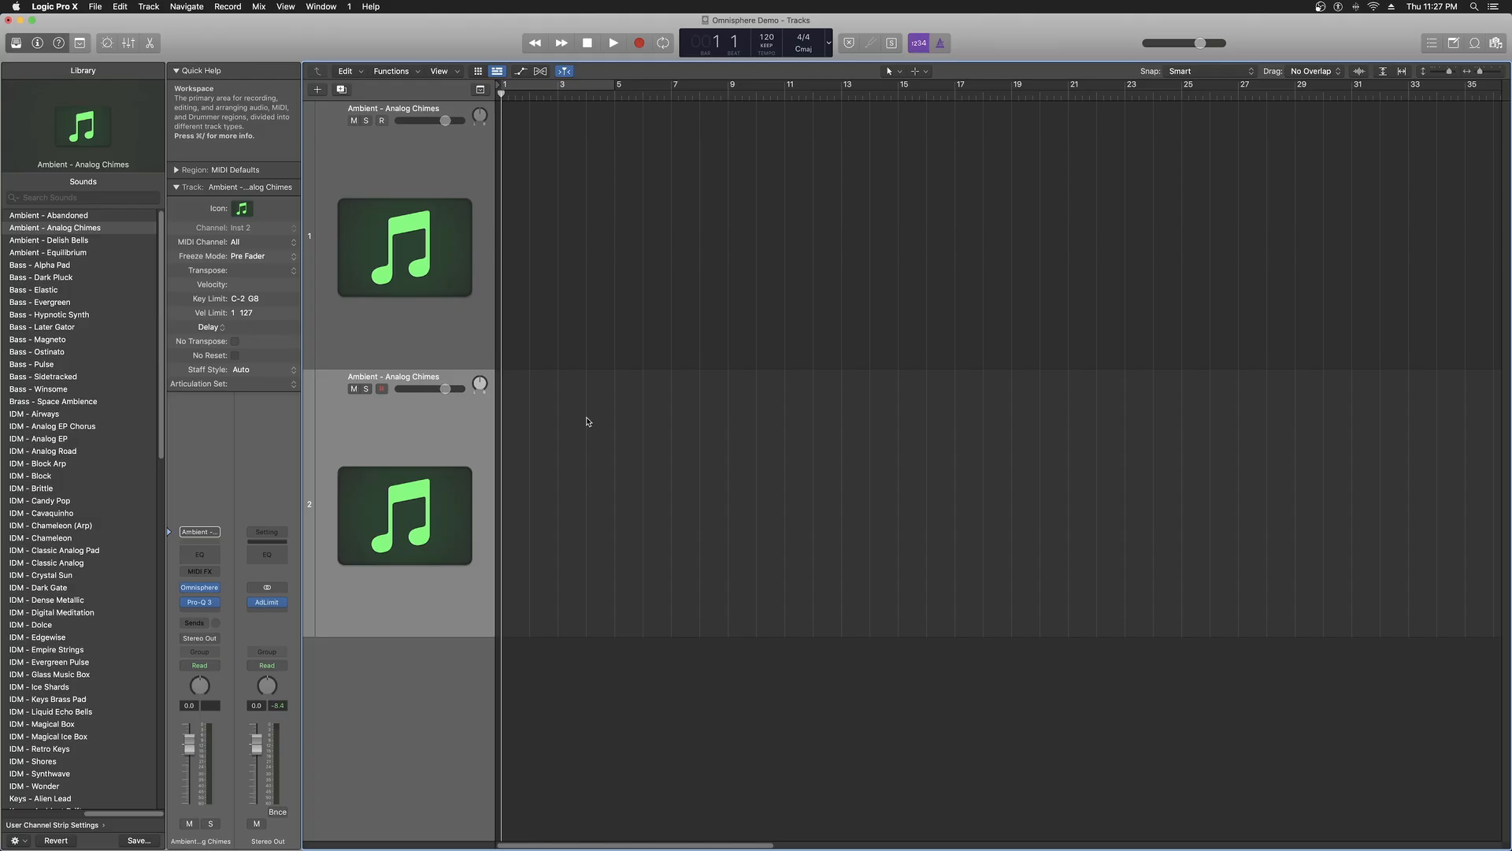
mouse_move(237, 241)
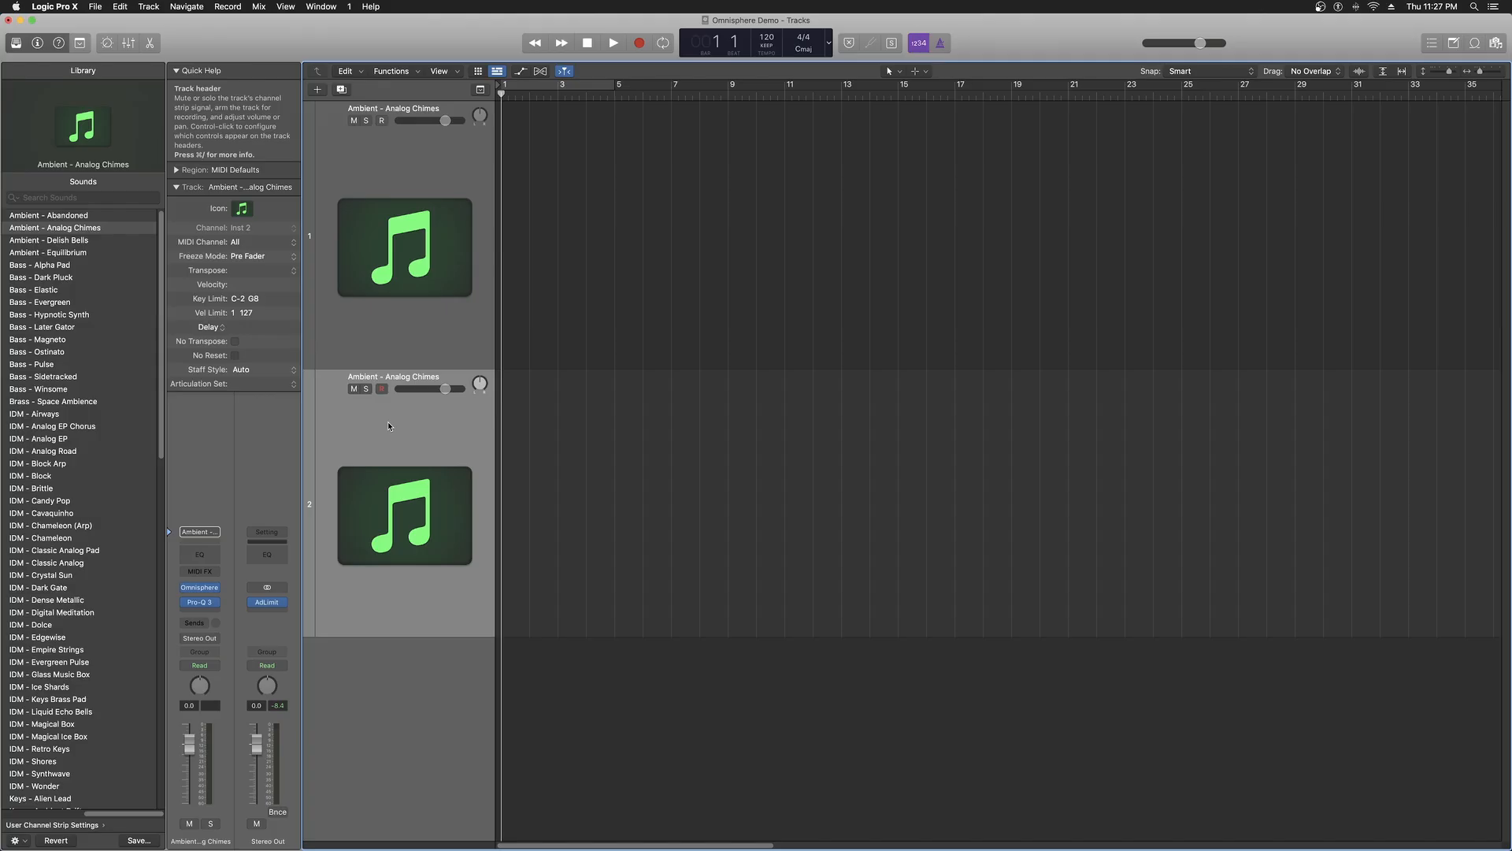
left_click(382, 389)
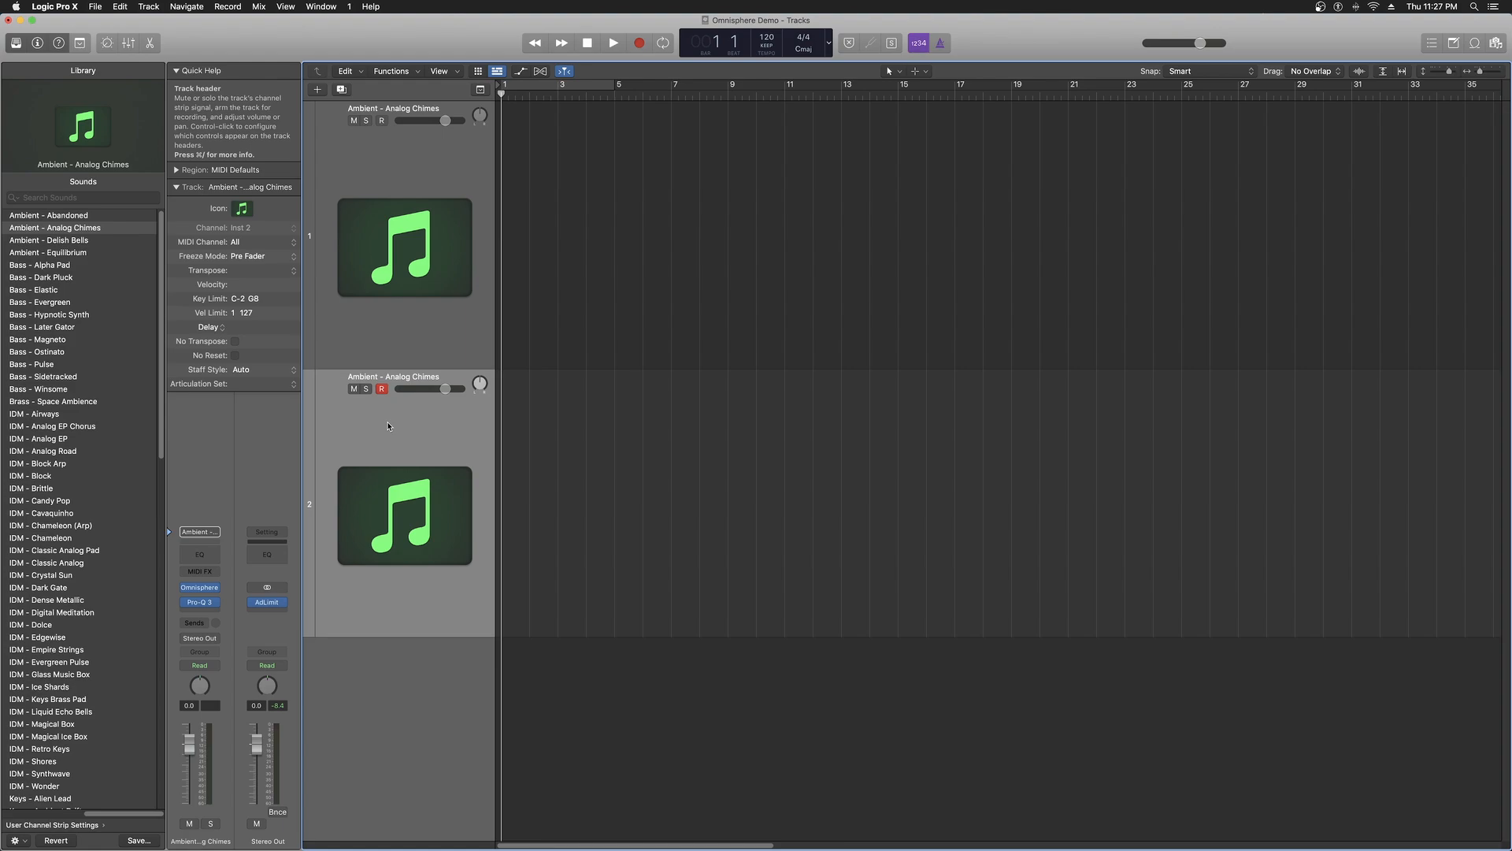
mouse_move(385, 428)
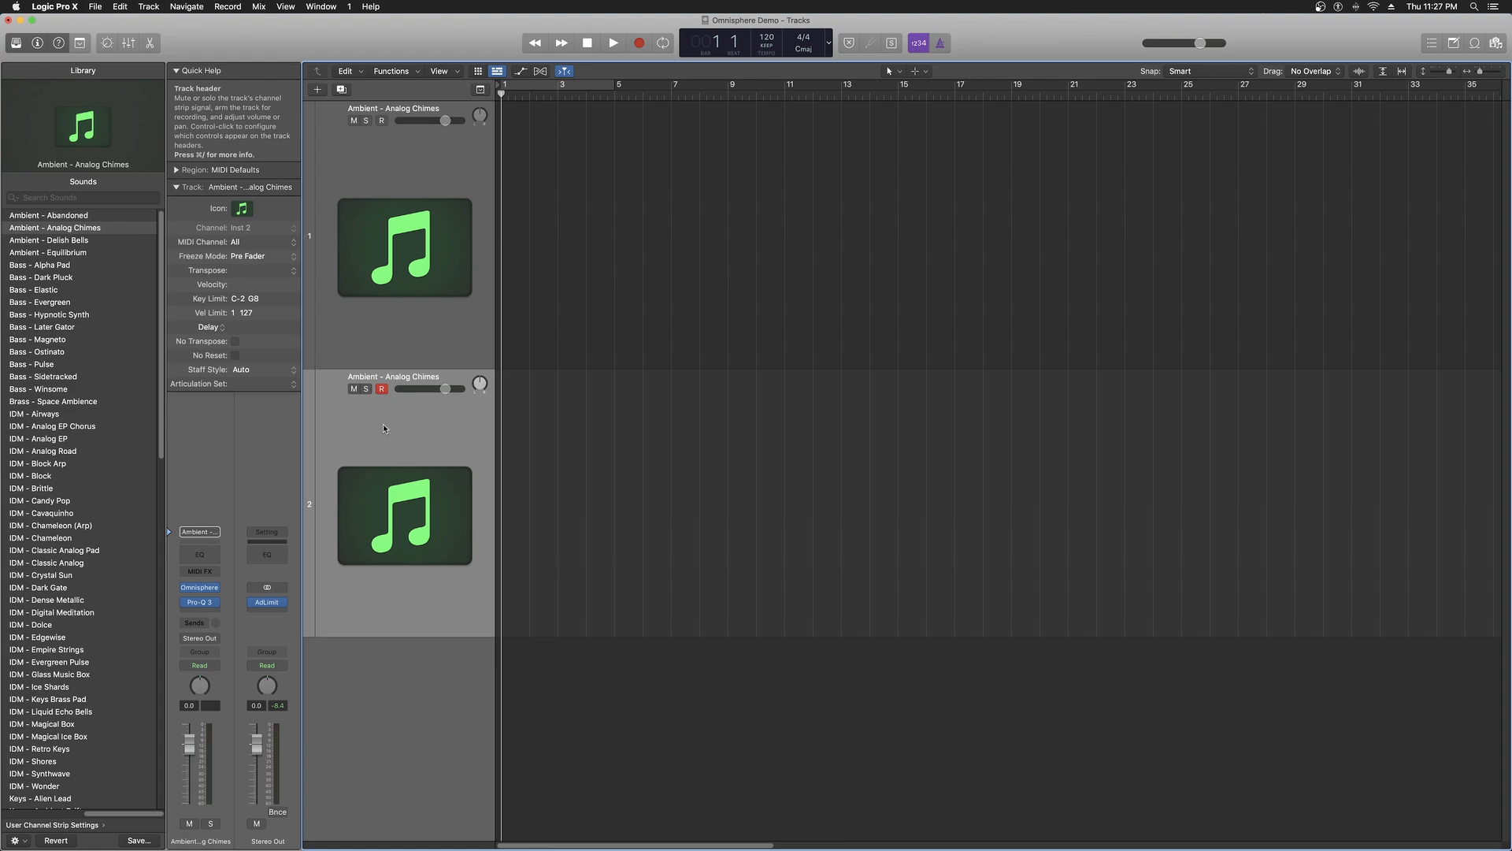
- Set the record-armed track 2 to MIDI channel 1 and confirm it stays there
left_click(257, 241)
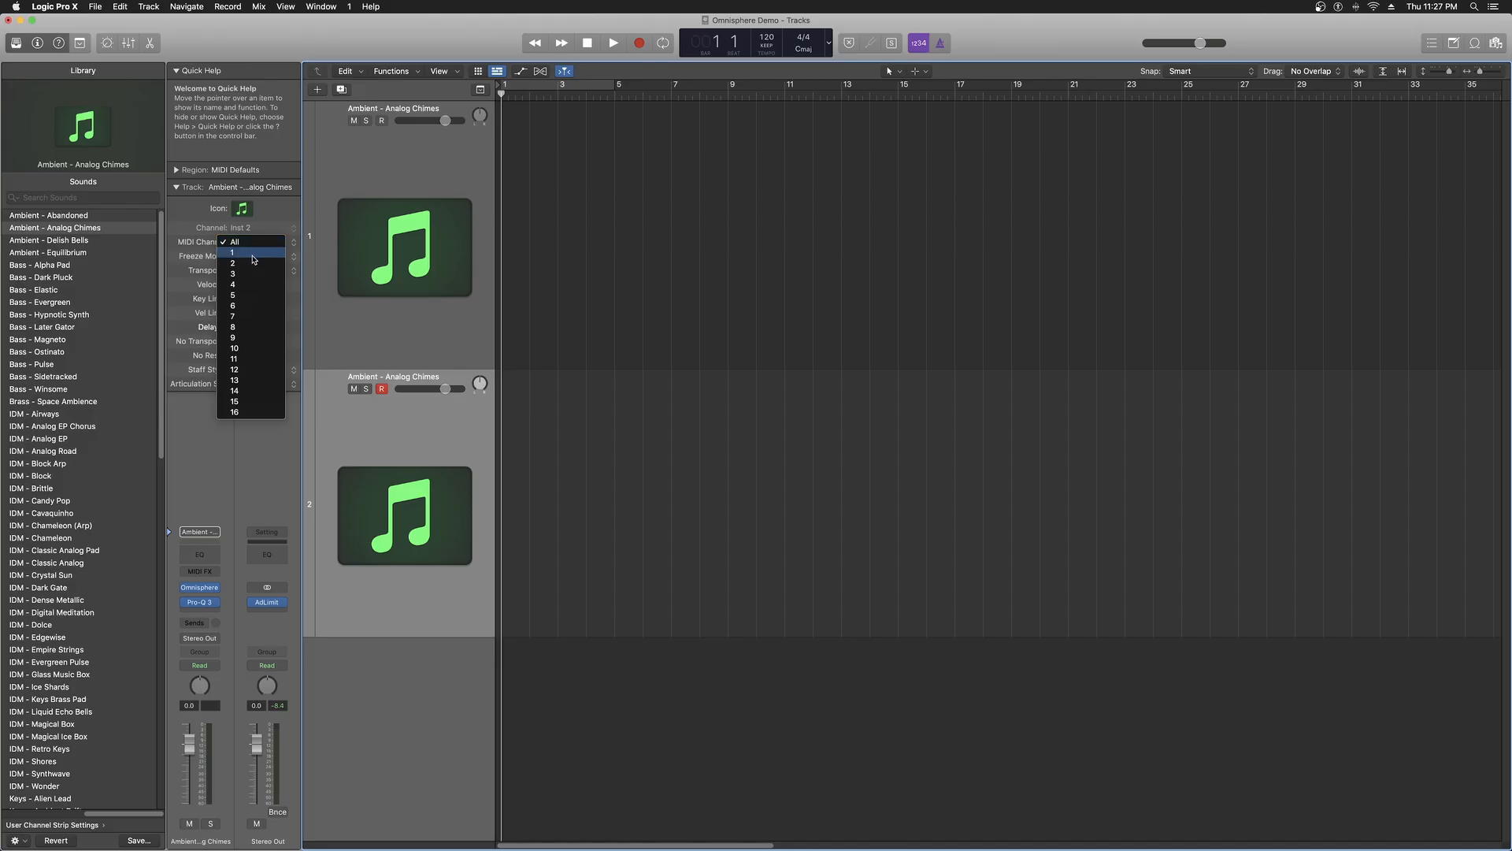
left_click(233, 252)
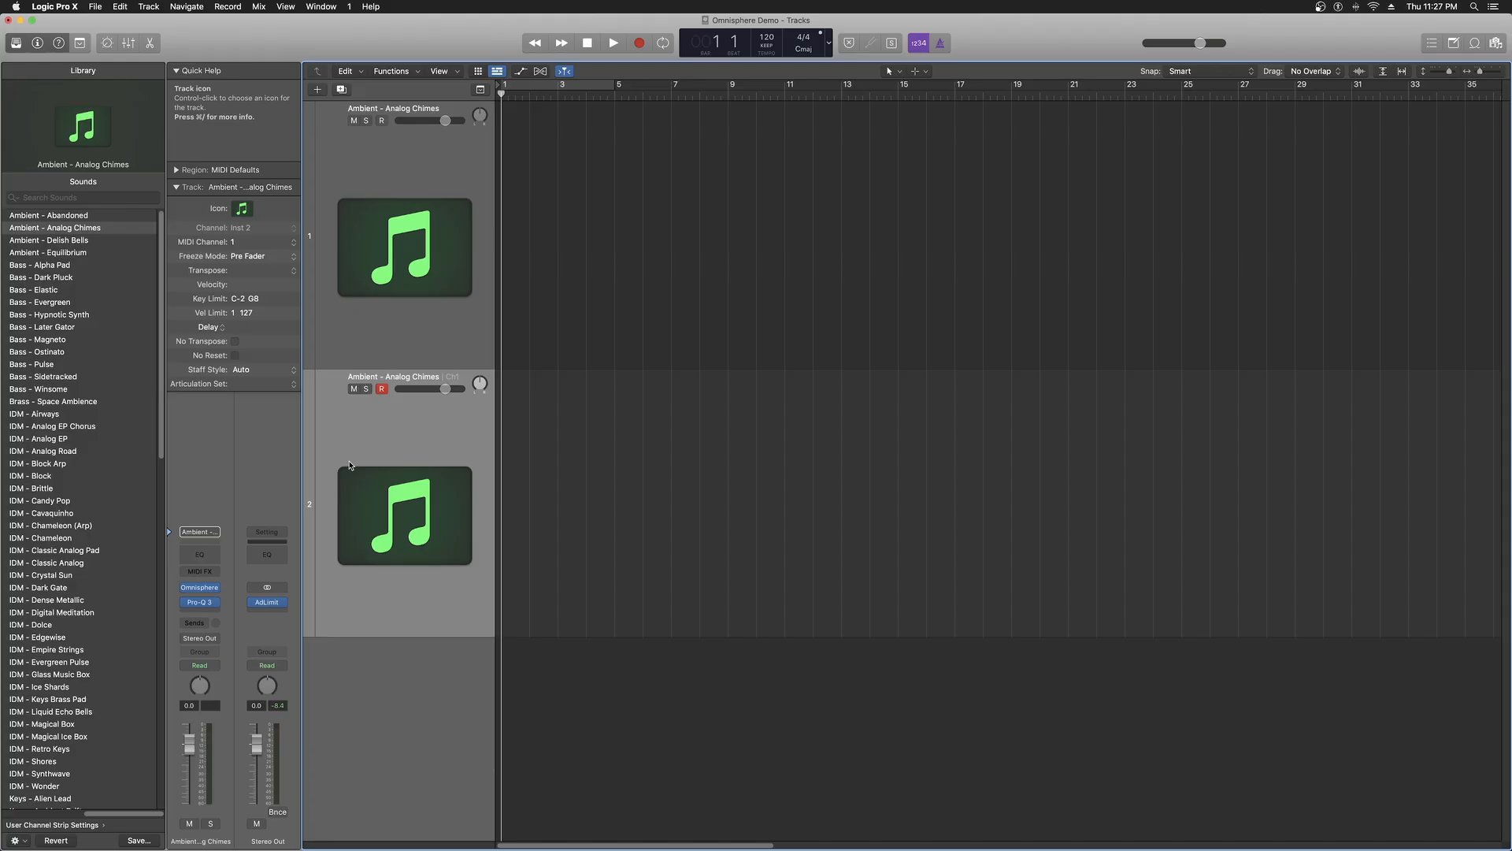
mouse_move(233, 241)
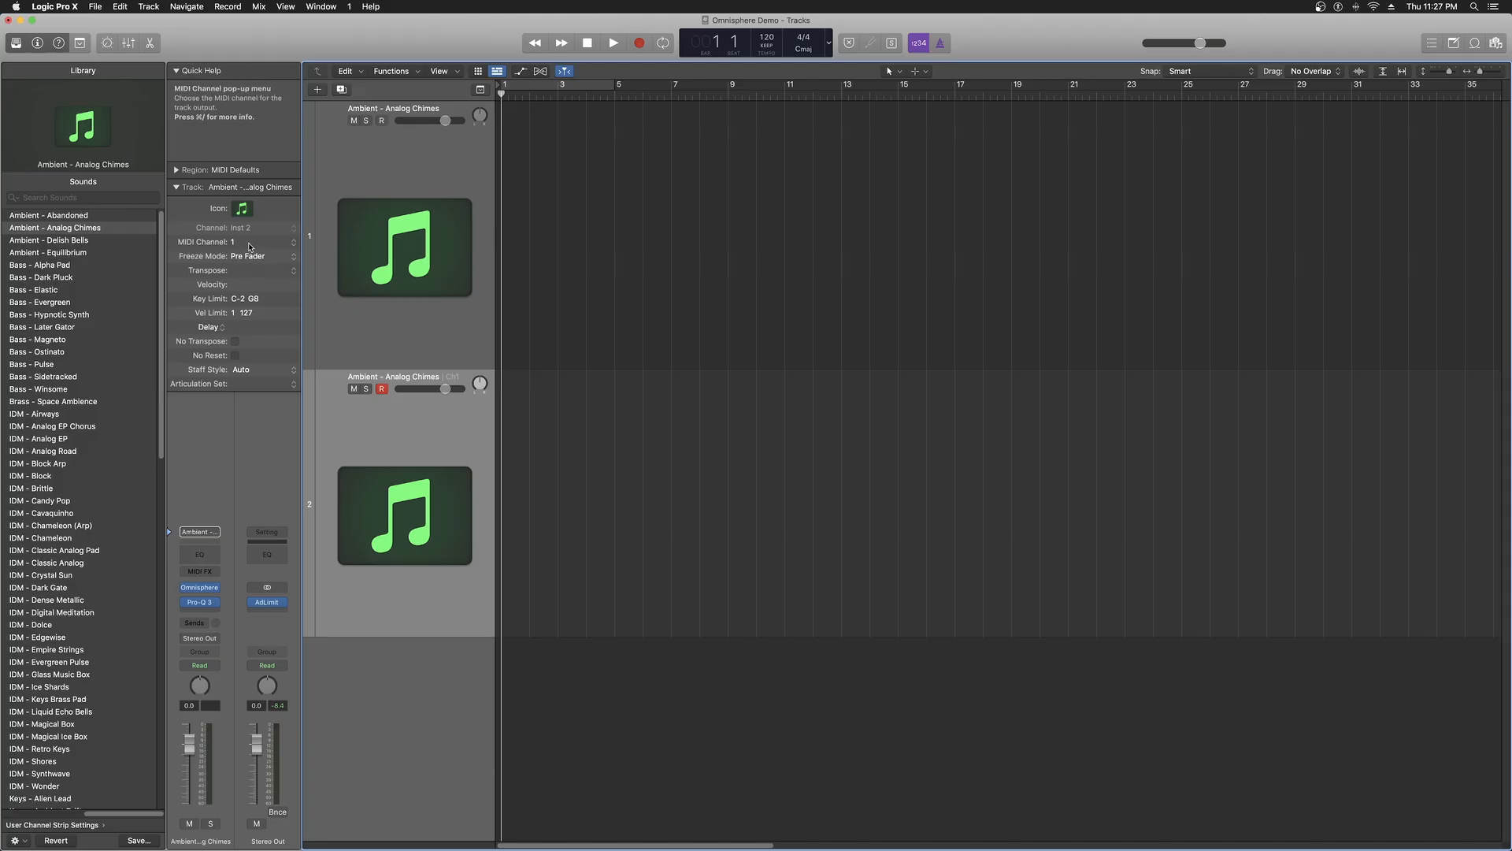
left_click(236, 241)
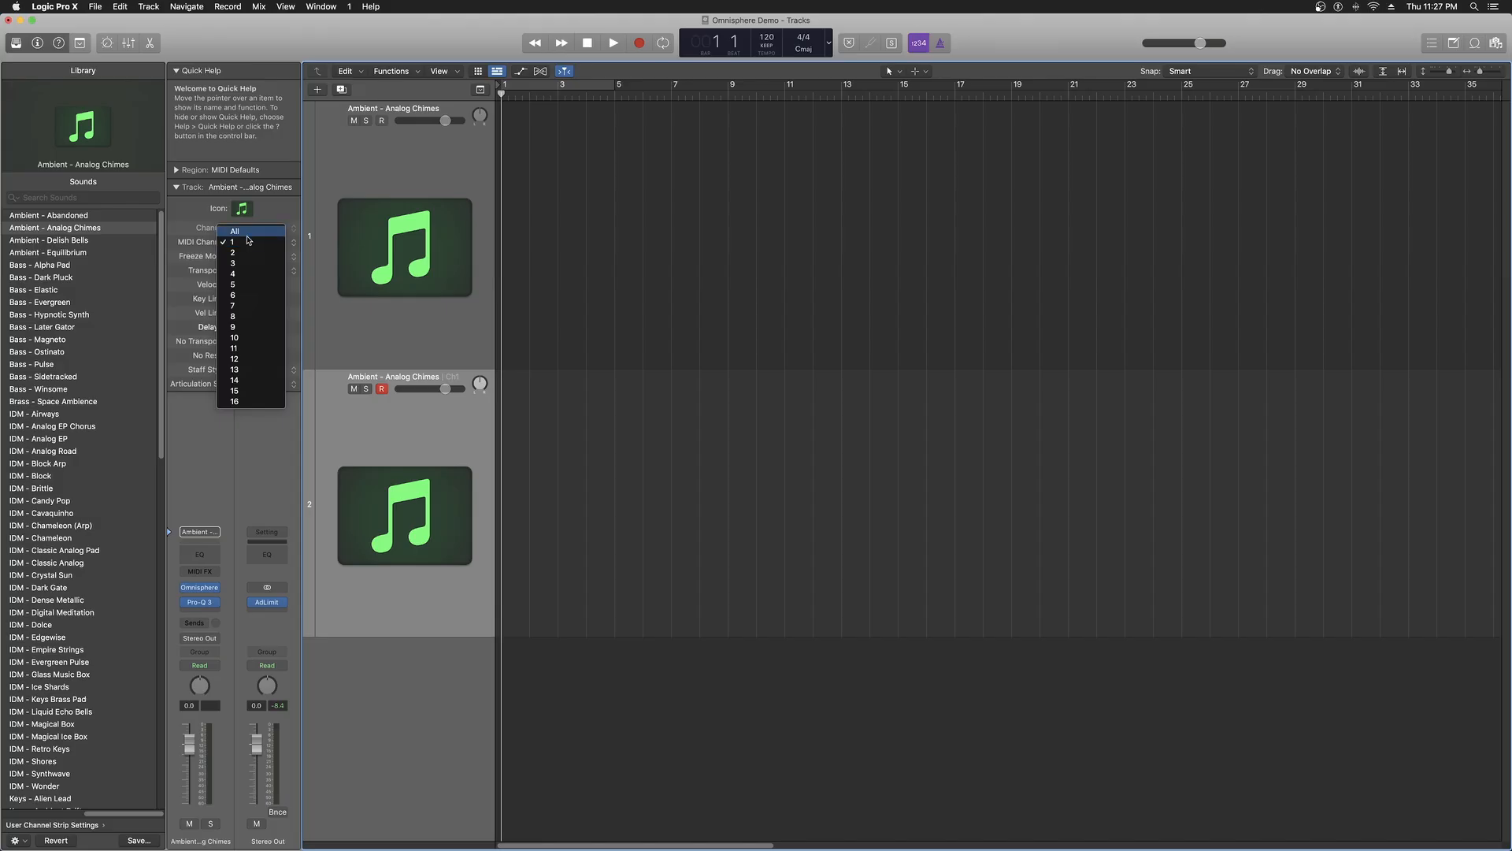
mouse_move(235, 243)
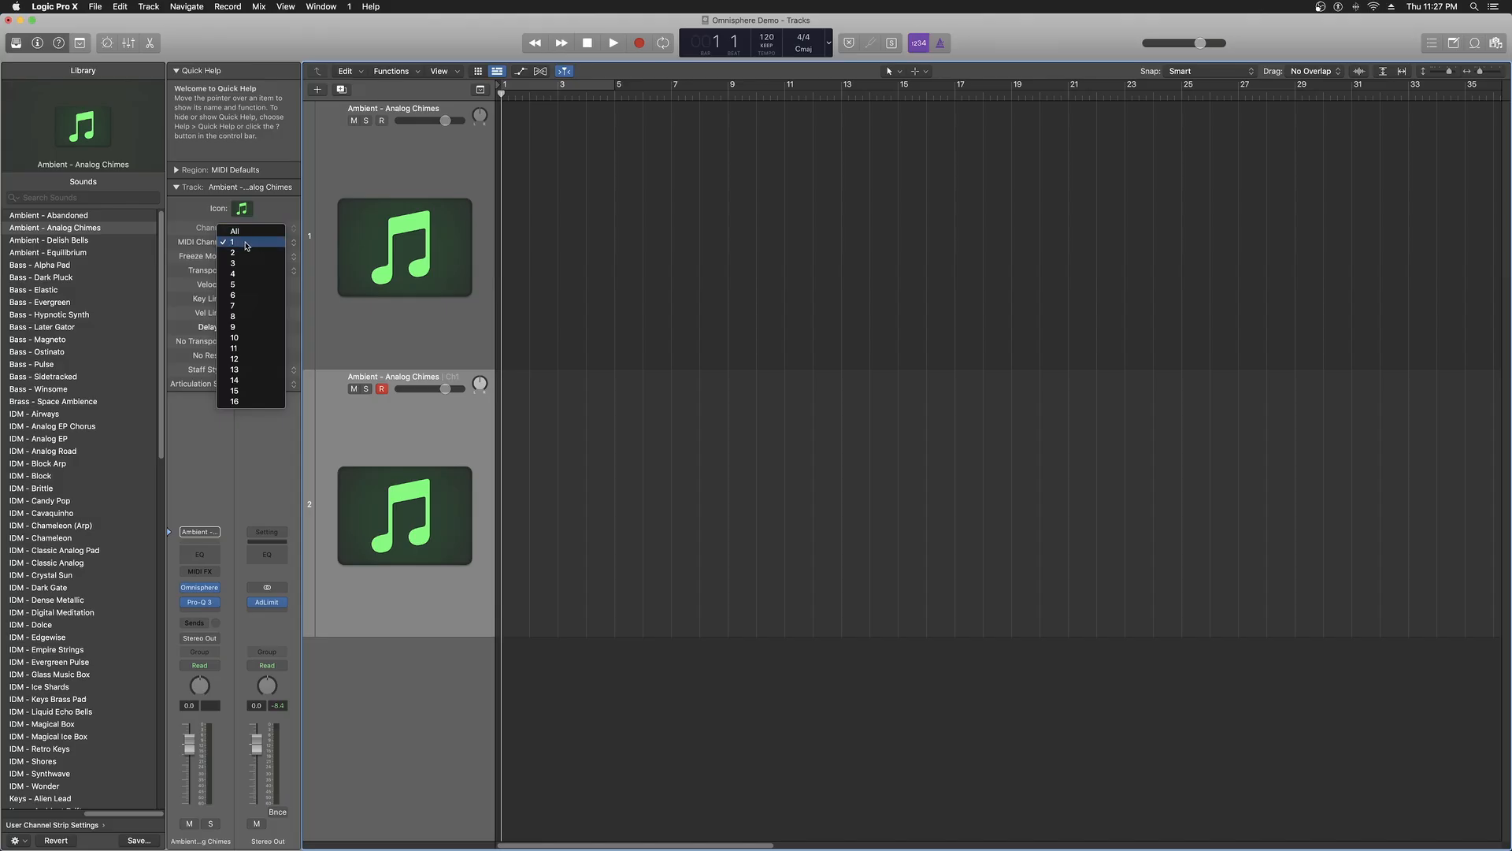
left_click(233, 241)
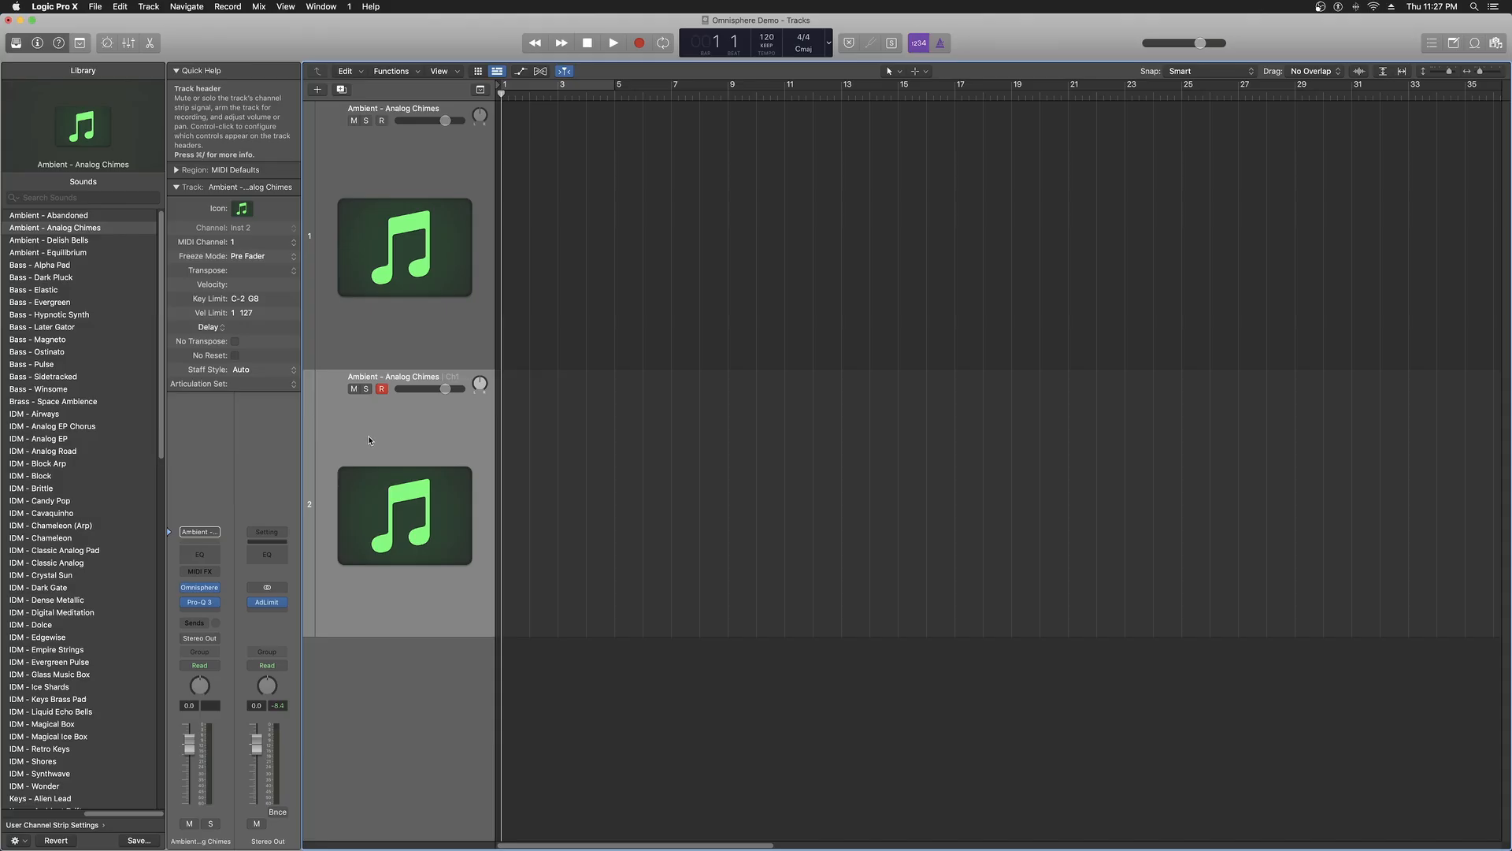
left_click(199, 586)
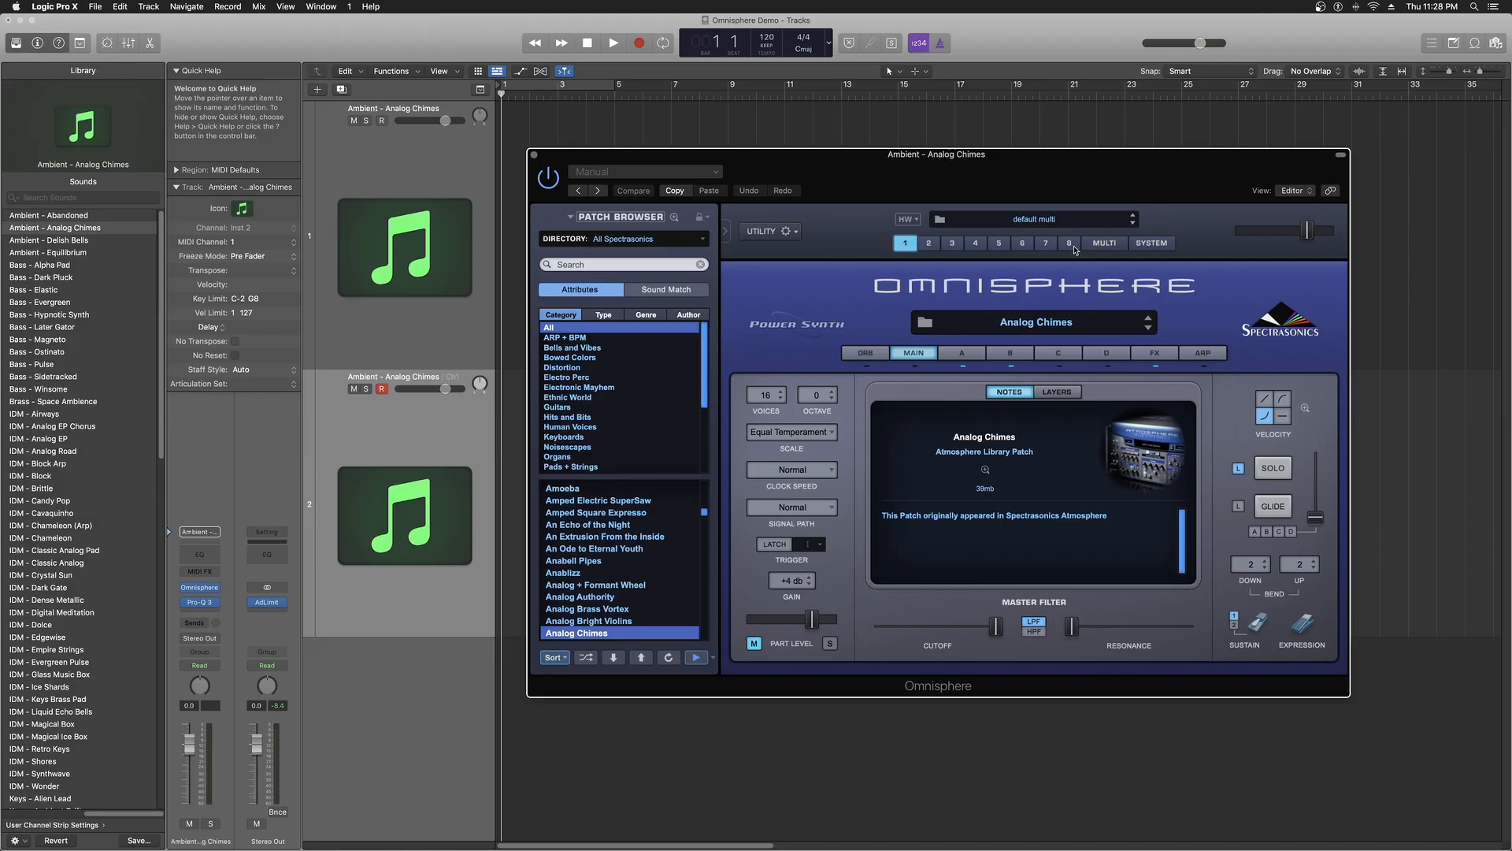
mouse_move(926, 248)
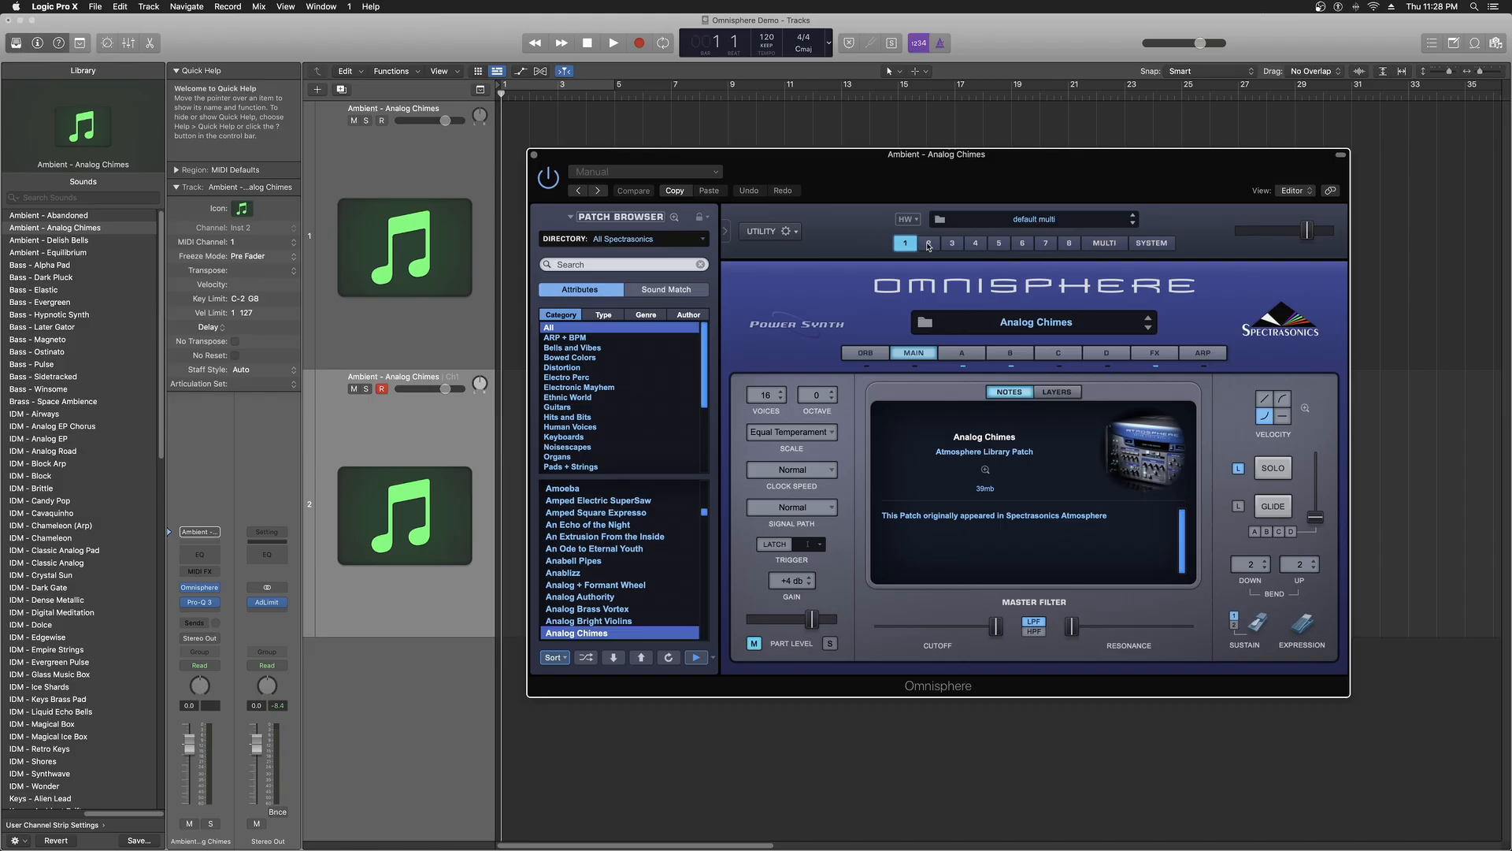
mouse_move(939, 260)
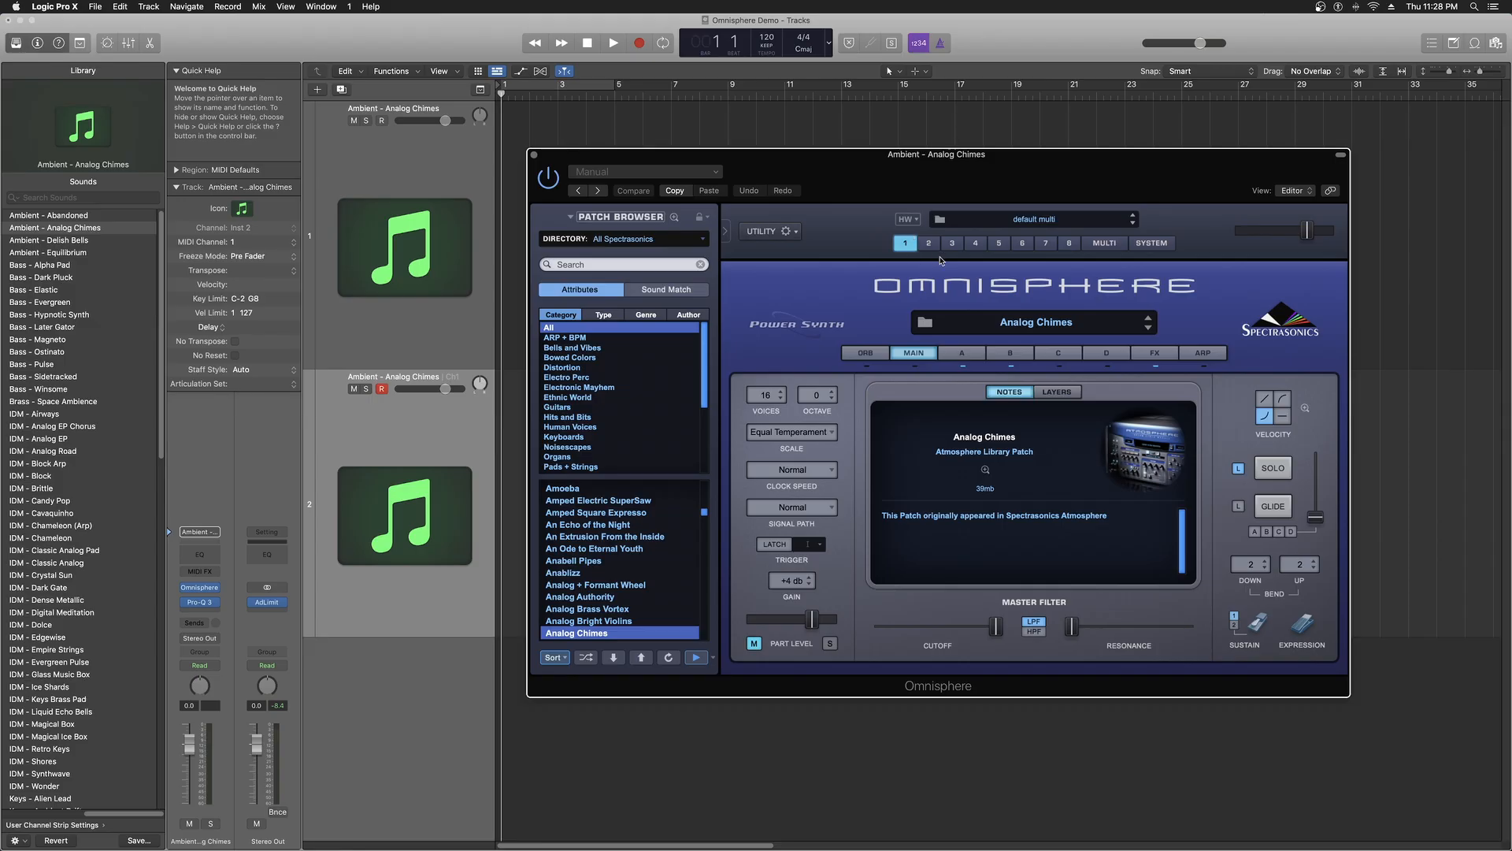
left_click(930, 242)
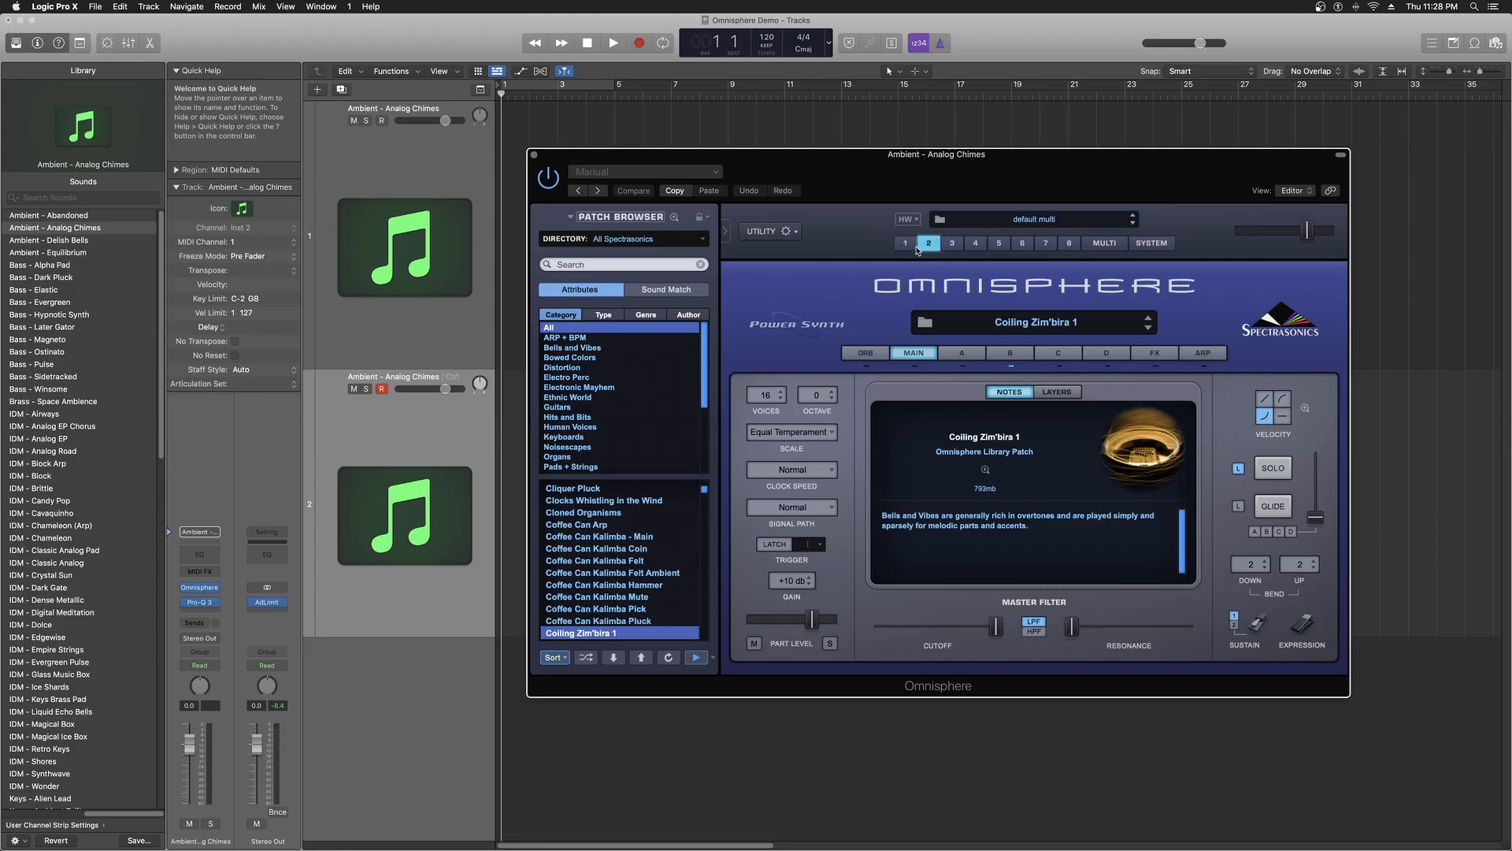
left_click(905, 243)
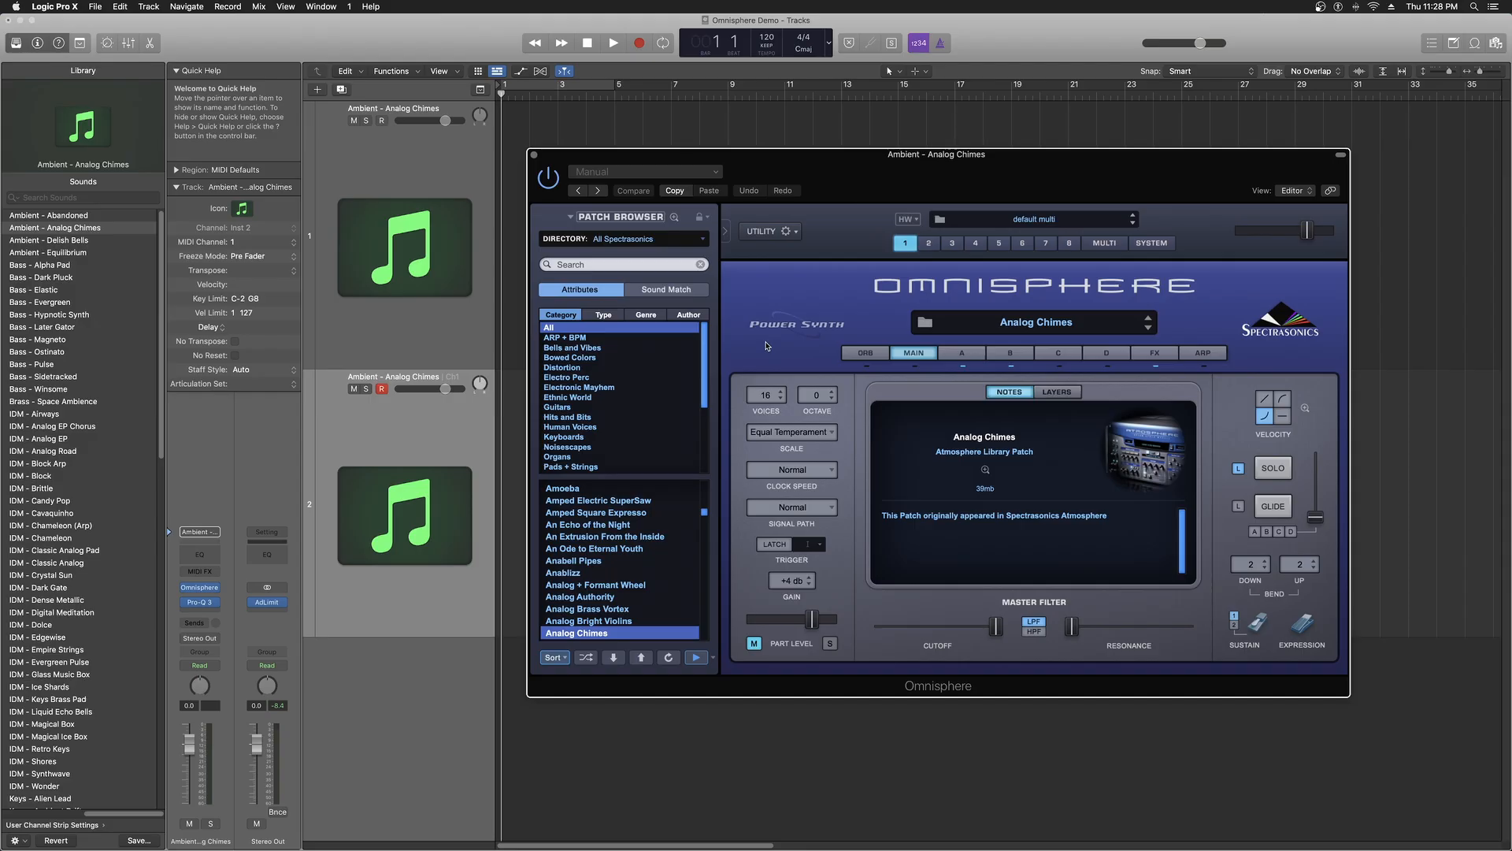
mouse_move(1118, 250)
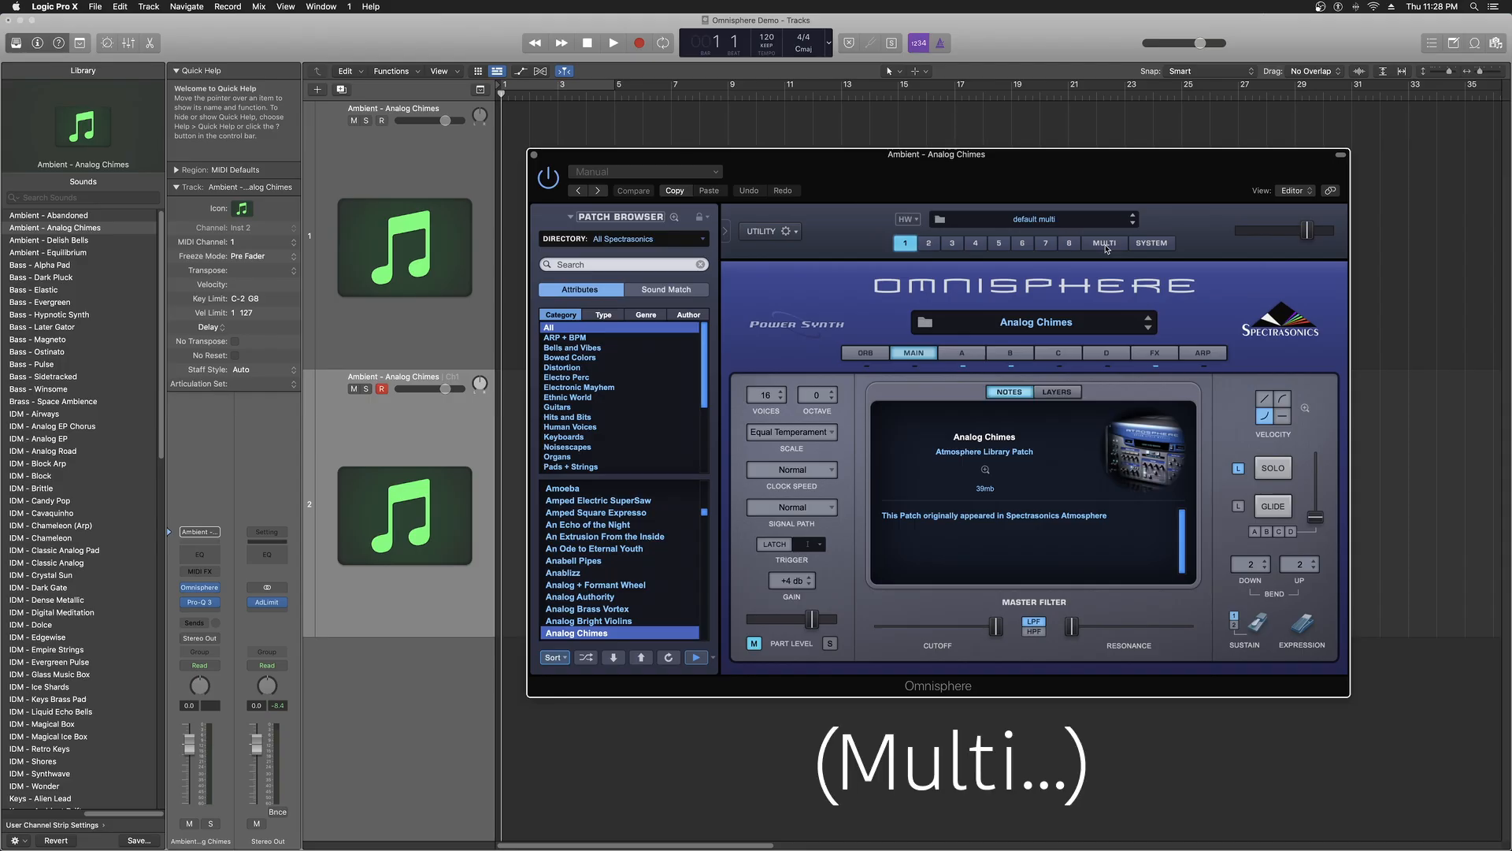
- Show Omnisphere's Multi mixer and briefly mute then unmute part 1
left_click(1103, 242)
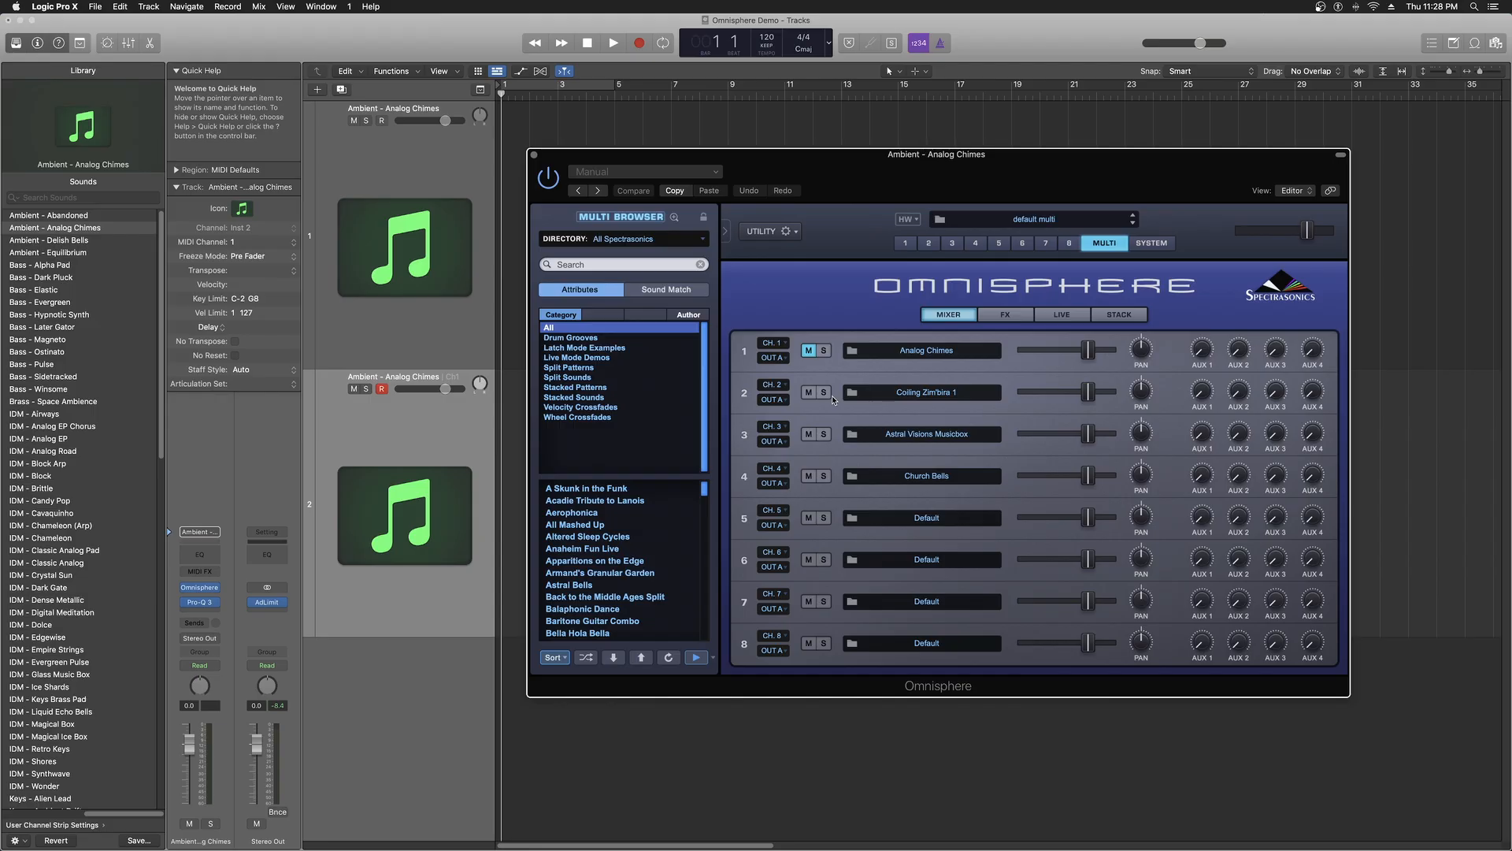
mouse_move(803, 384)
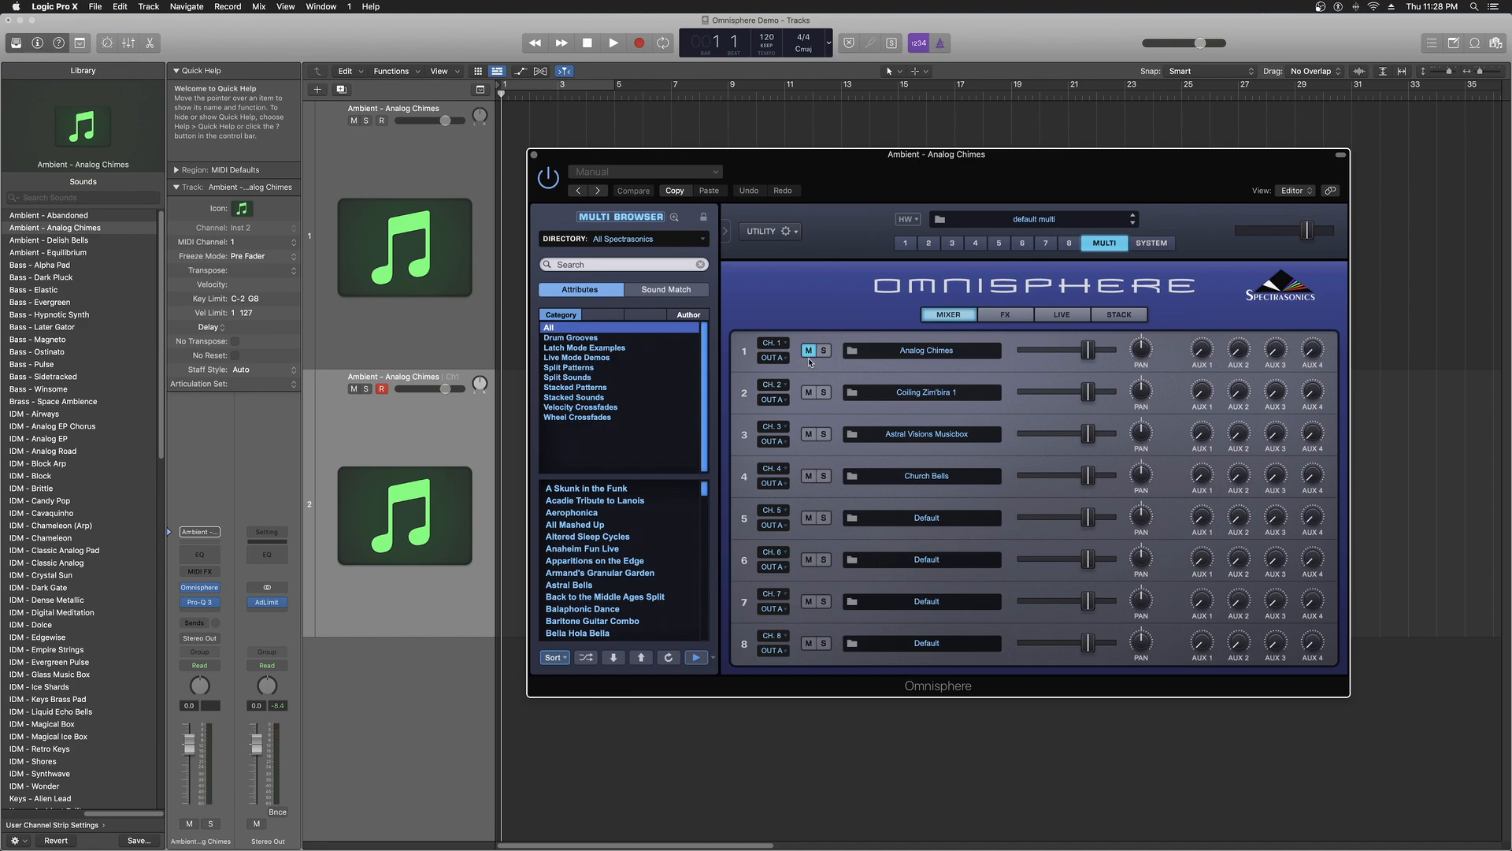
left_click(808, 349)
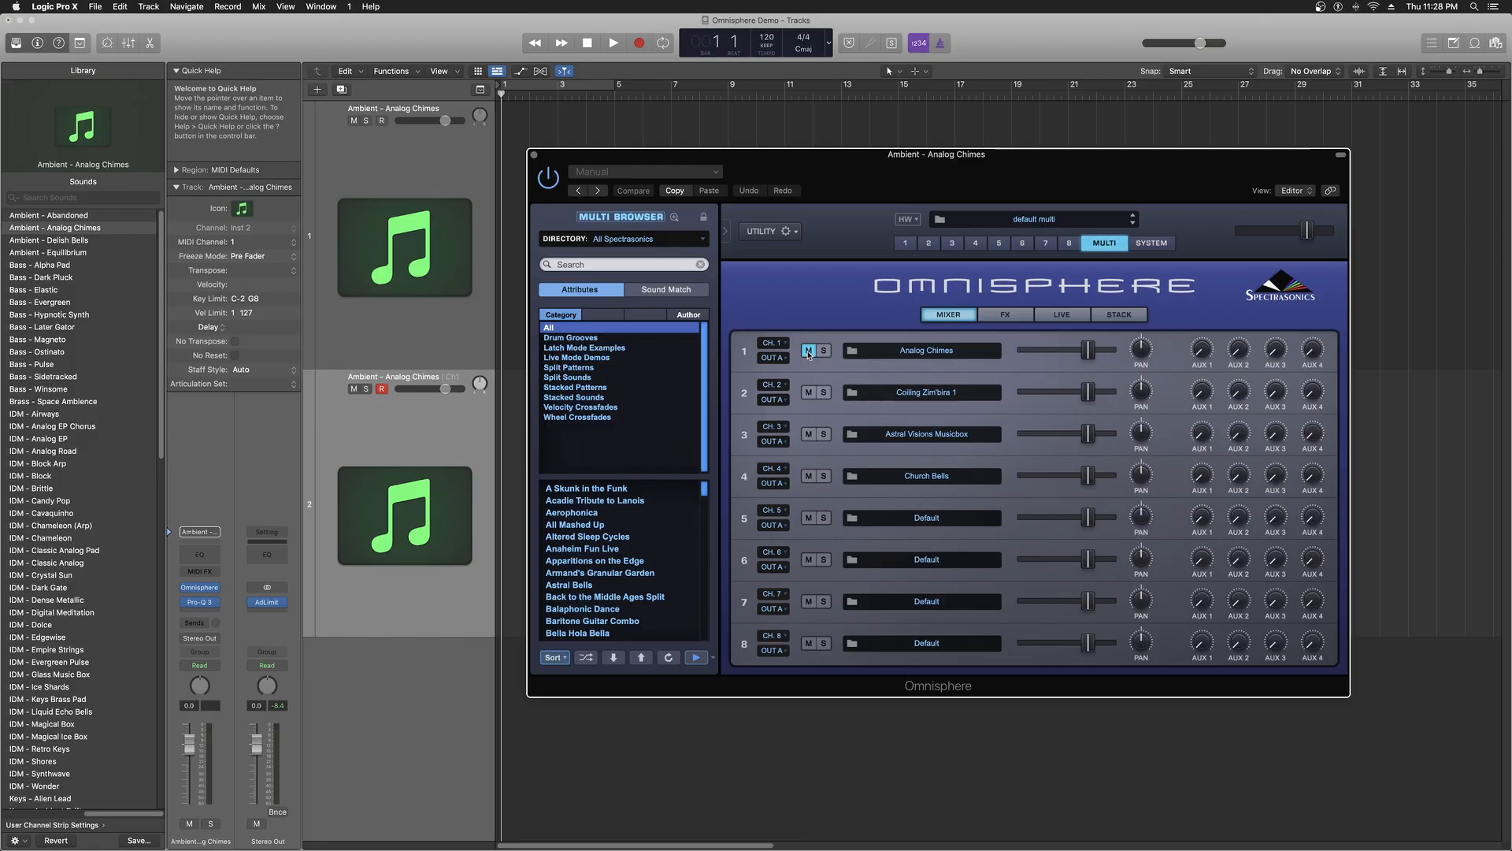
left_click(808, 350)
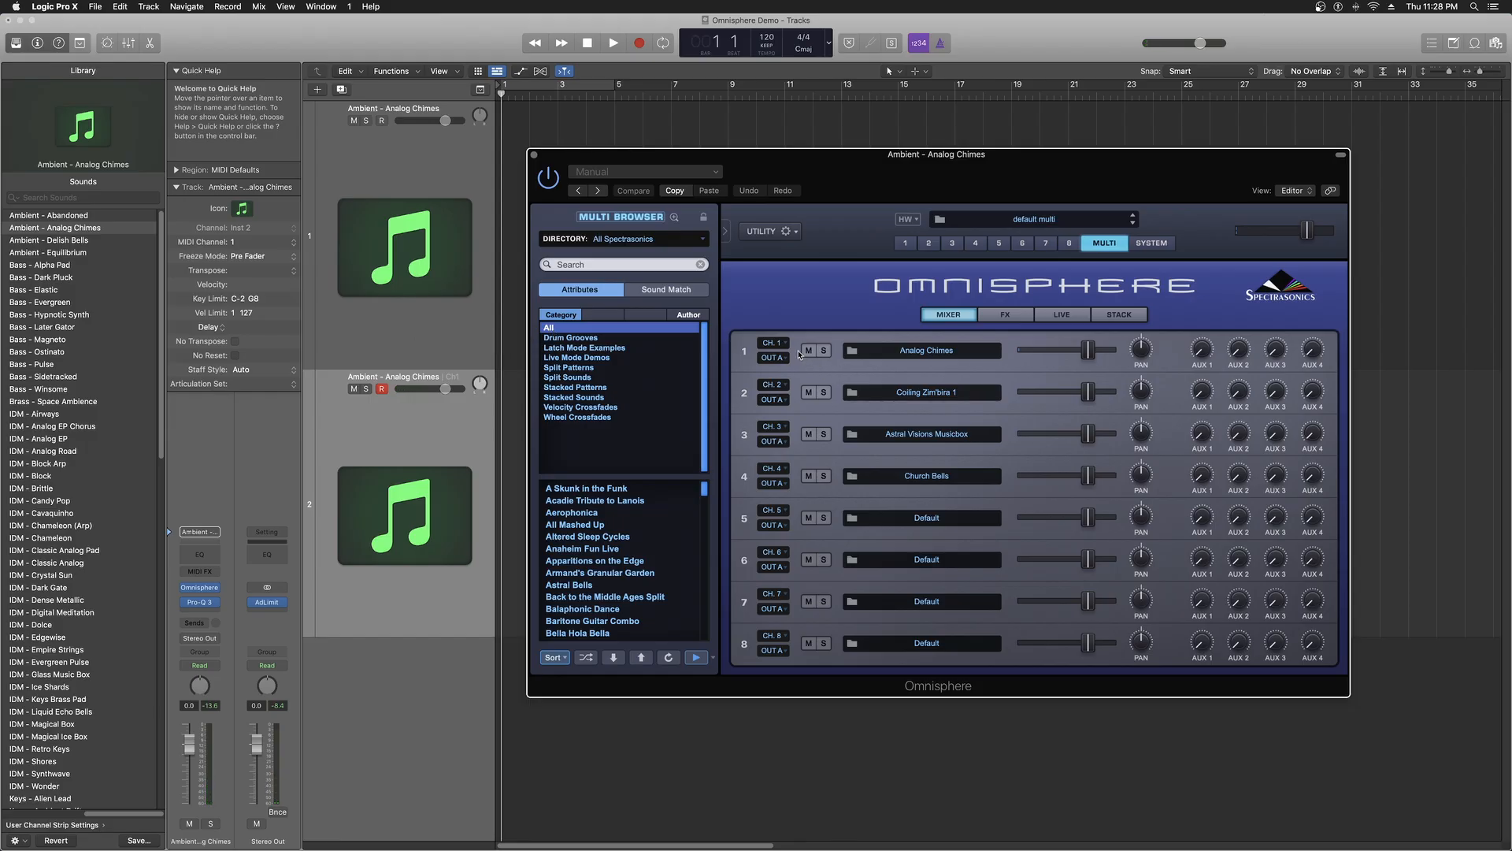
mouse_move(784, 397)
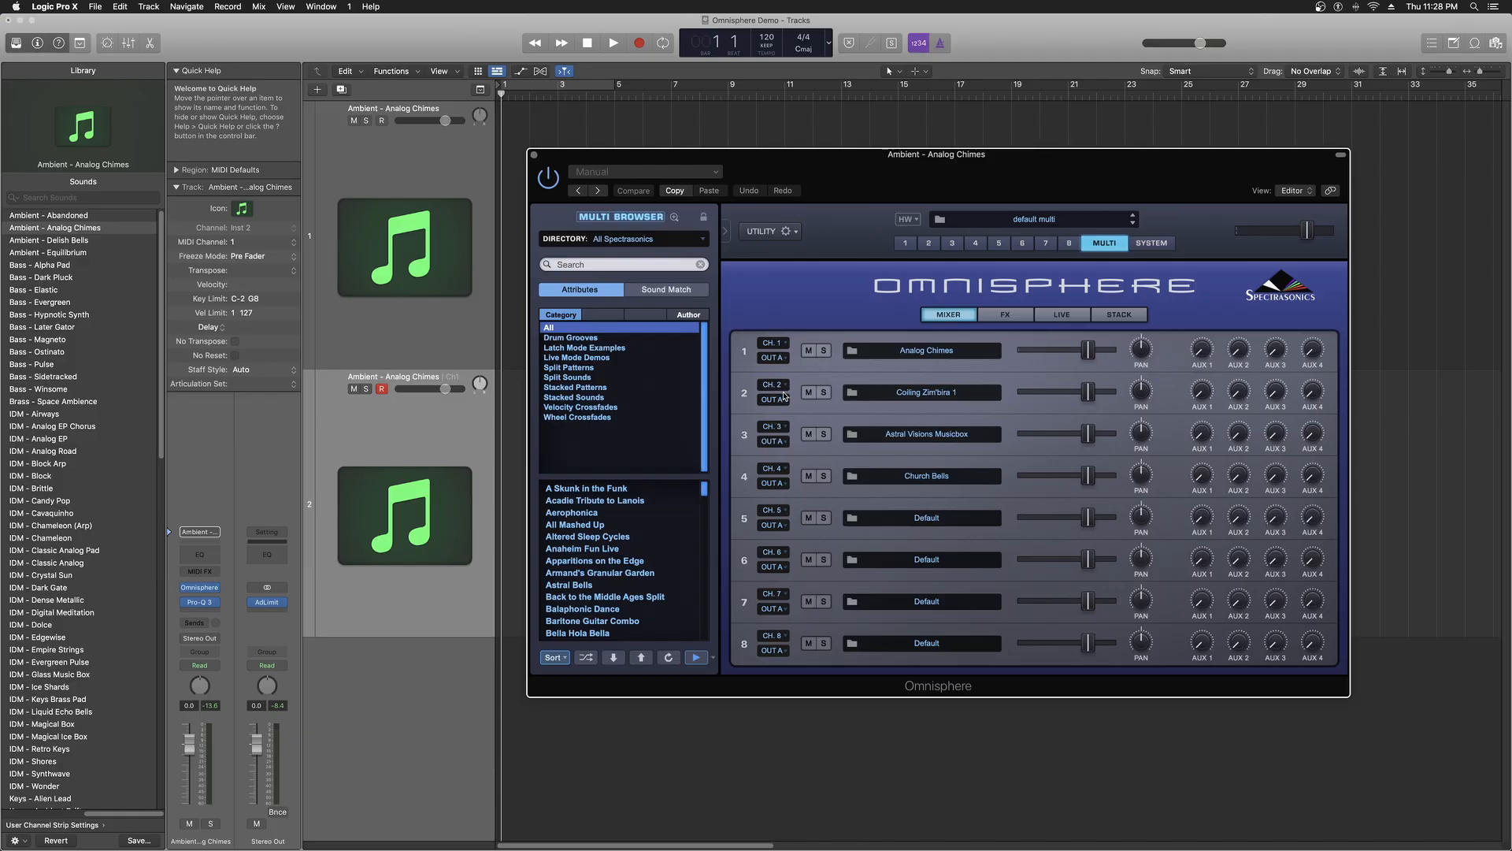
mouse_move(781, 396)
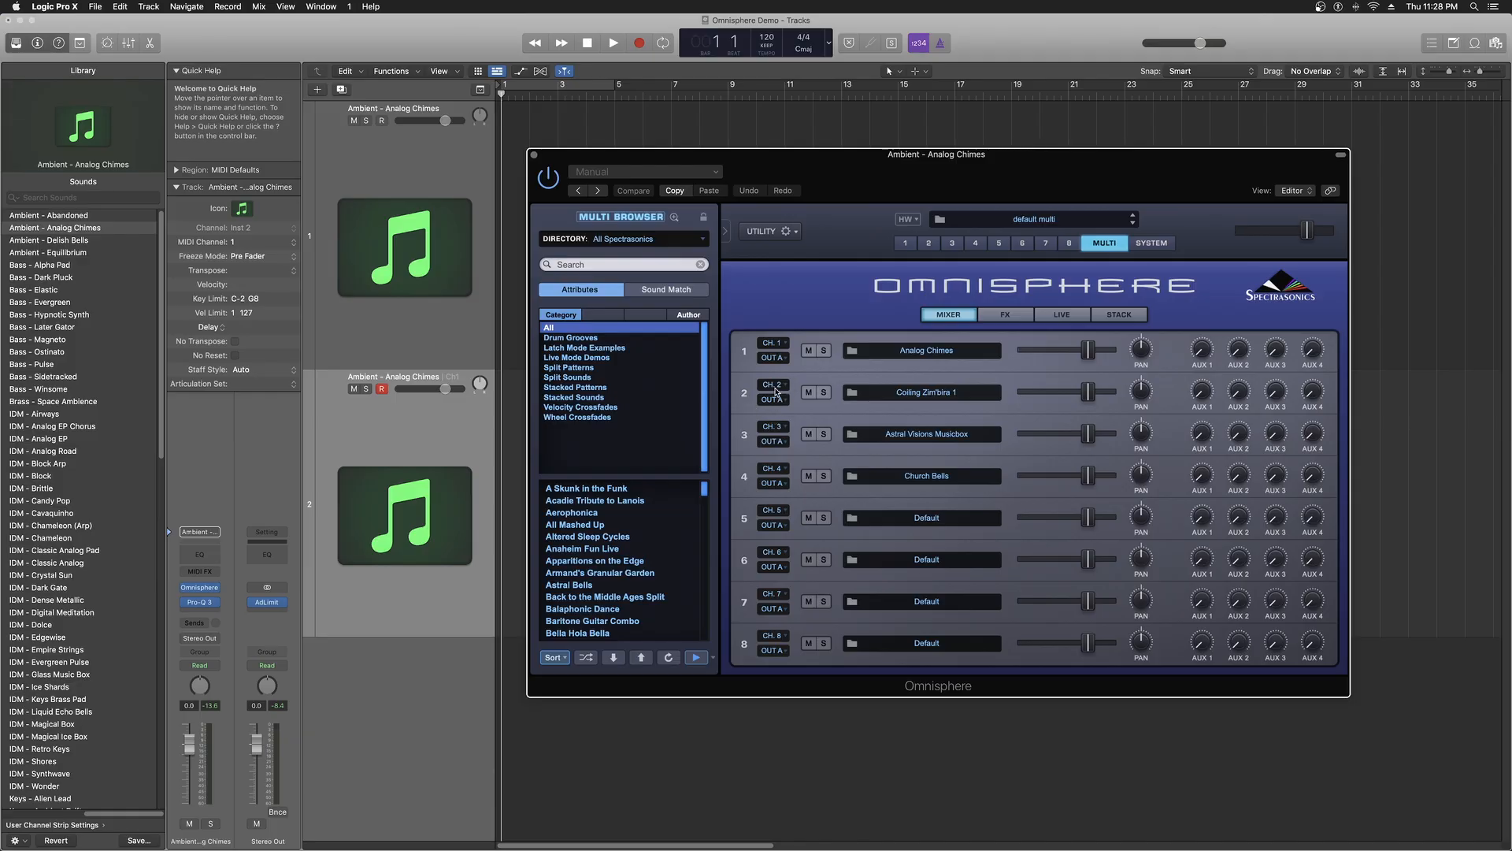
mouse_move(790, 463)
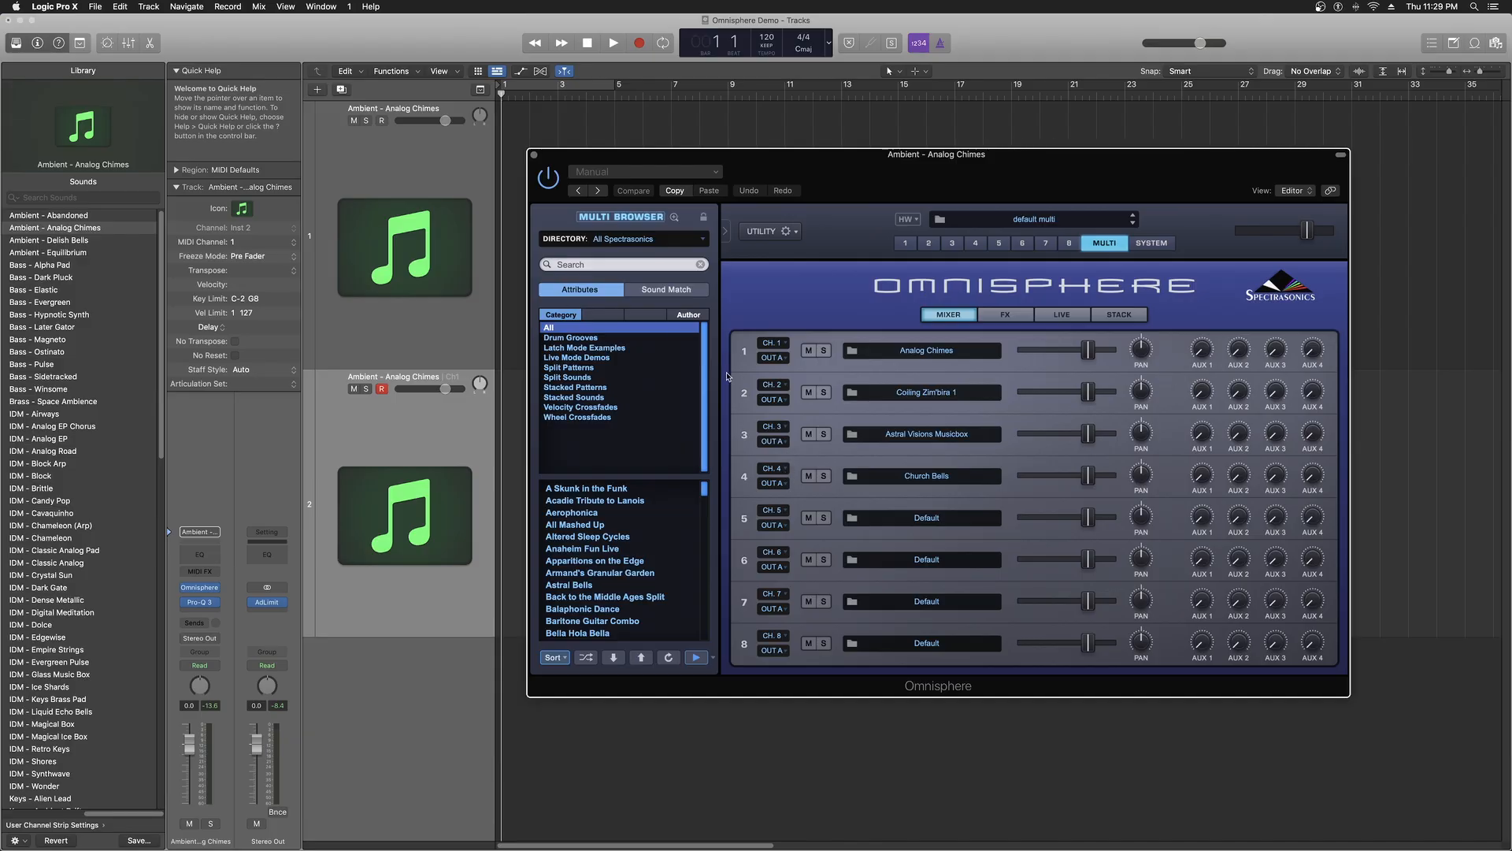
mouse_move(209, 241)
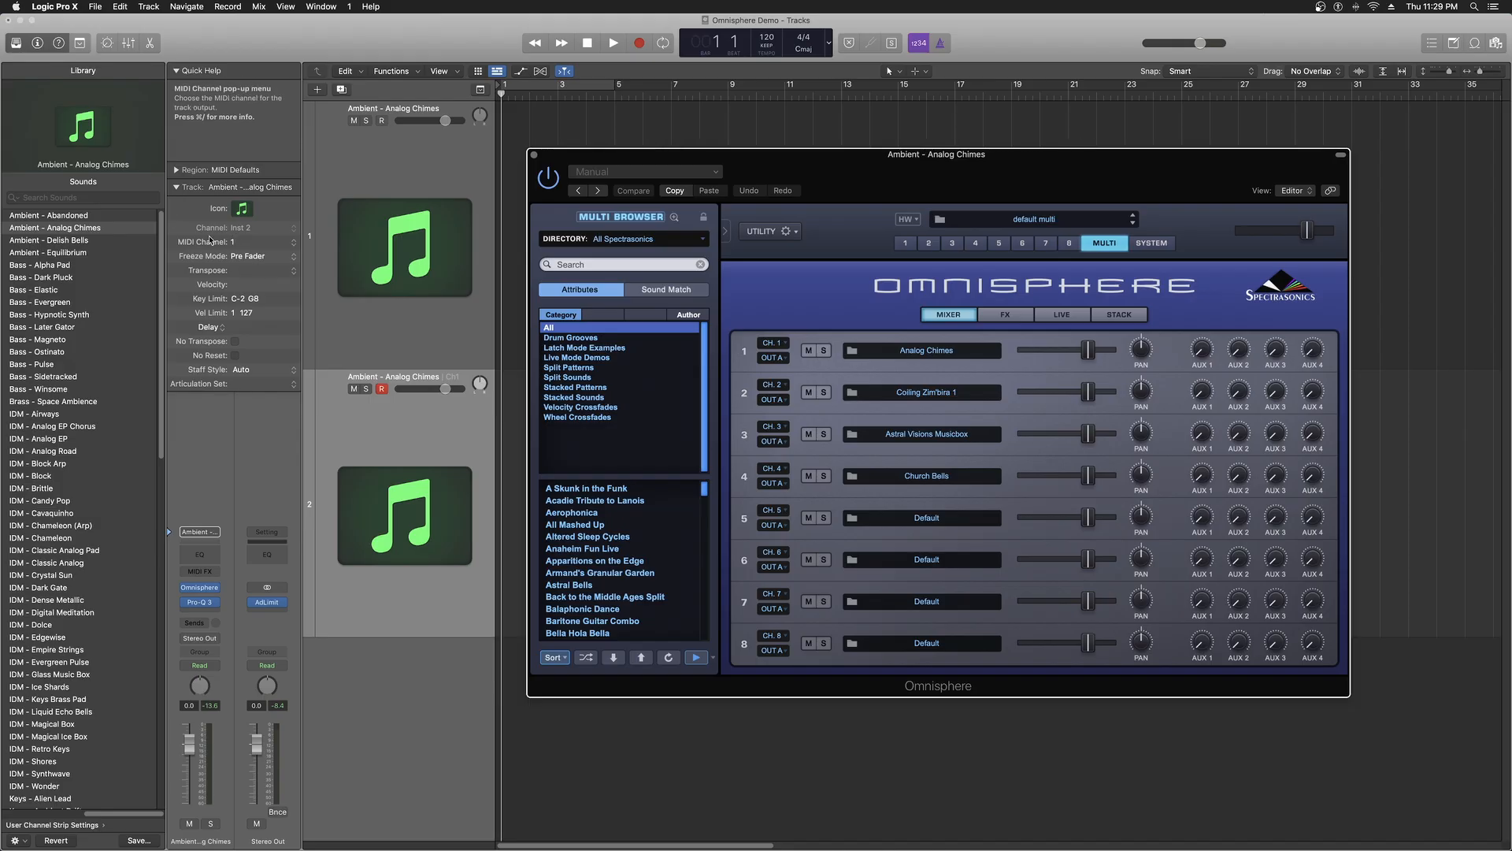
mouse_move(805, 383)
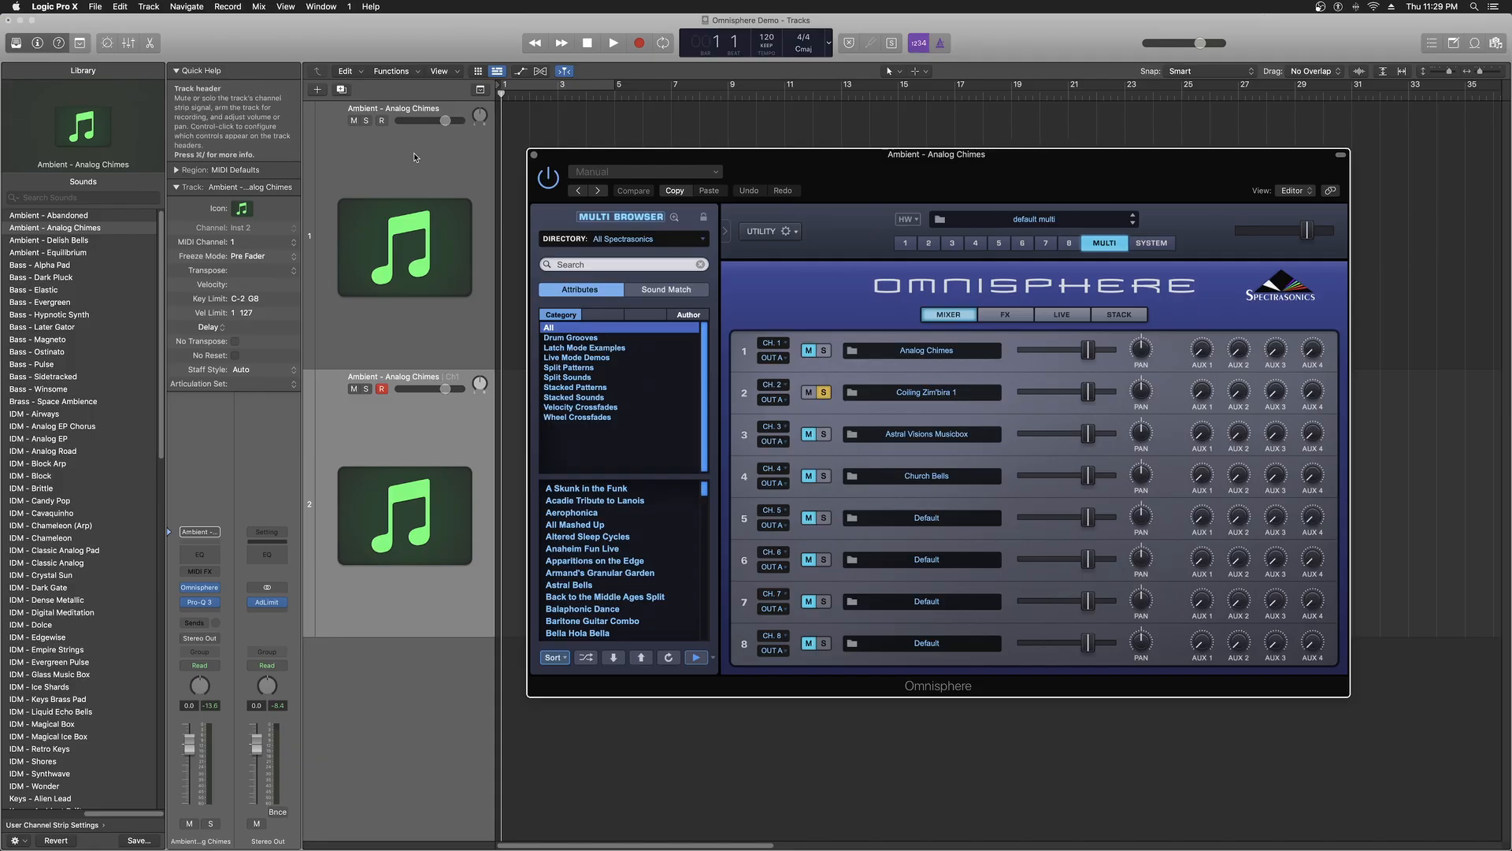
- Move track 2 to MIDI channel 2 and solo a part in the Multi mixer
left_click(239, 241)
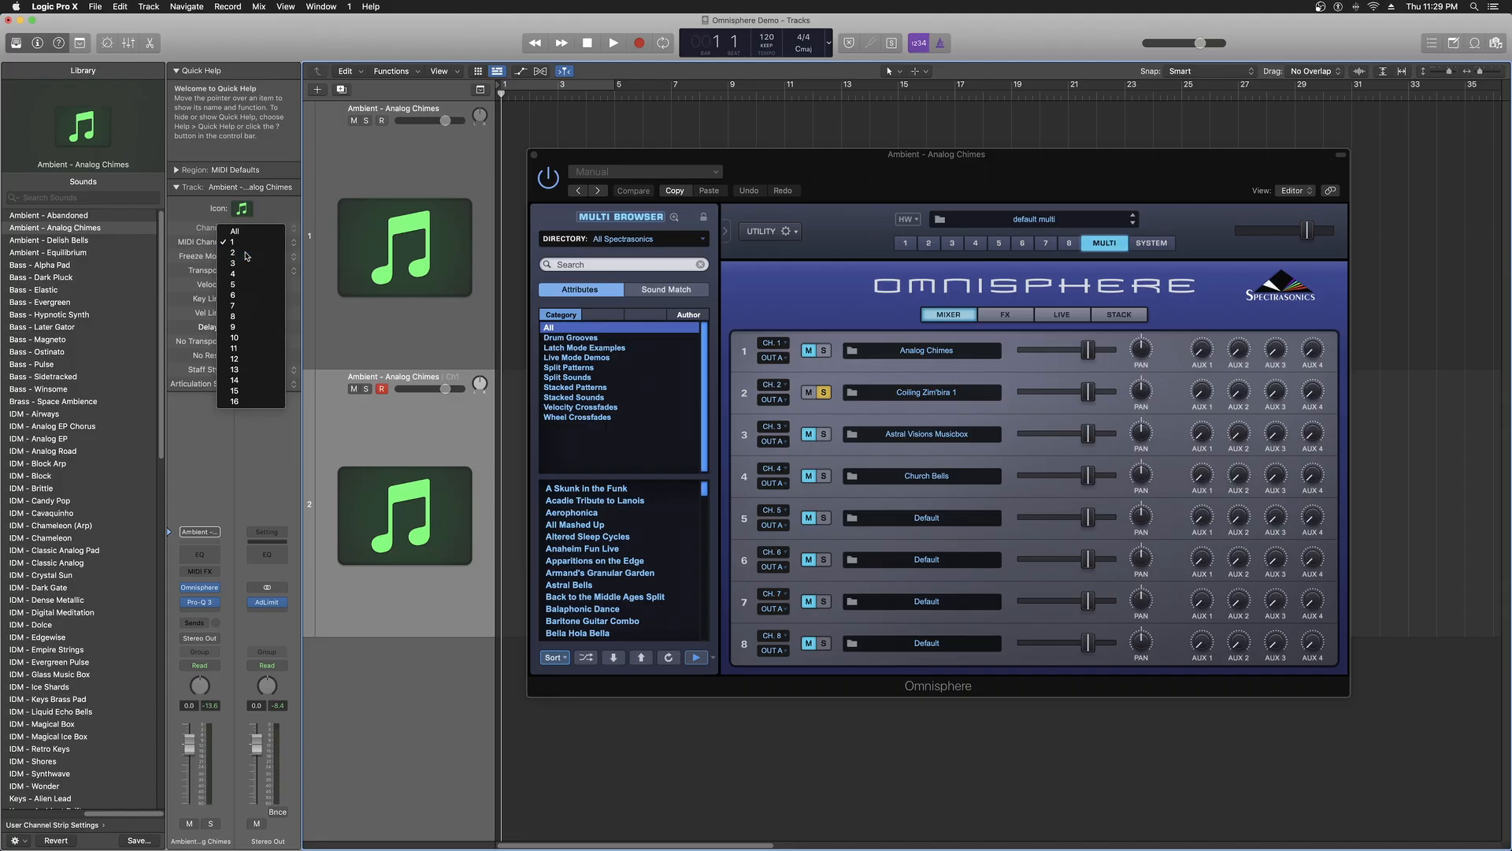
left_click(233, 241)
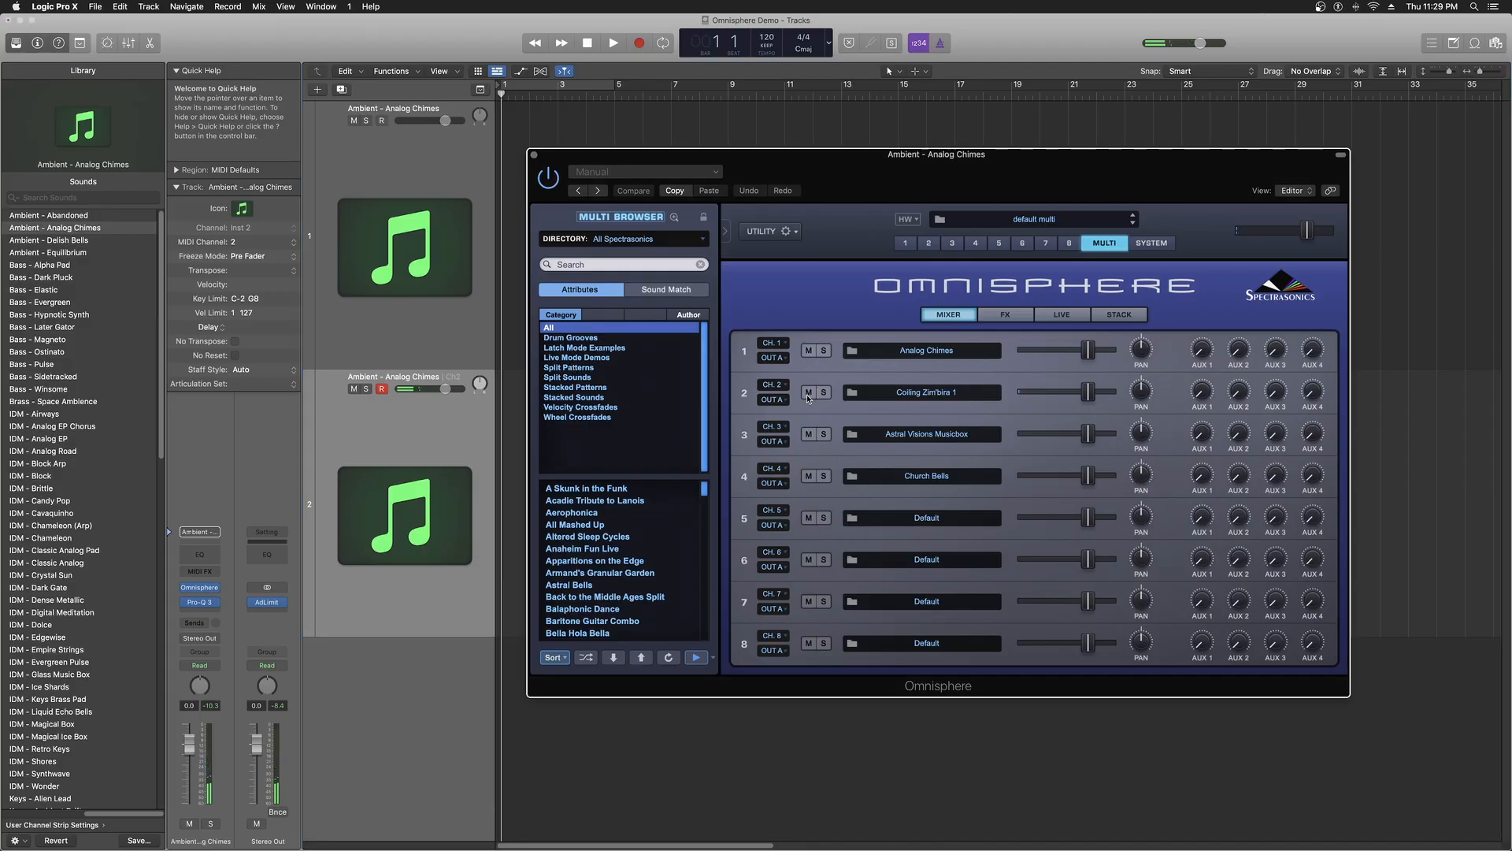
left_click(825, 392)
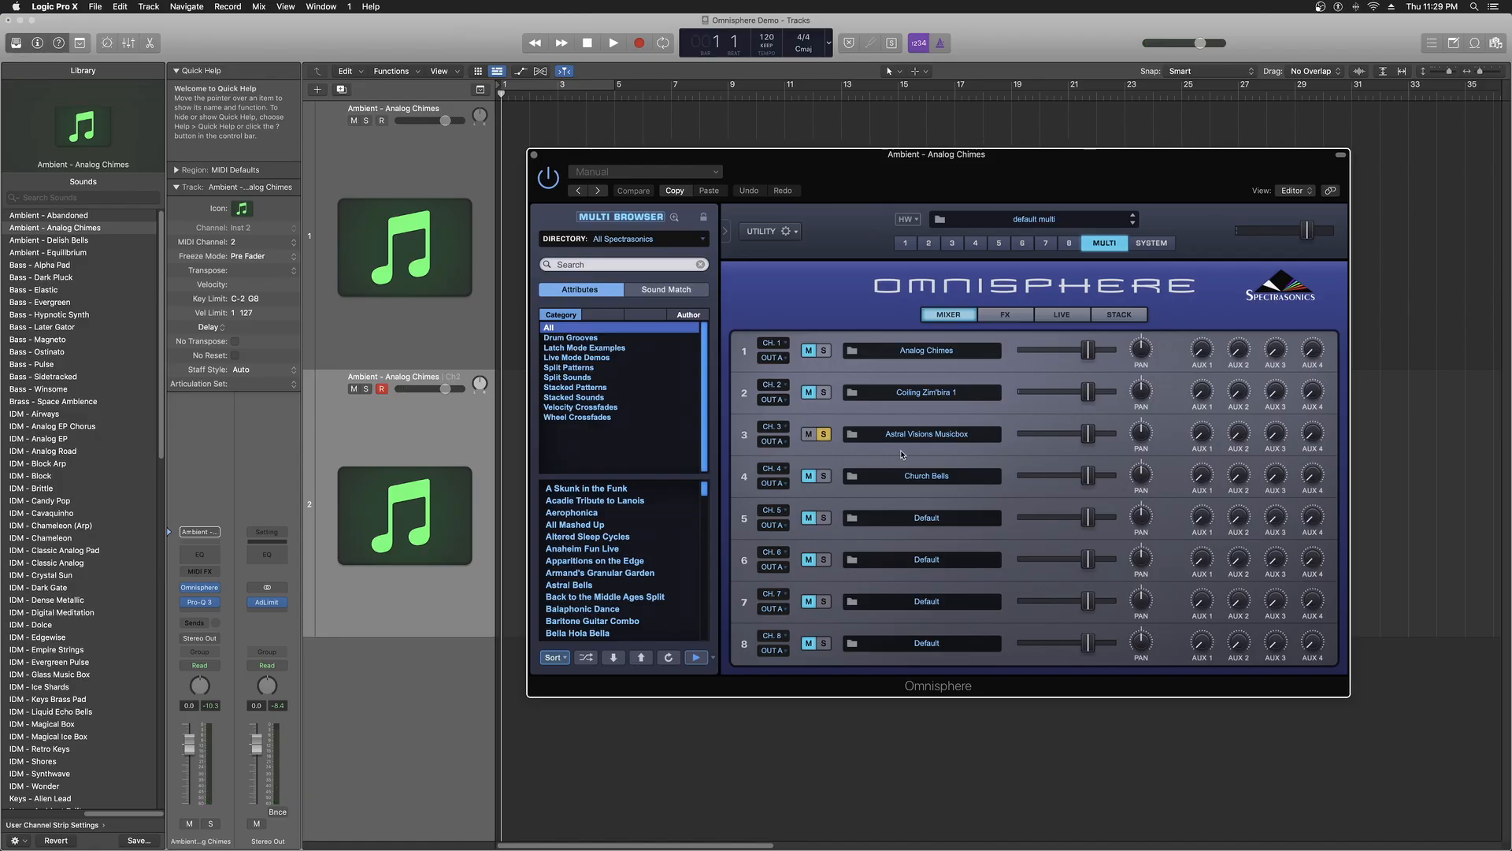
mouse_move(232, 298)
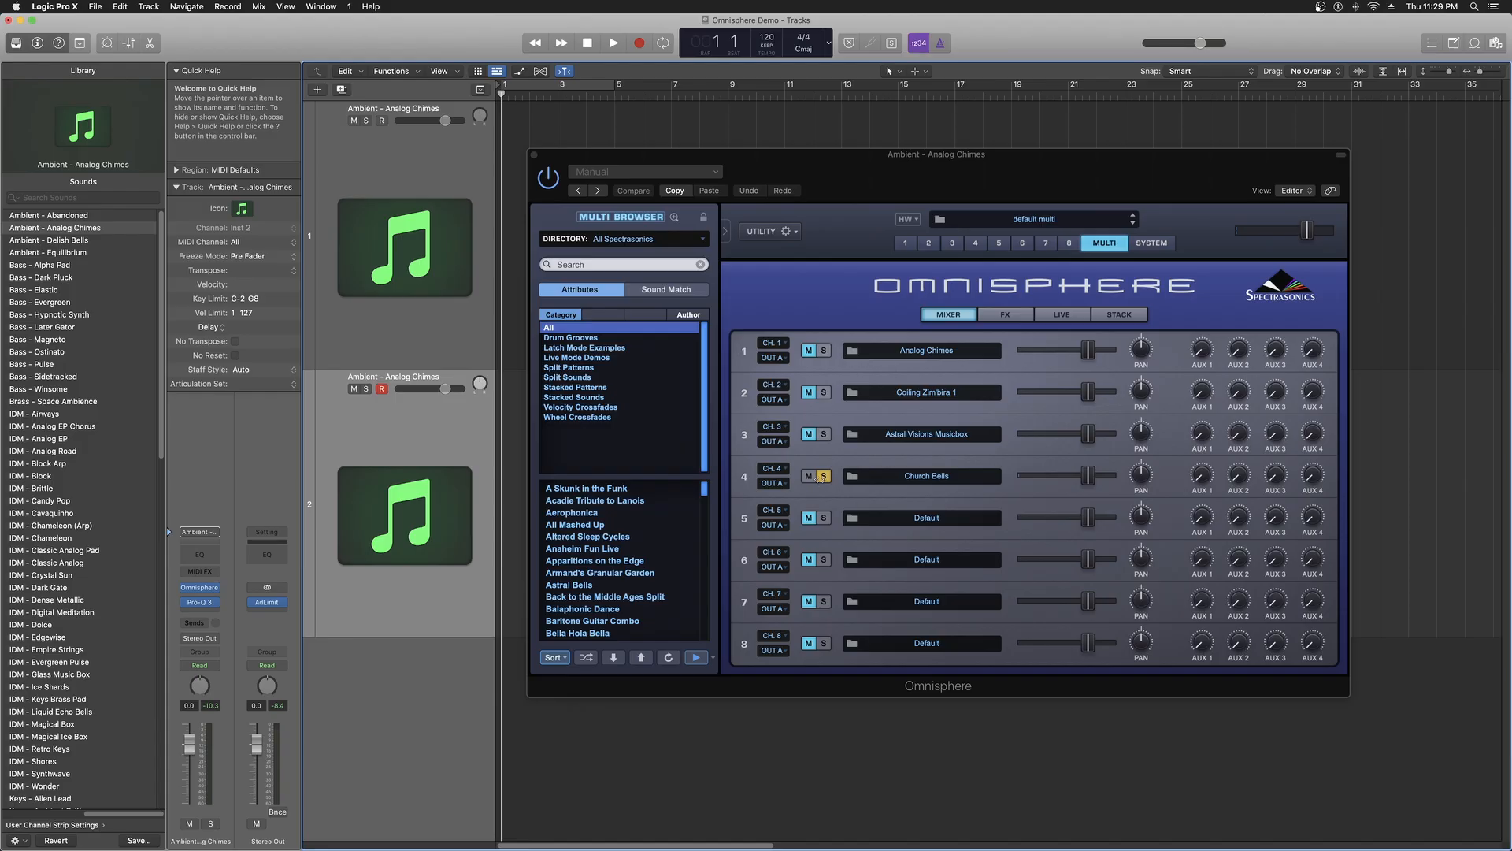
- Clear the Church Bells solo and check the track's MIDI channel pop-up
left_click(816, 476)
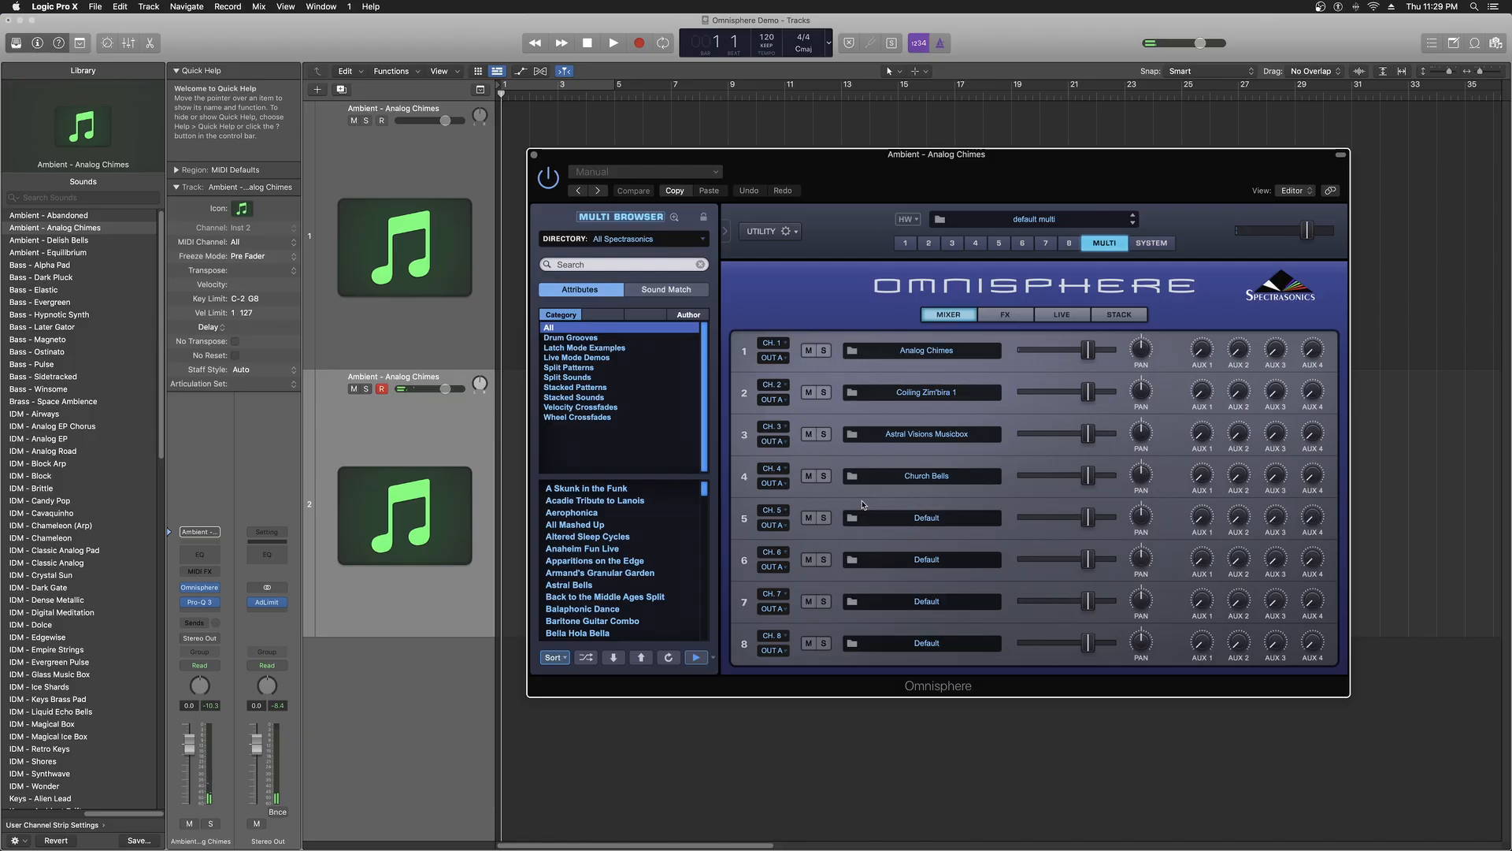
mouse_move(849, 553)
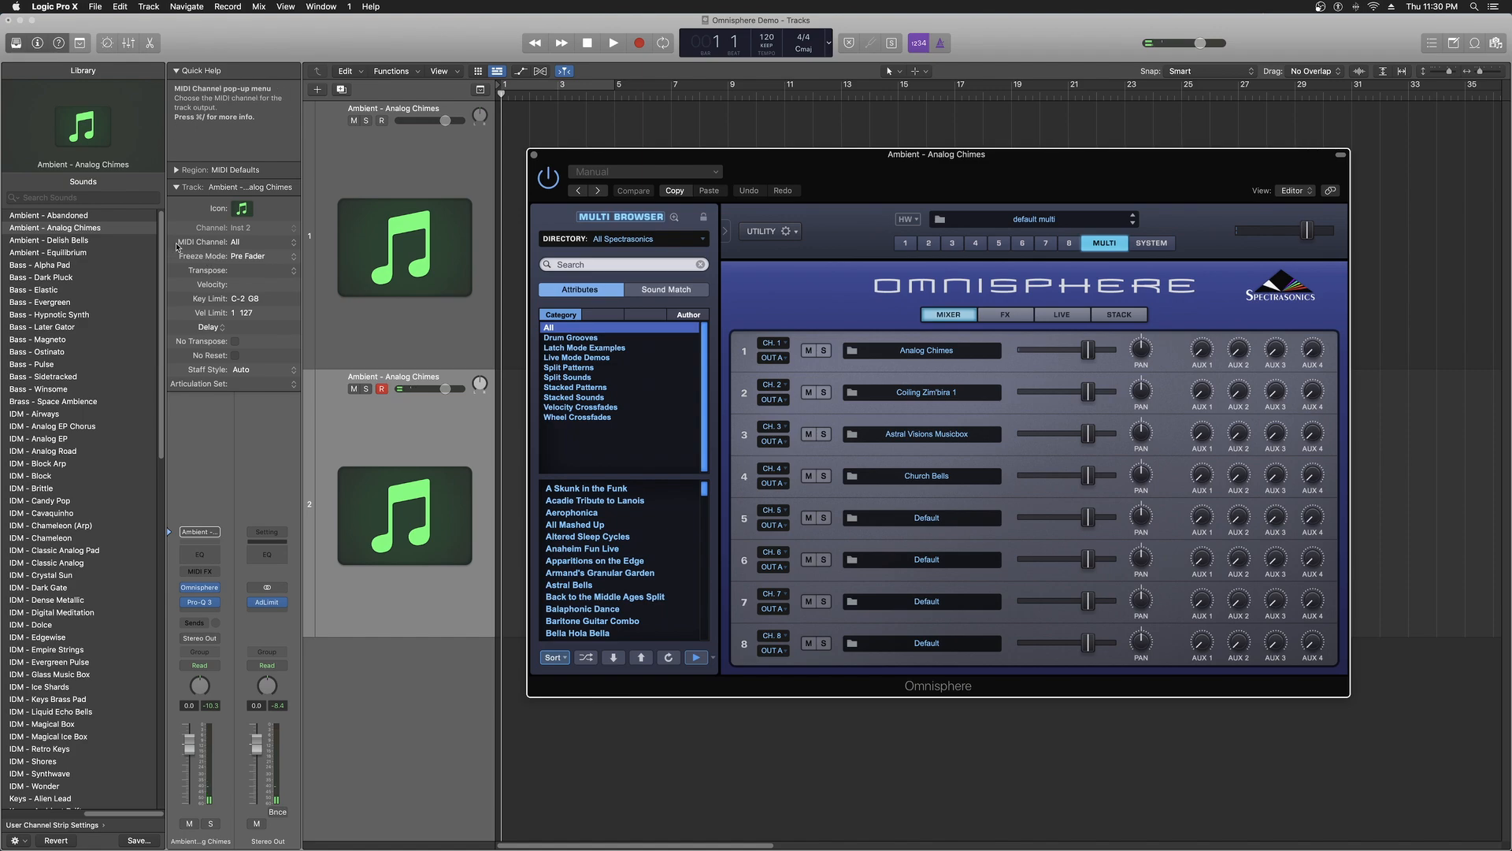
left_click(249, 241)
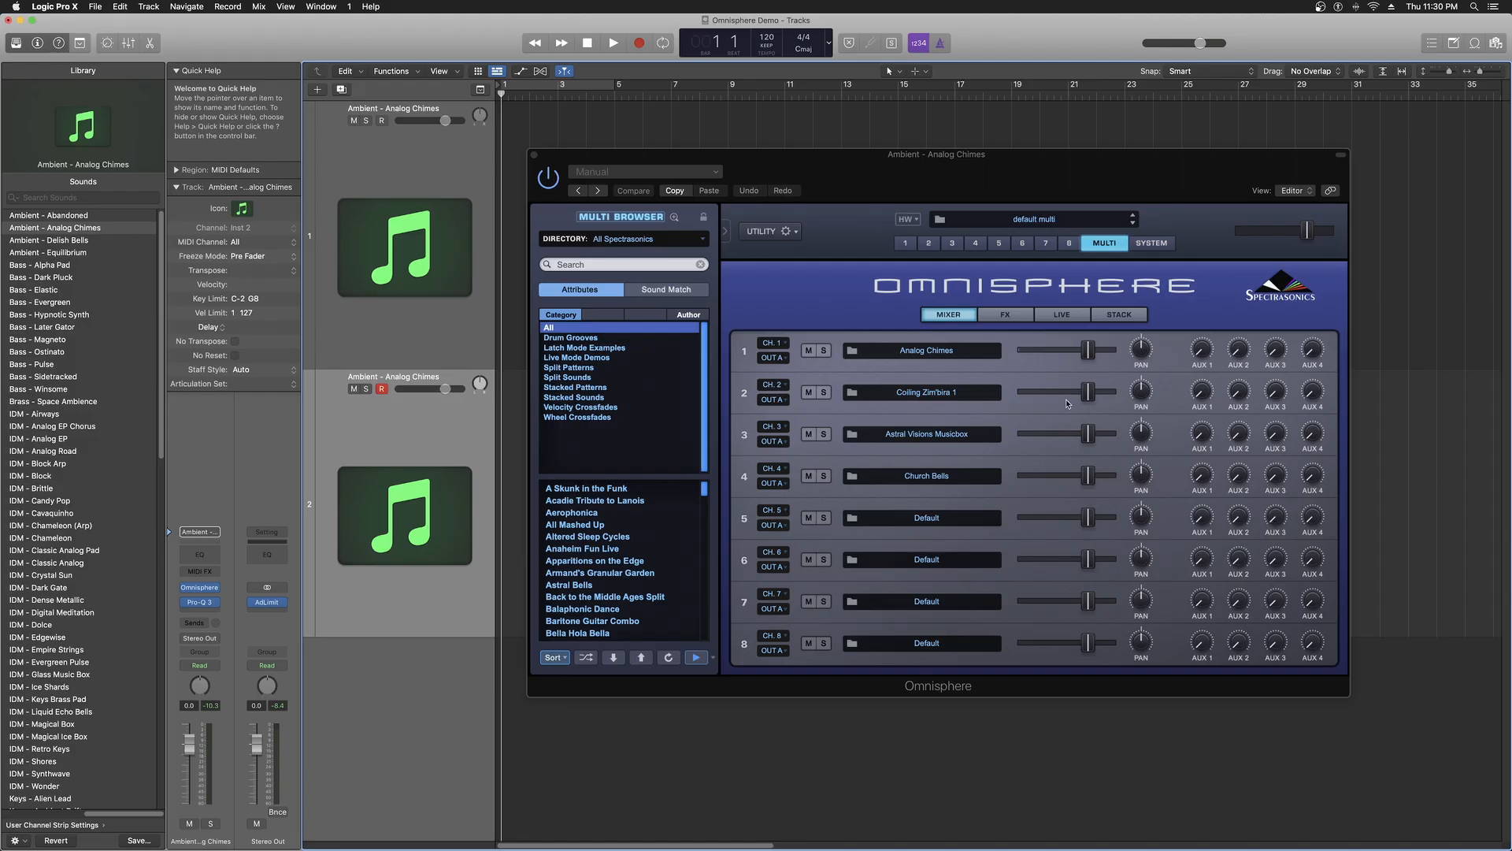
mouse_move(1077, 408)
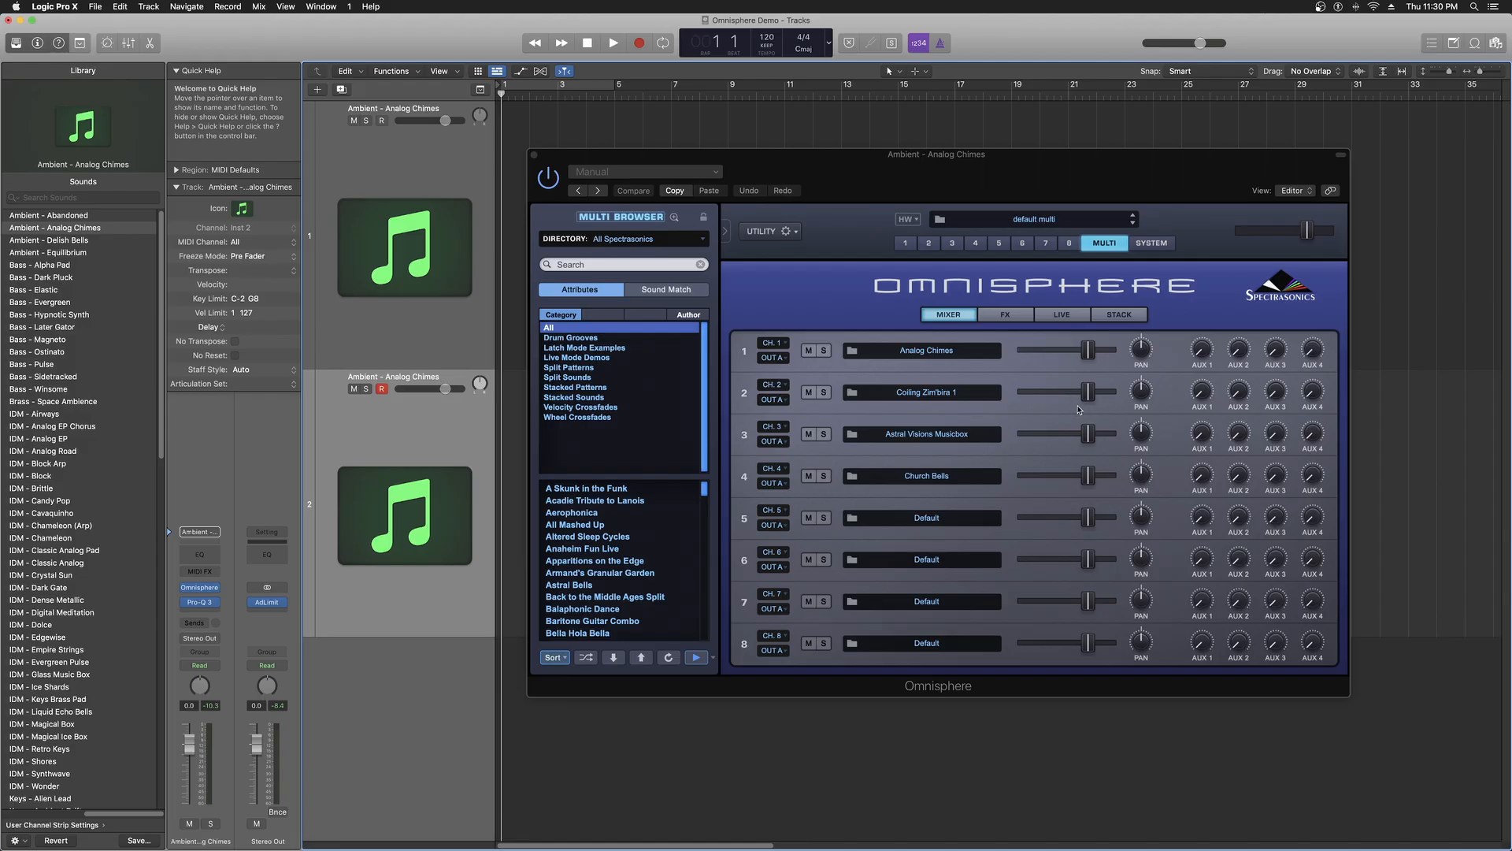
mouse_move(1122, 321)
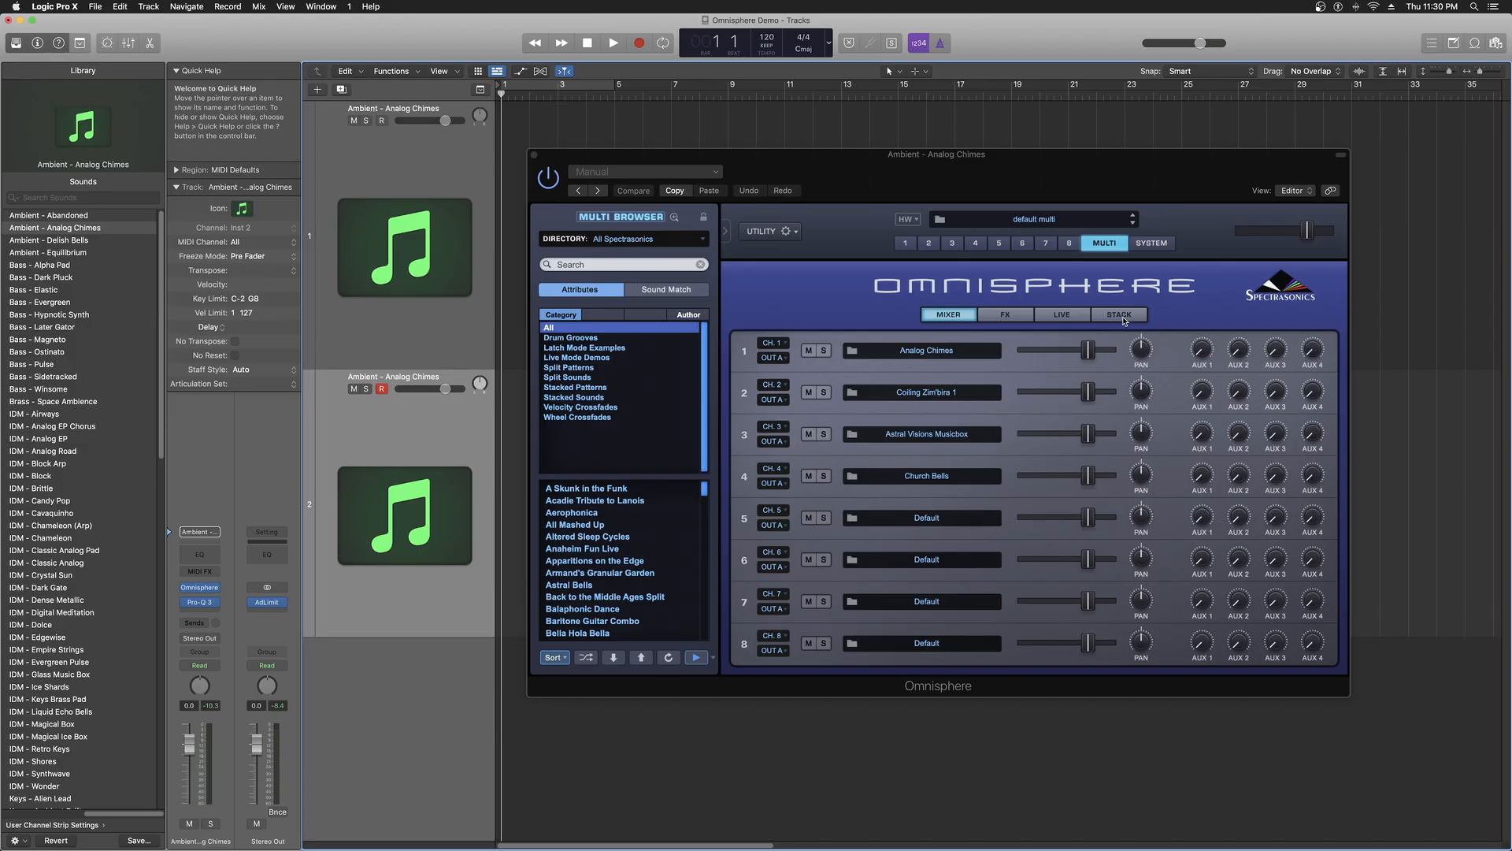
- Visit Omnisphere's Stack page, toggle Stack Mode, and return to the mixer
left_click(1118, 314)
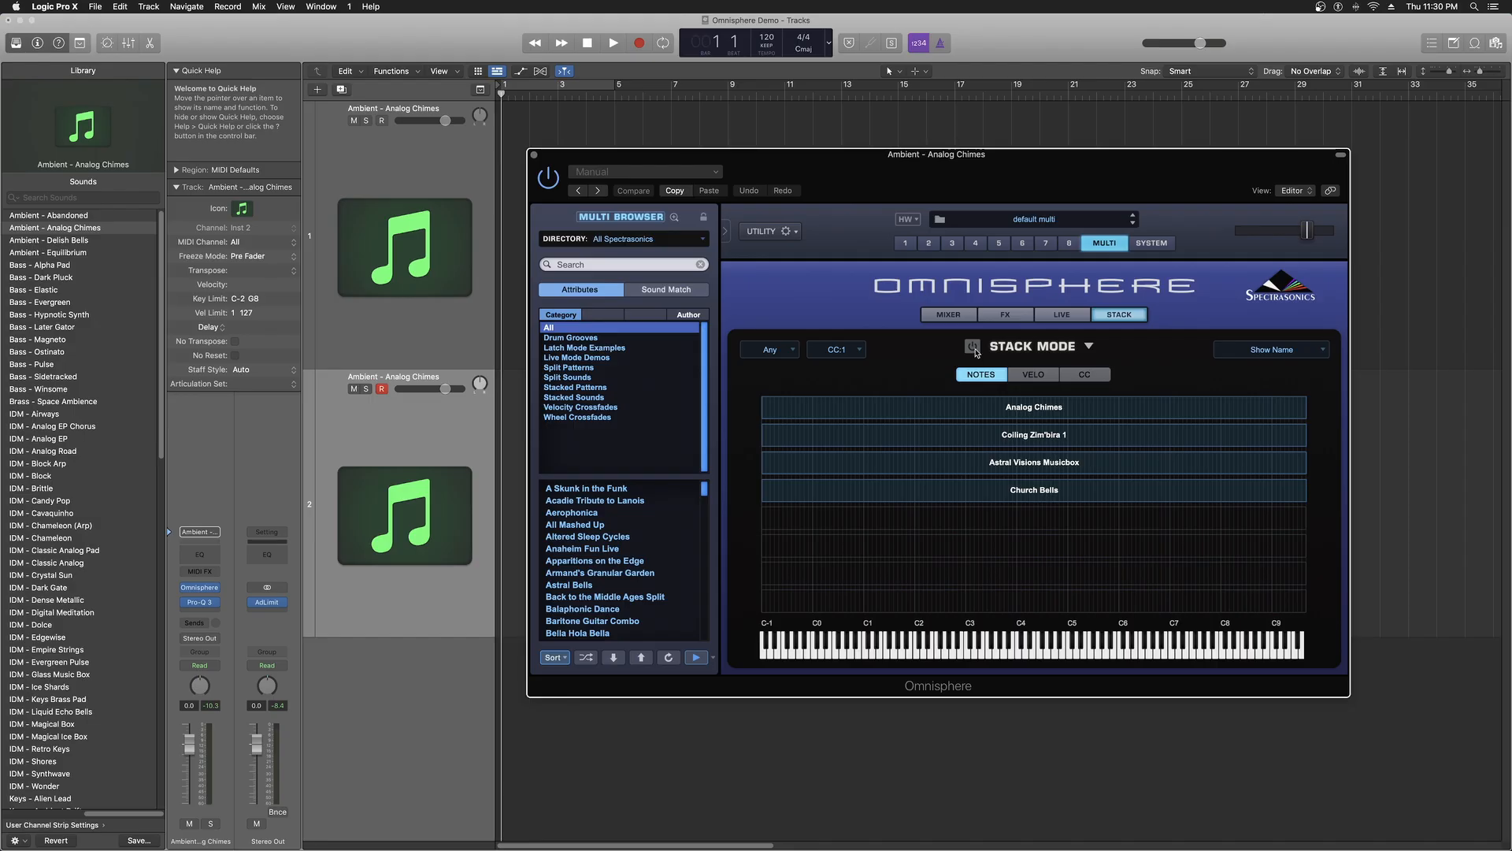
left_click(972, 345)
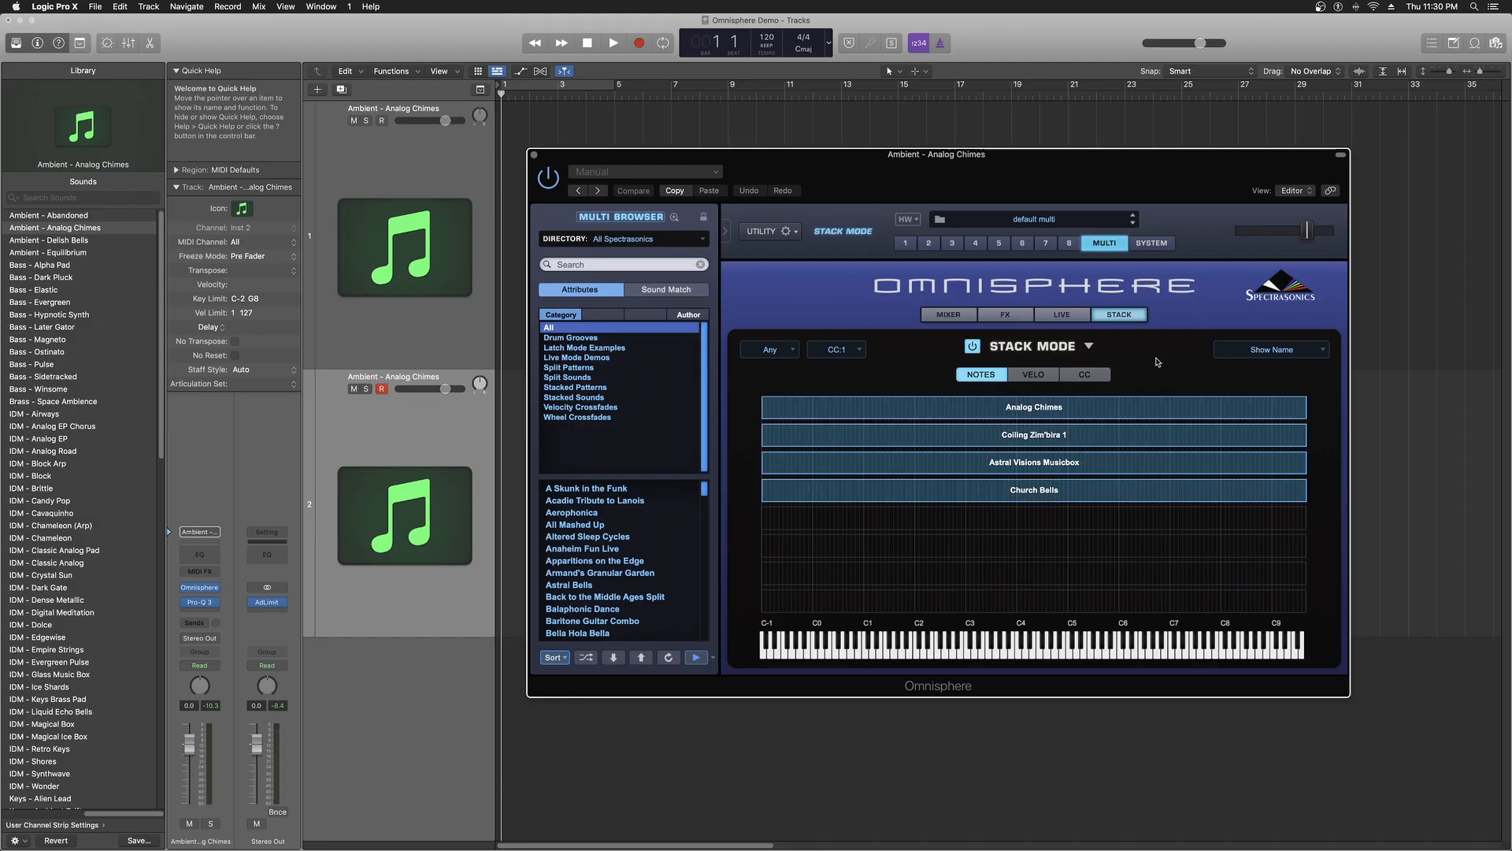
left_click(947, 315)
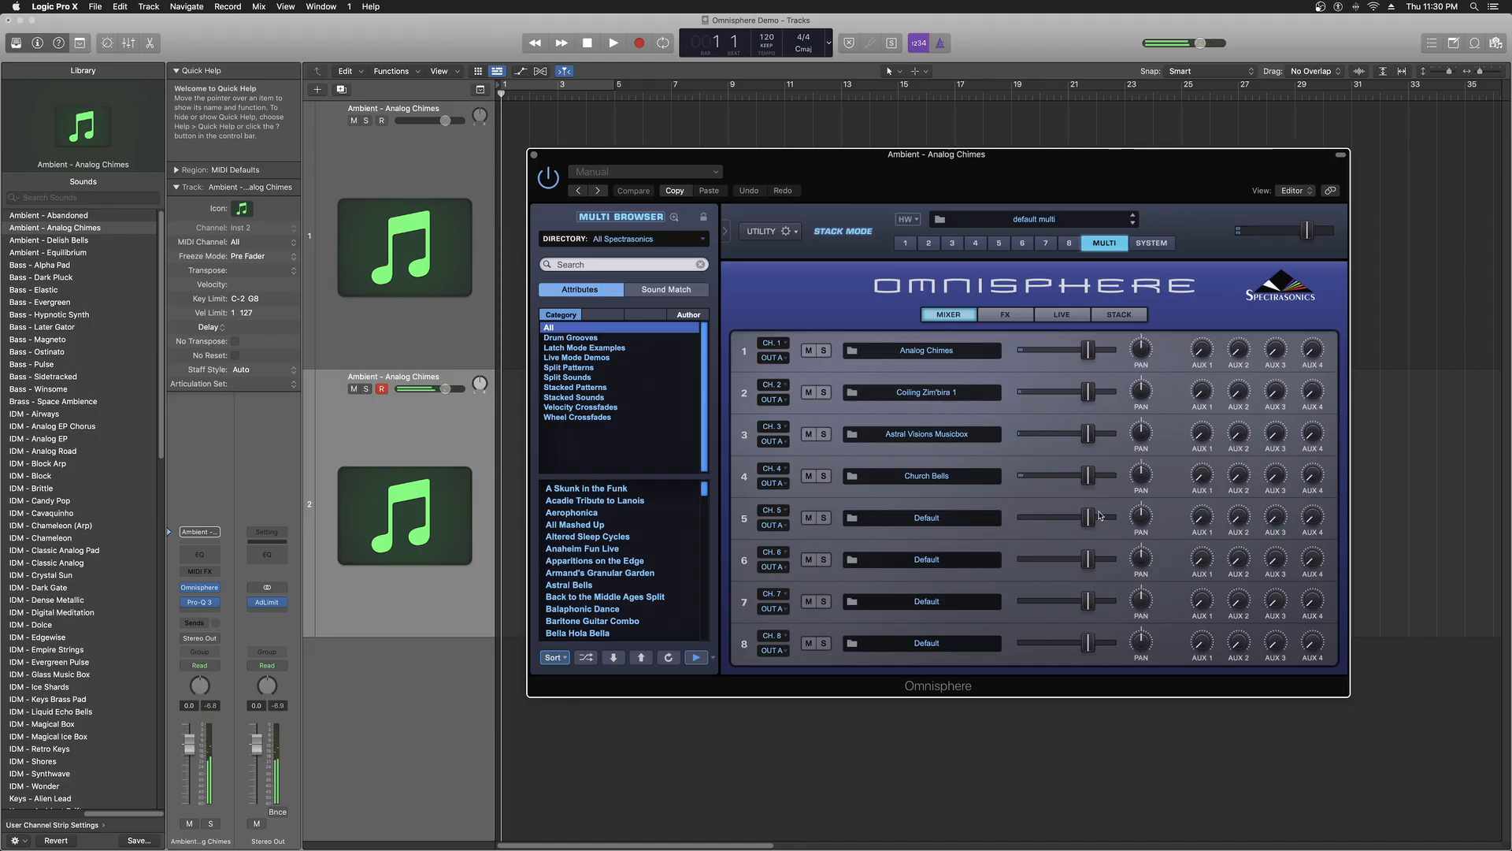
mouse_move(1048, 444)
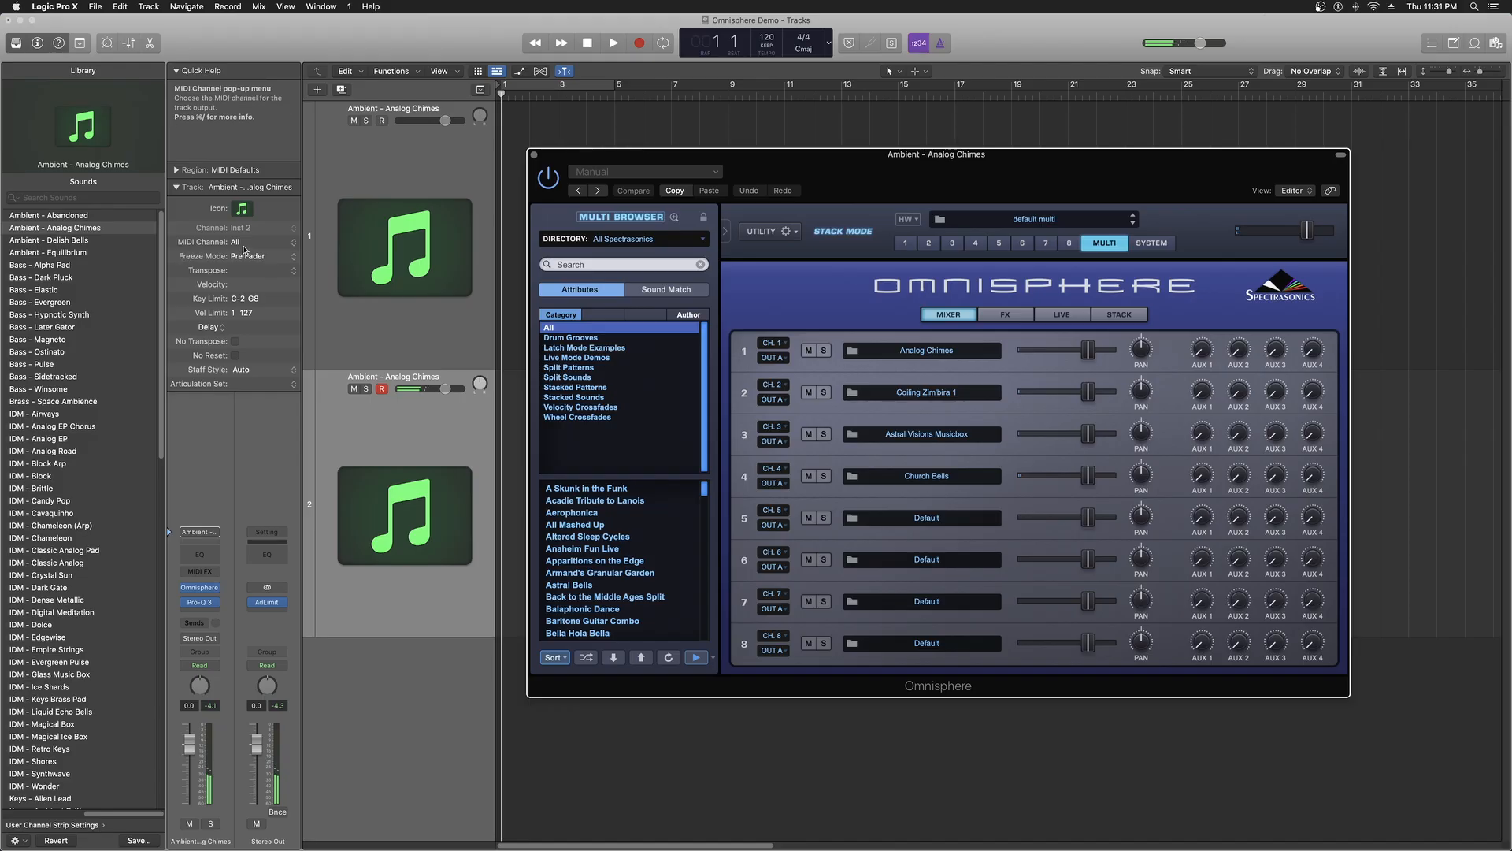
- Assign track 2 to MIDI channel 3 and toggle Stack Mode again on the Stack page
left_click(248, 241)
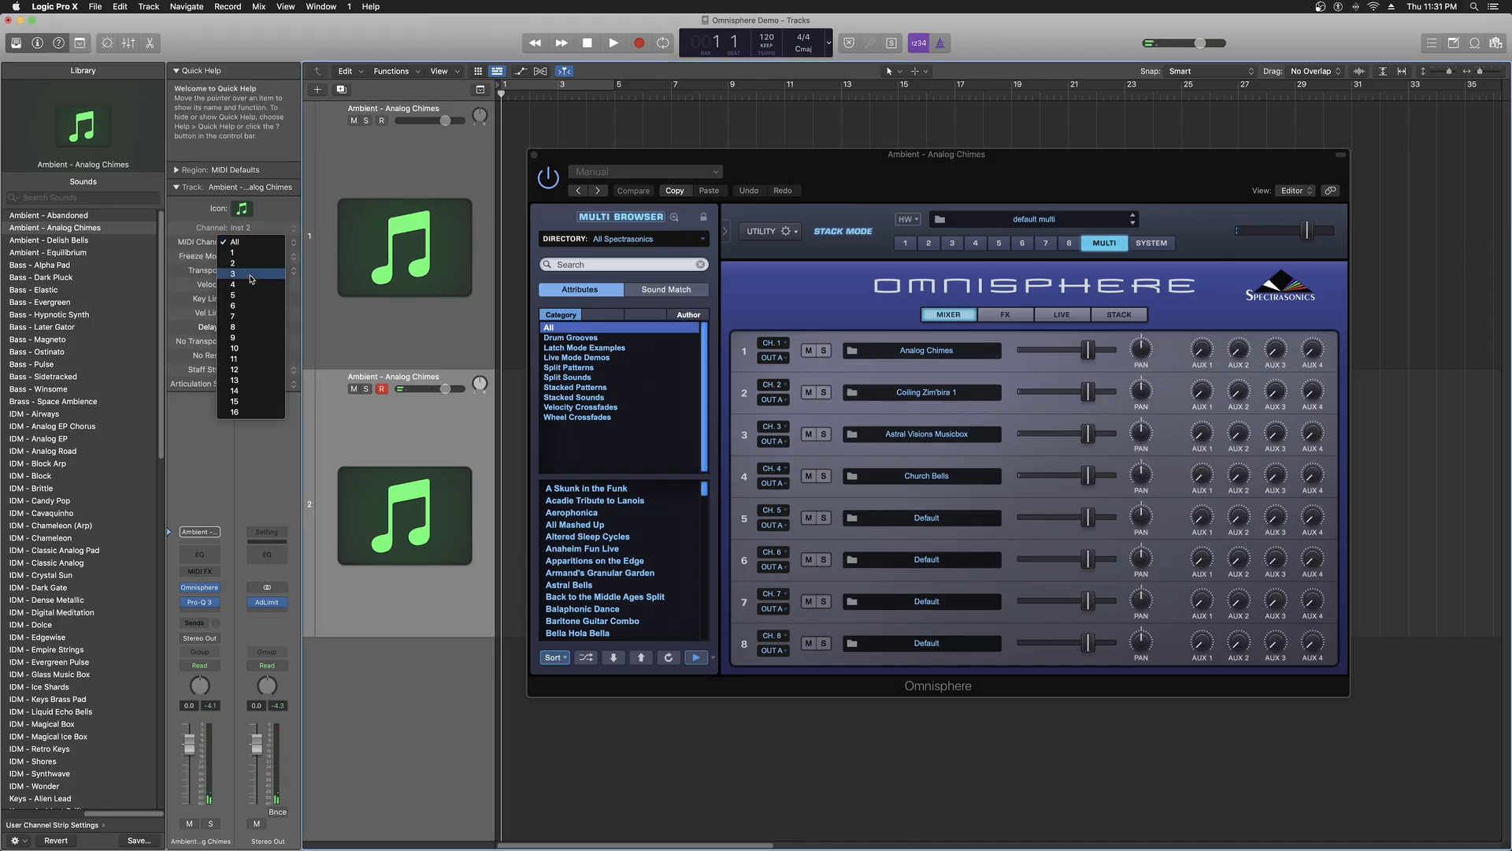
left_click(233, 274)
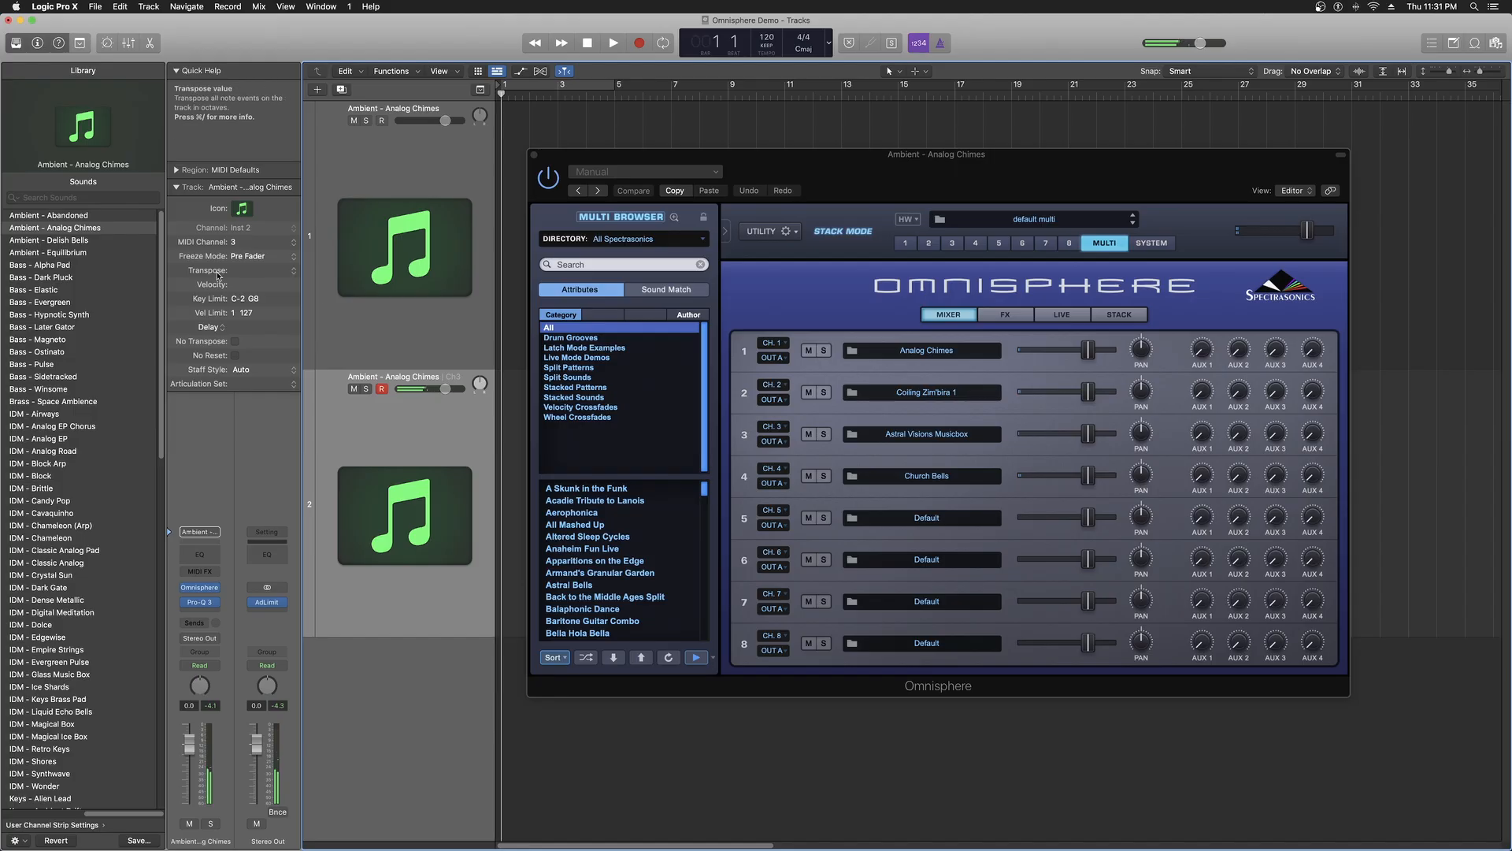
left_click(1118, 313)
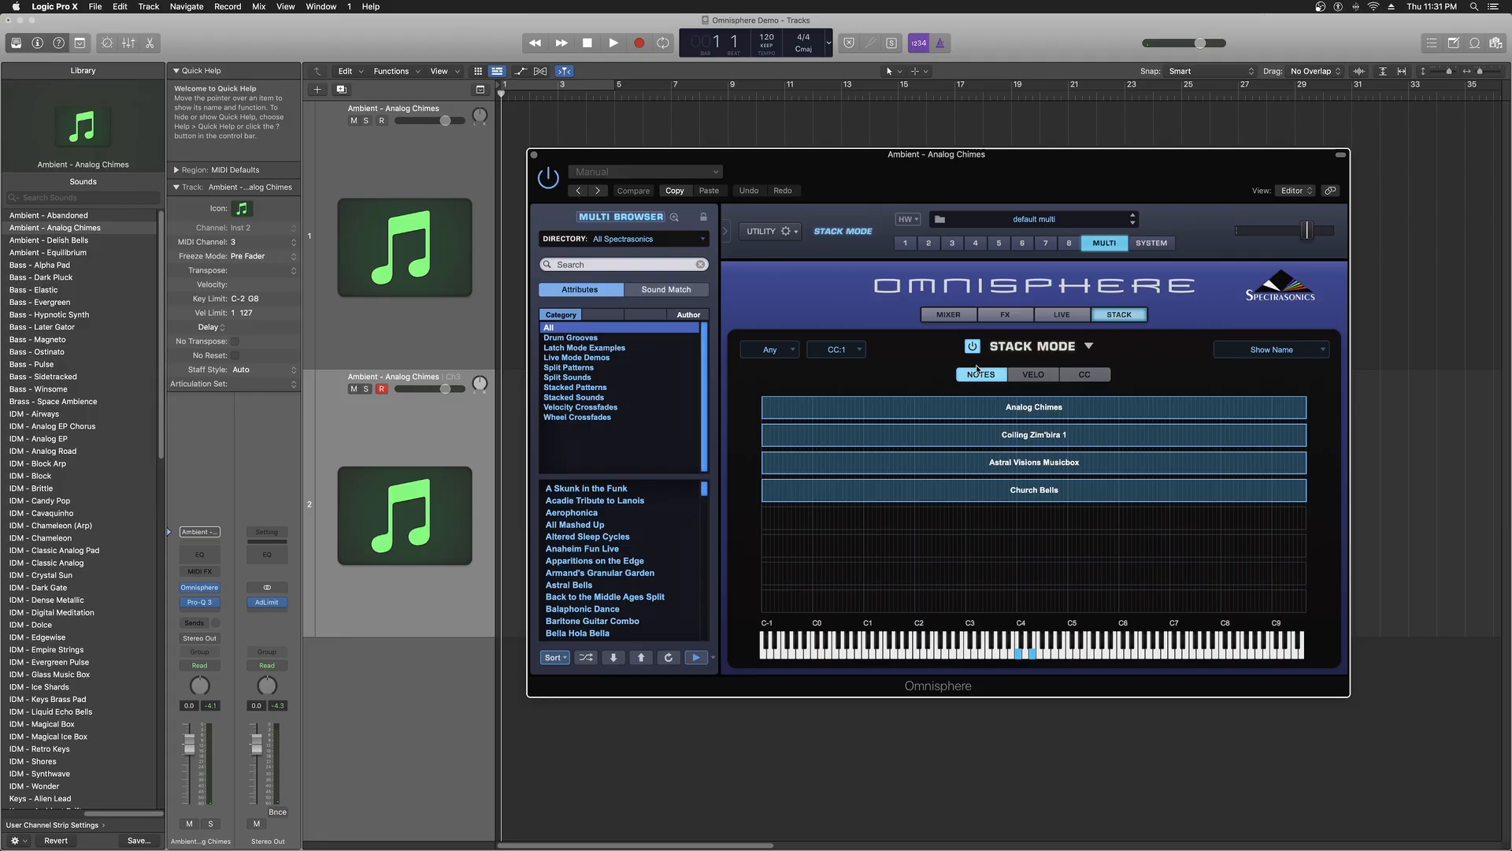
left_click(947, 315)
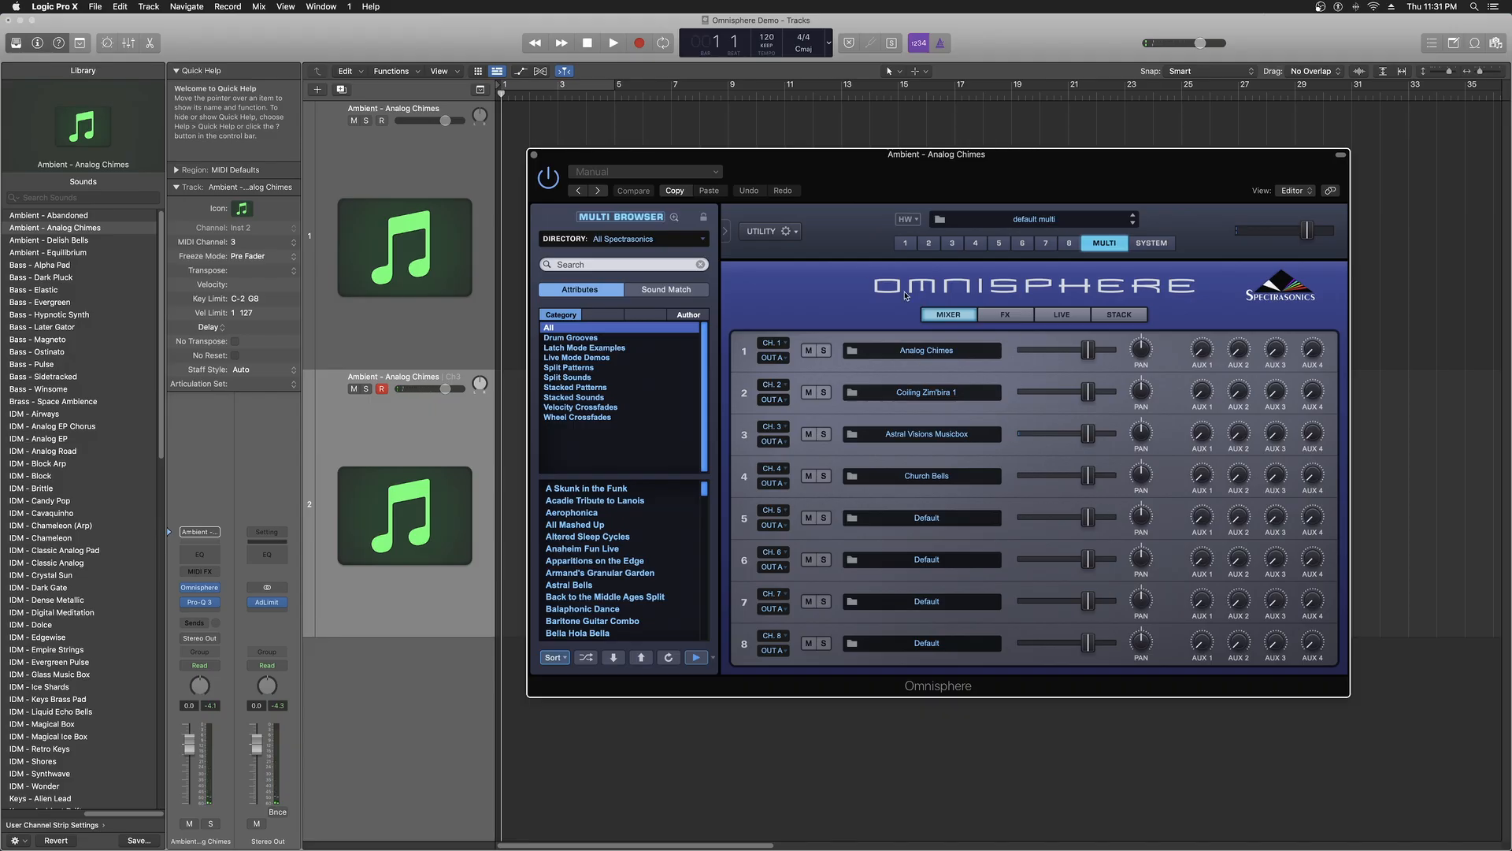
- Set track 2's MIDI channel back to All
left_click(241, 242)
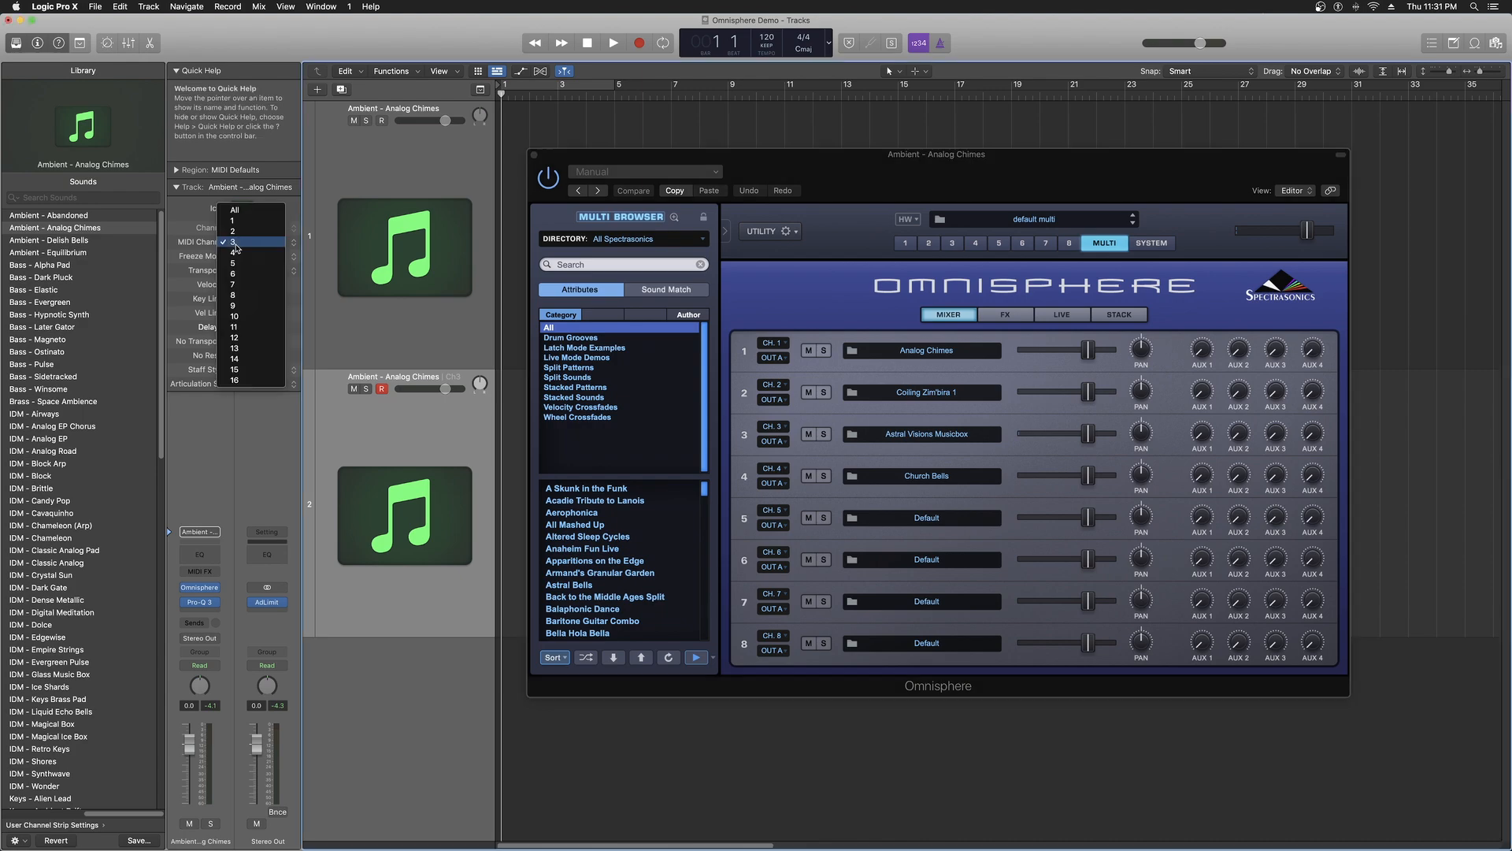
left_click(234, 241)
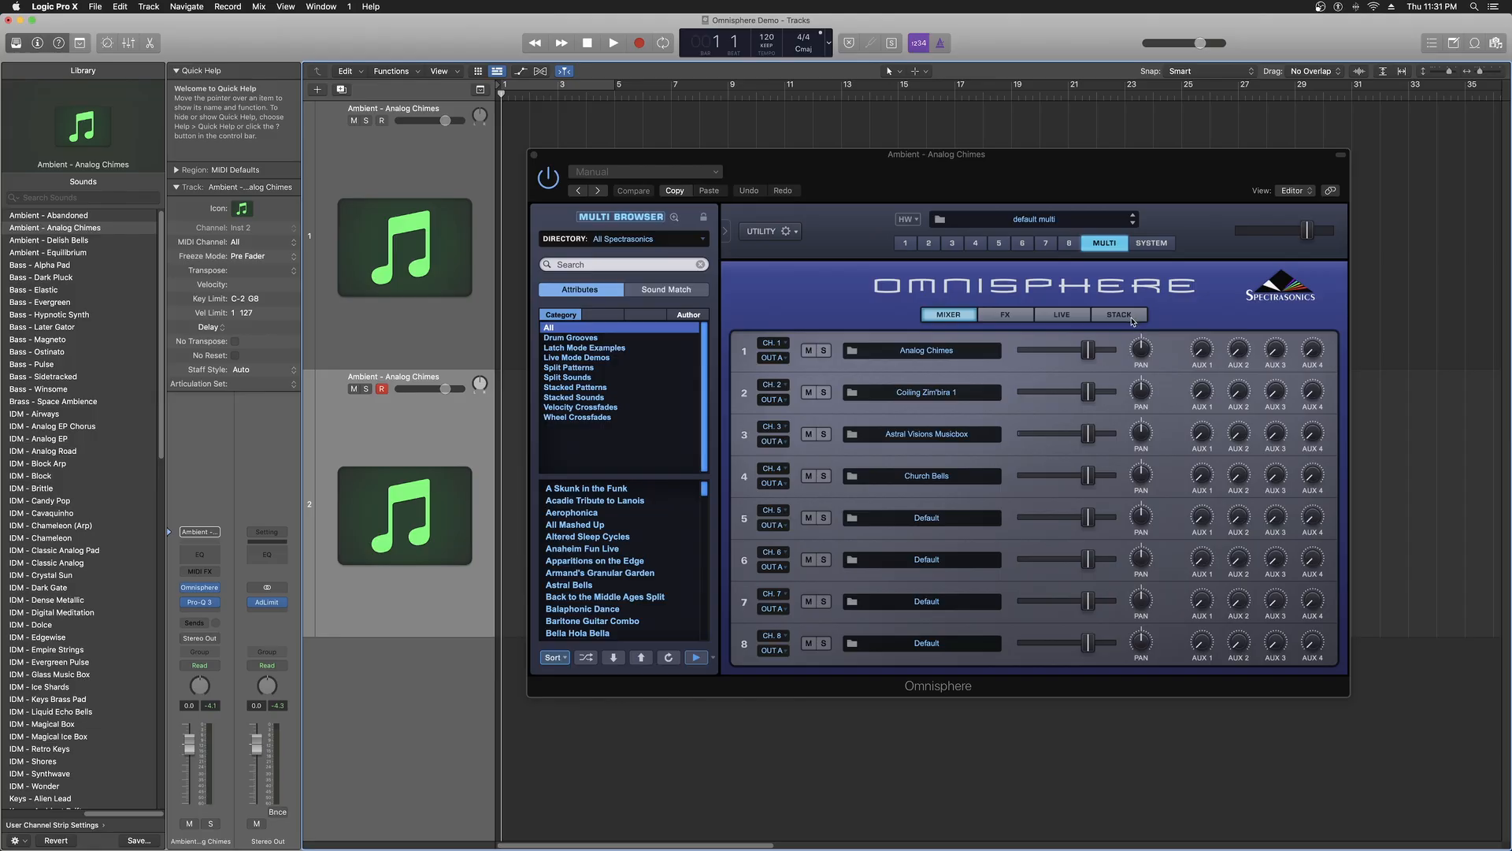
mouse_move(1133, 323)
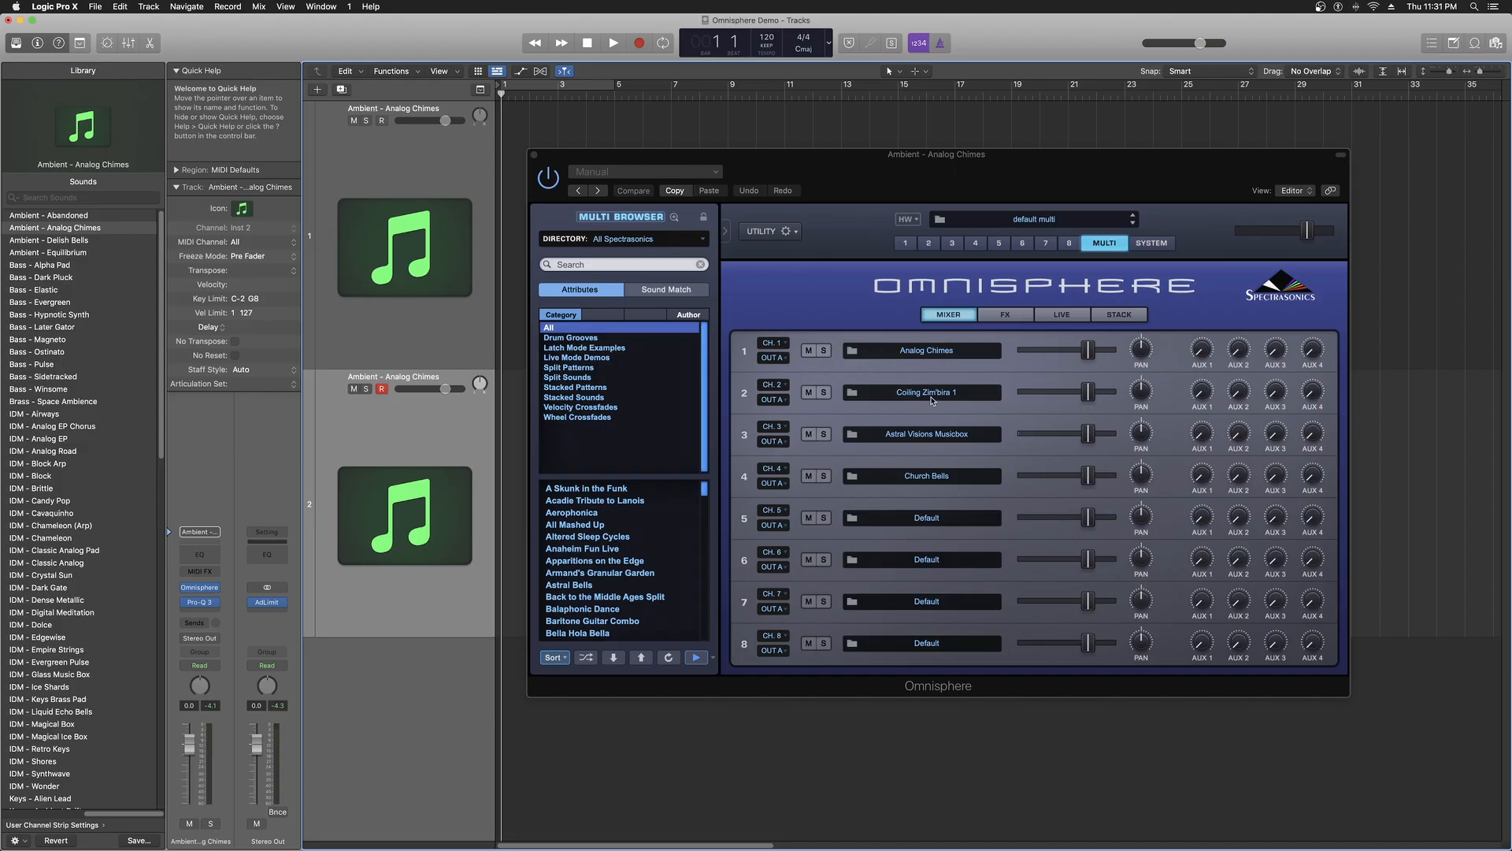
mouse_move(897, 374)
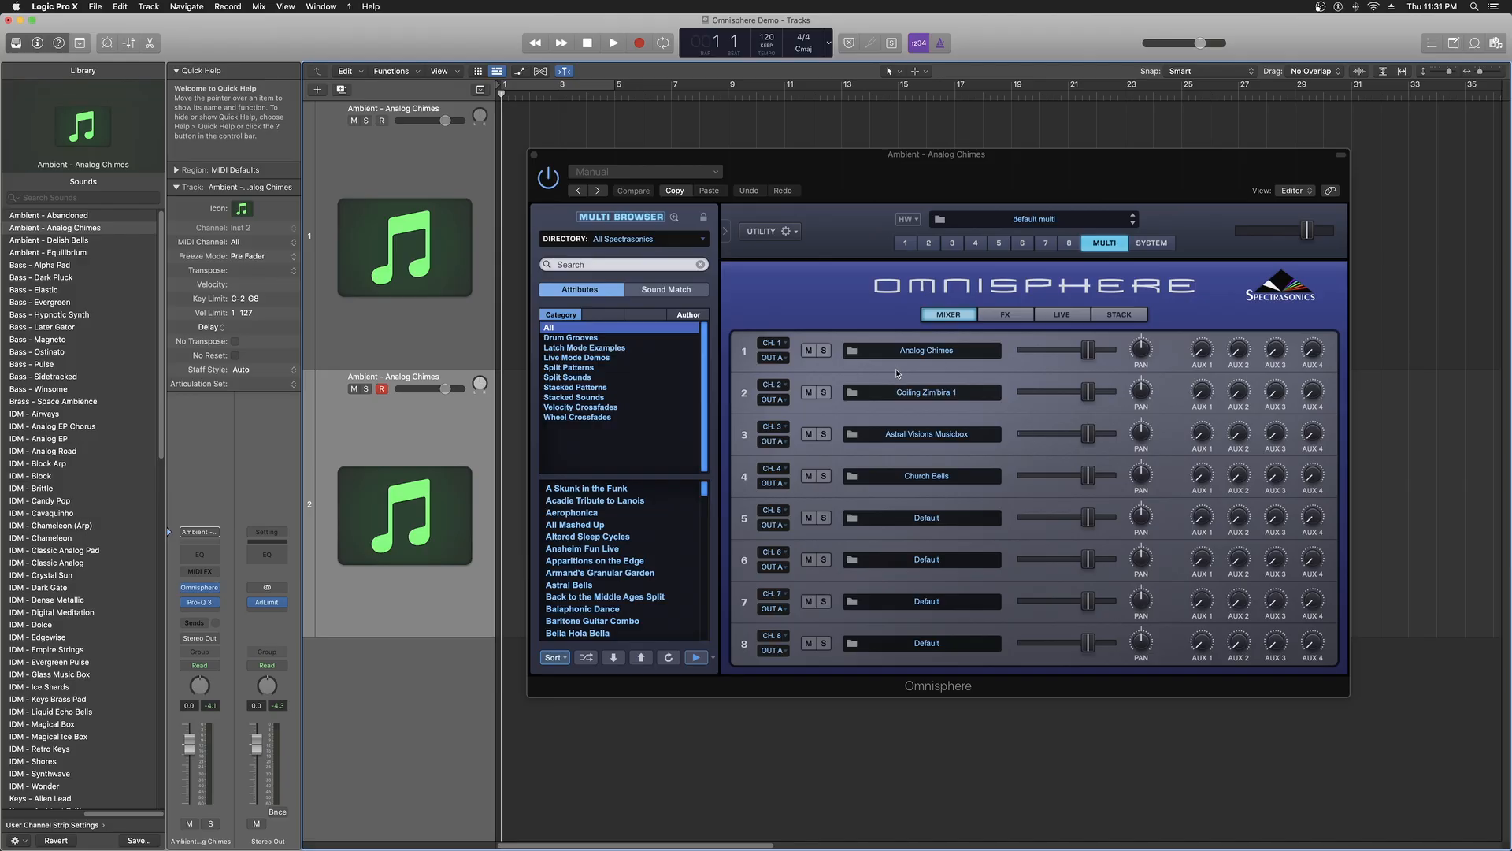
mouse_move(827, 373)
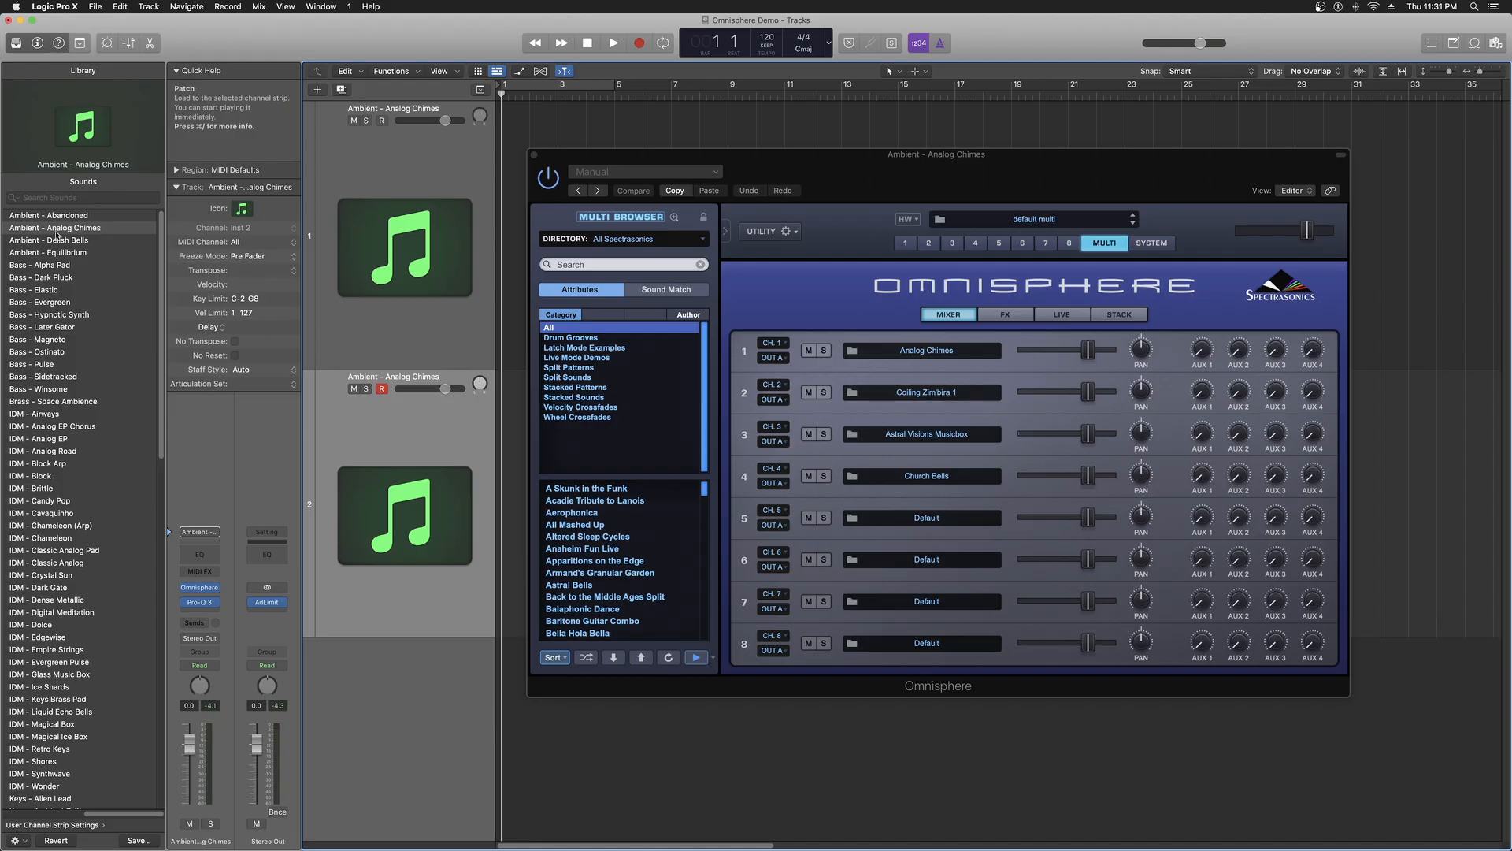
mouse_move(238, 260)
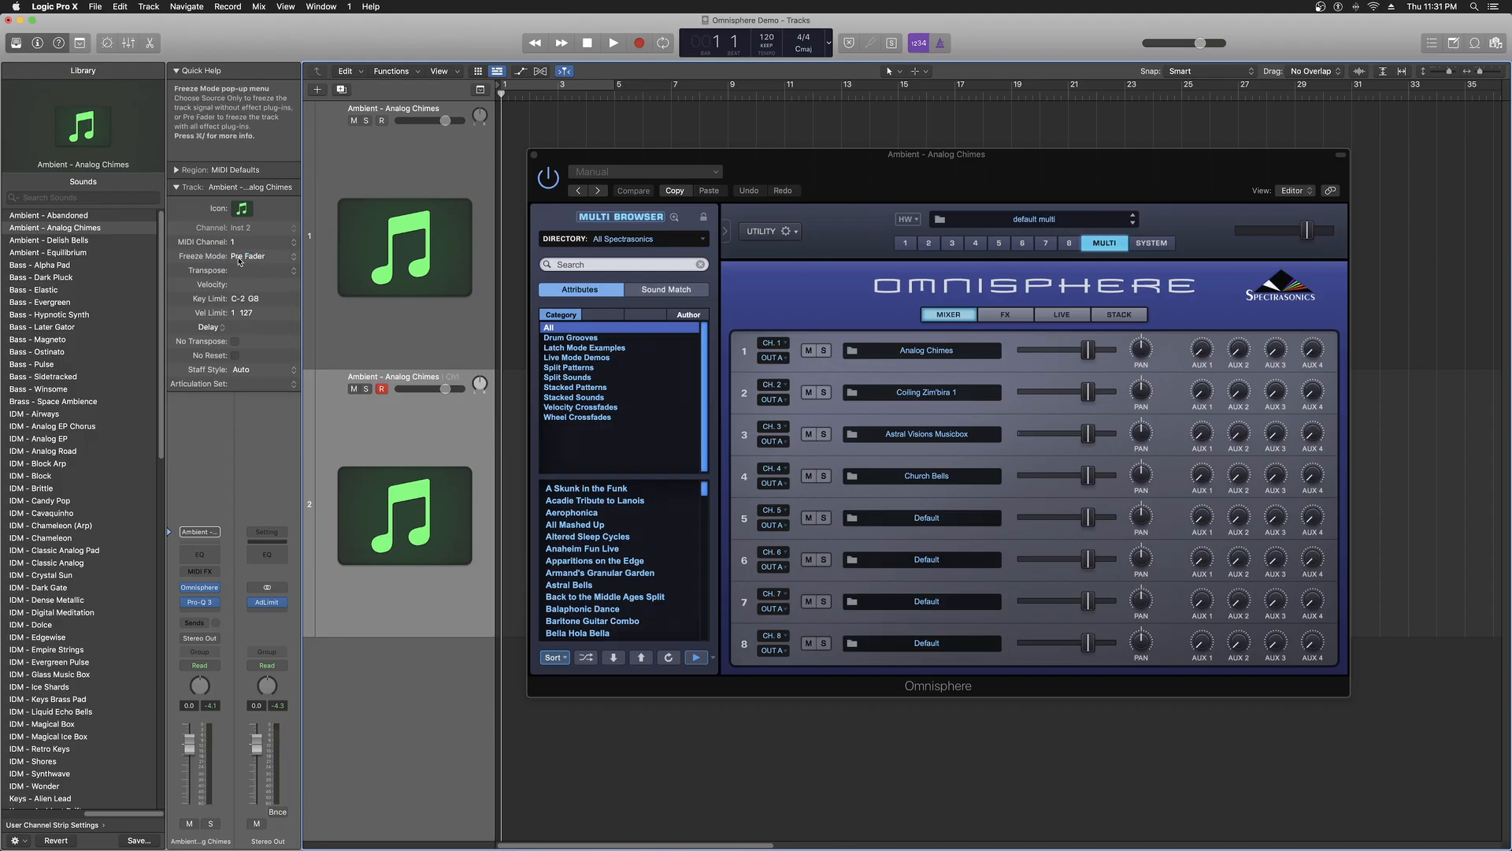
left_click(250, 241)
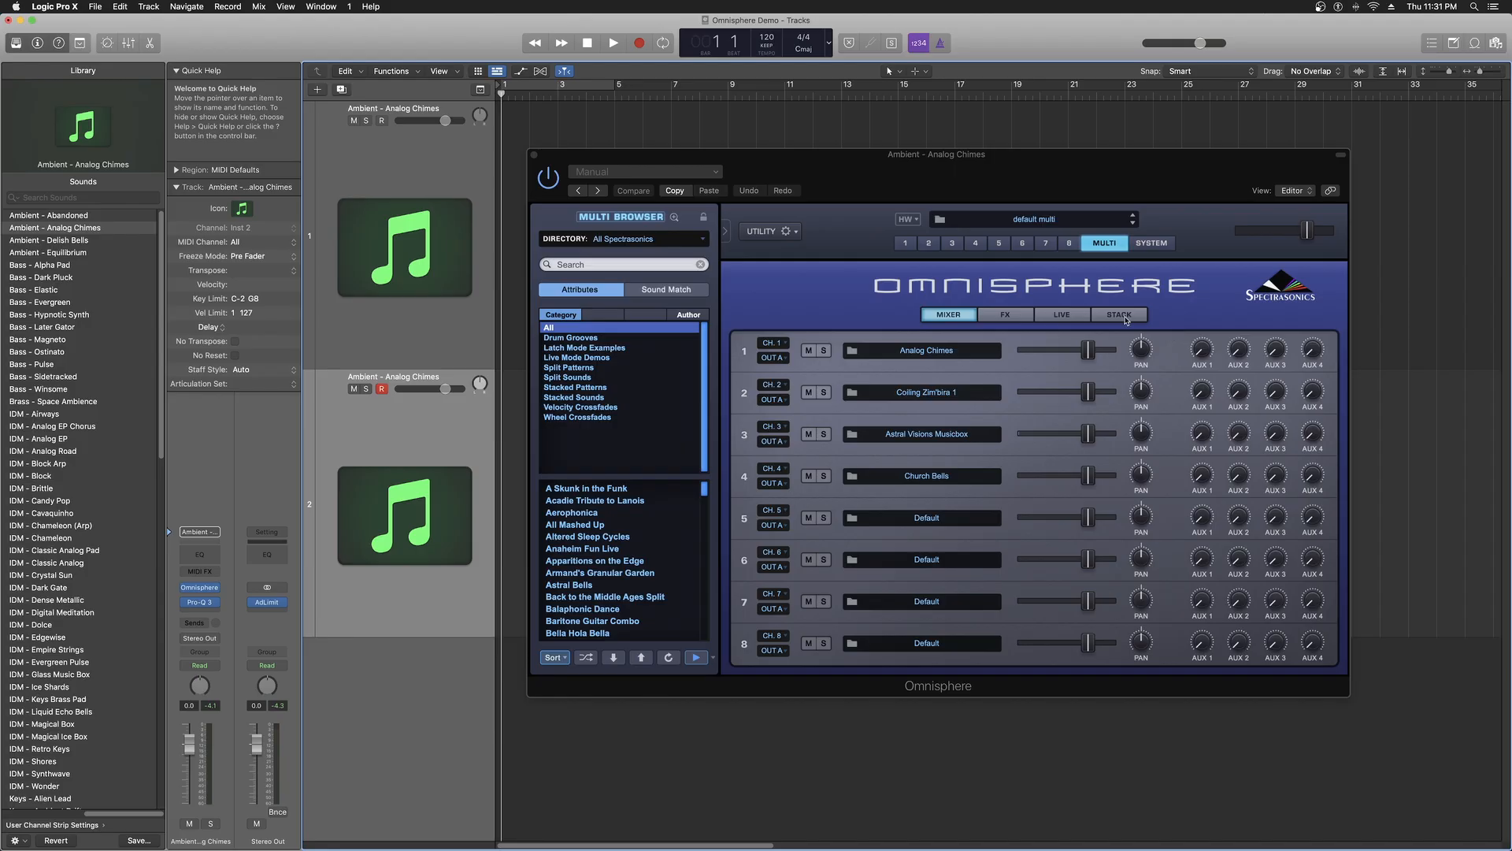
- Toggle Stack Mode on the Stack page, then bring up track 1's Omnisphere instrument
left_click(1118, 315)
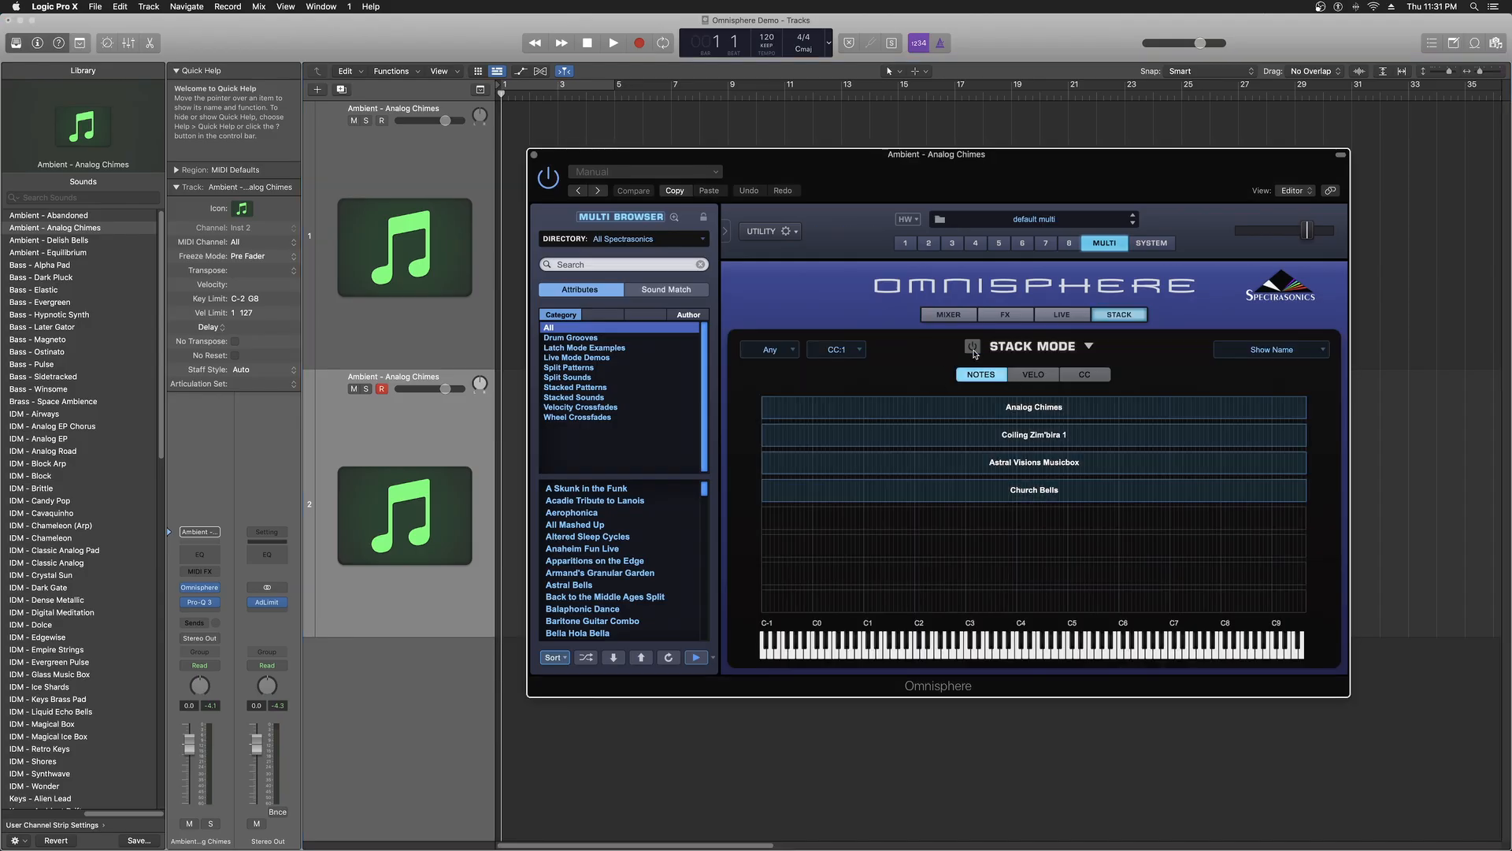
left_click(246, 243)
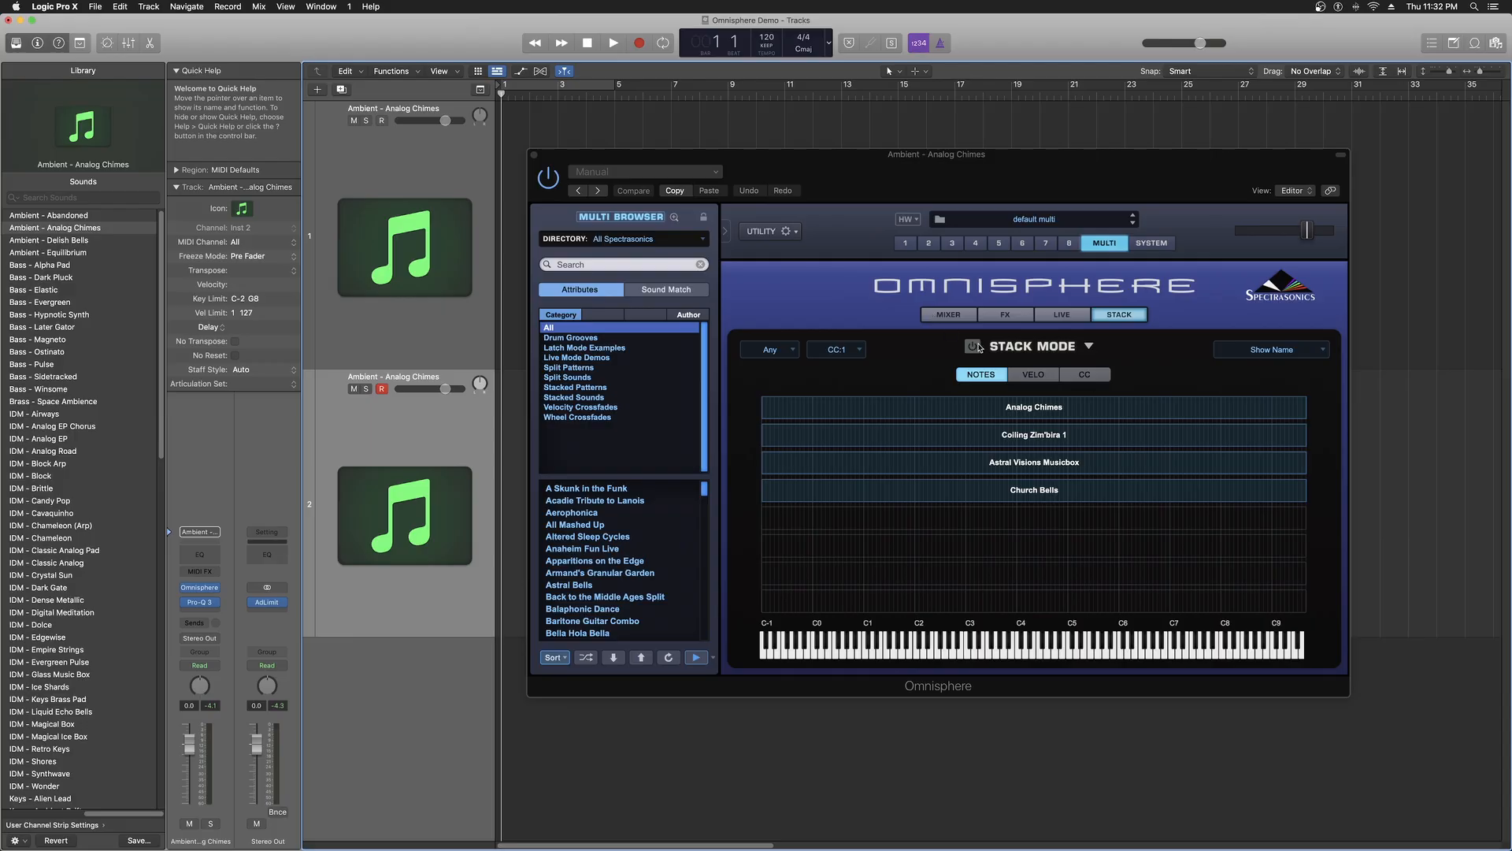
left_click(947, 315)
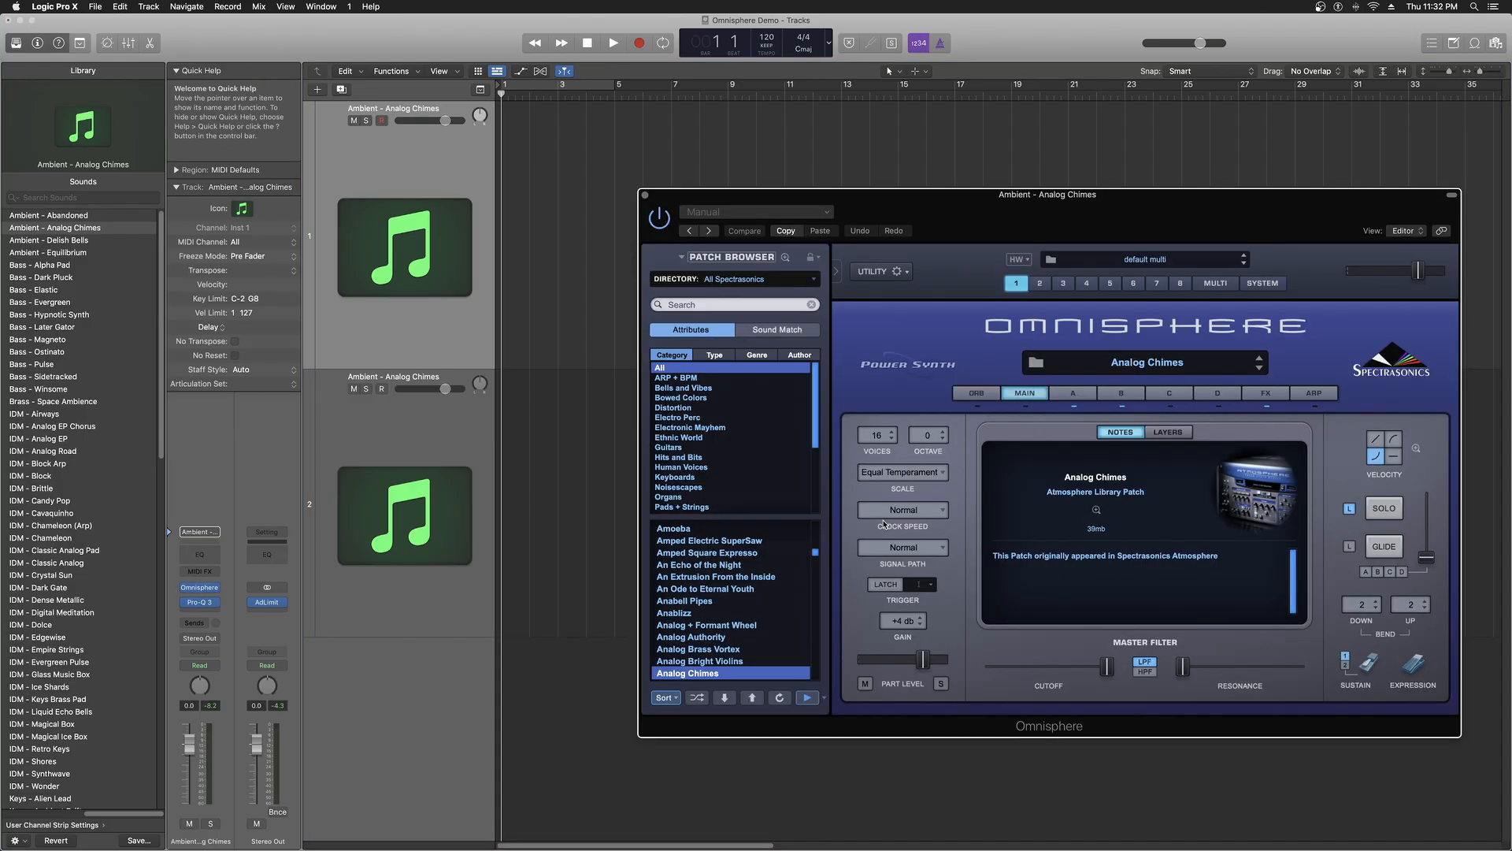
- Show track 1's Multi mixer and leave its MIDI channel on All
left_click(1214, 282)
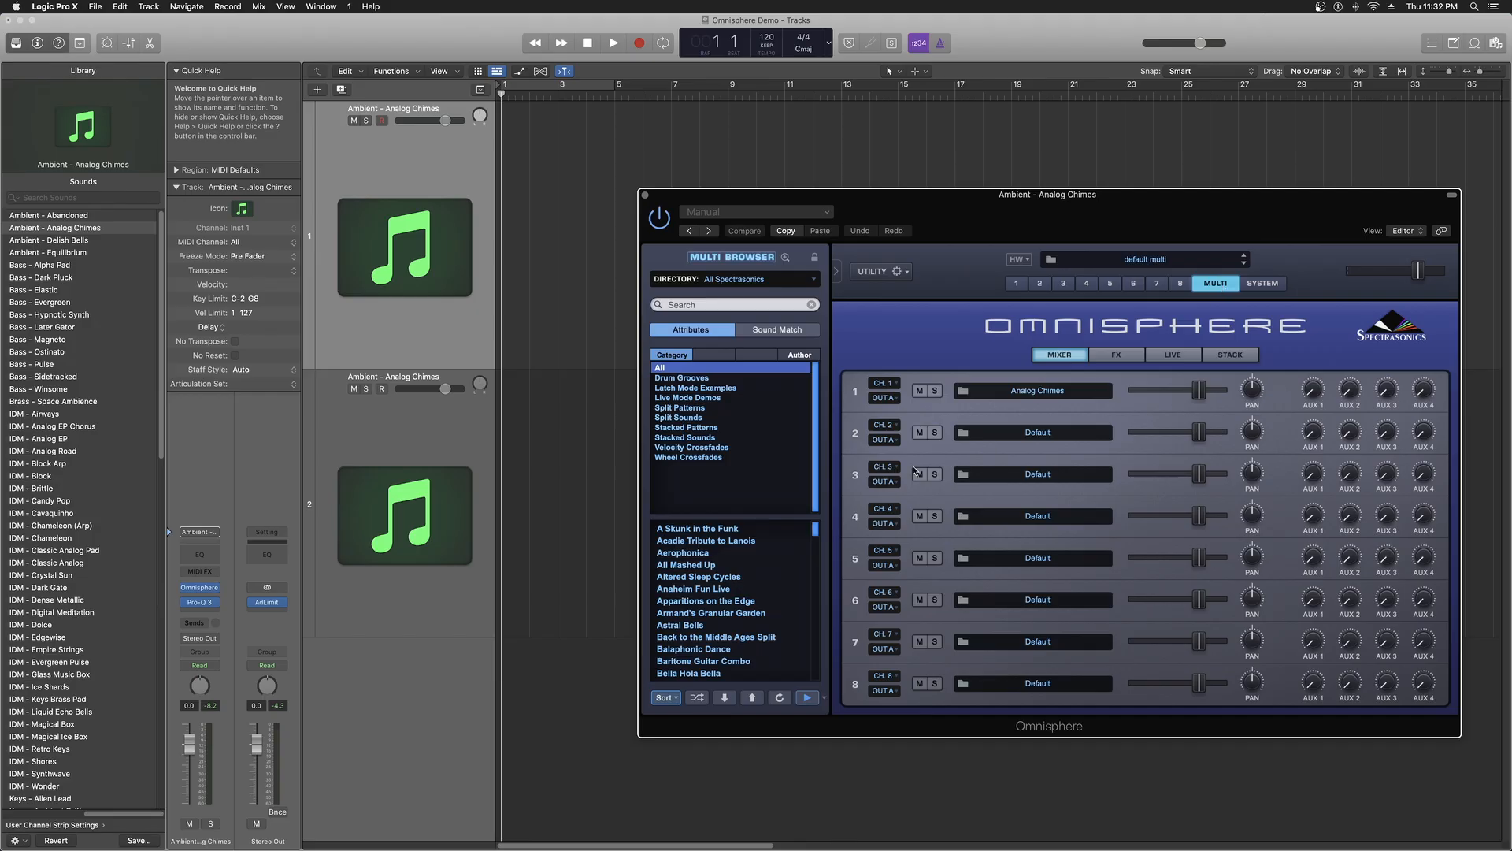
mouse_move(186, 262)
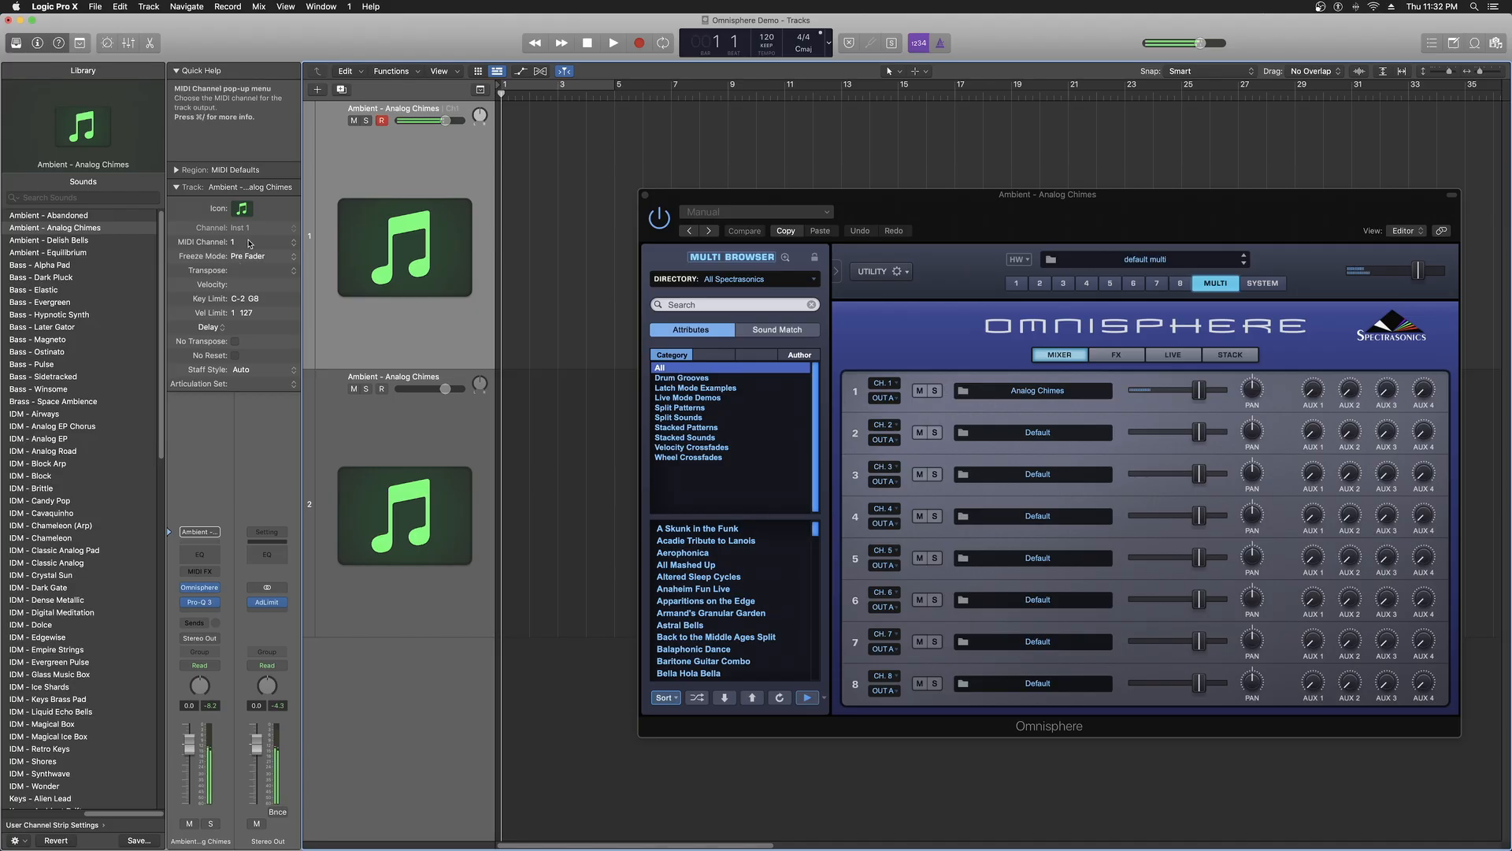
left_click(248, 242)
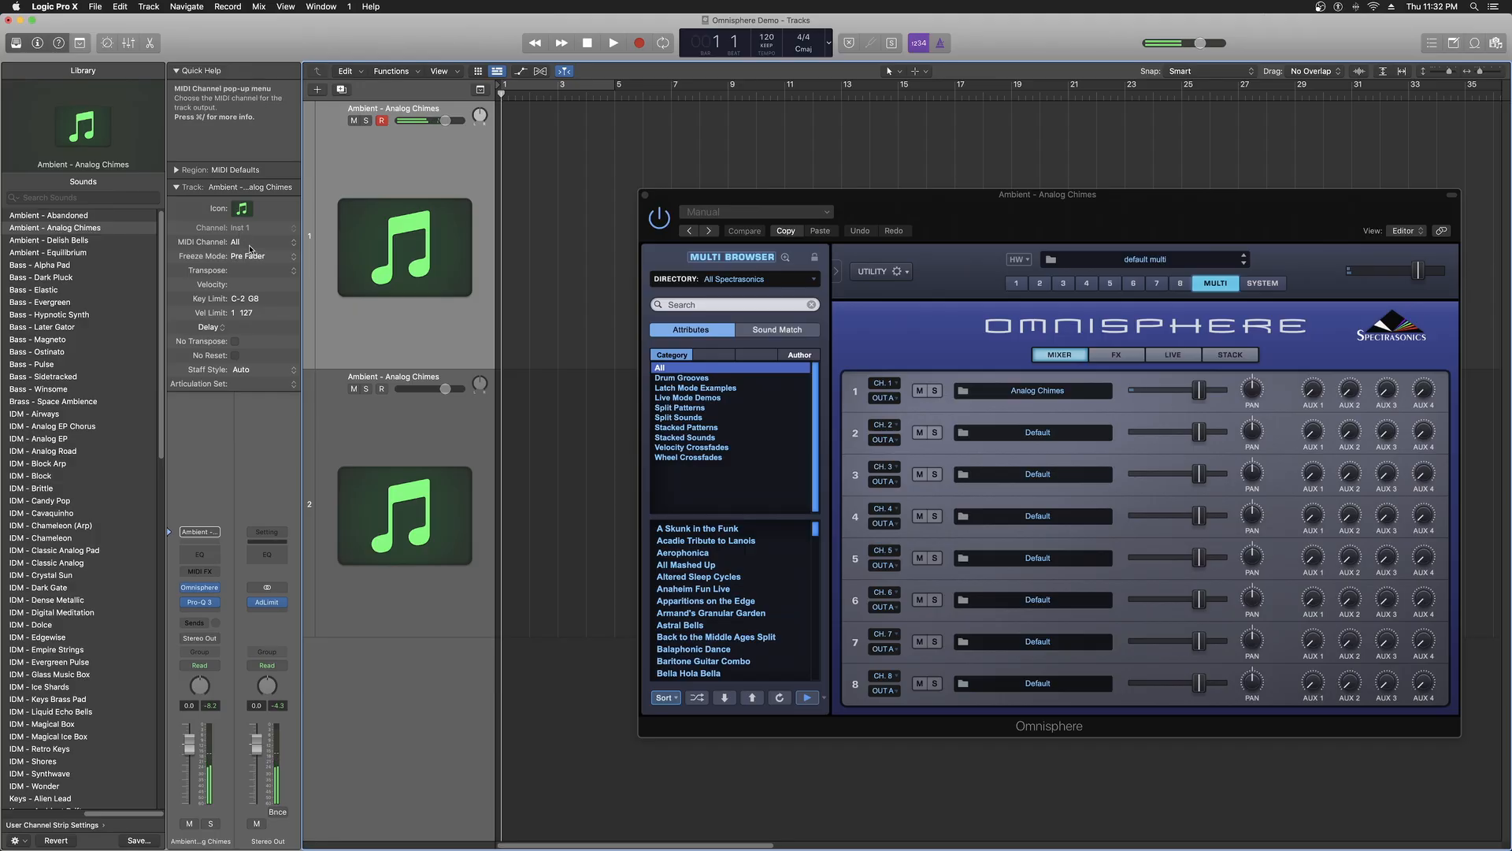
left_click(249, 241)
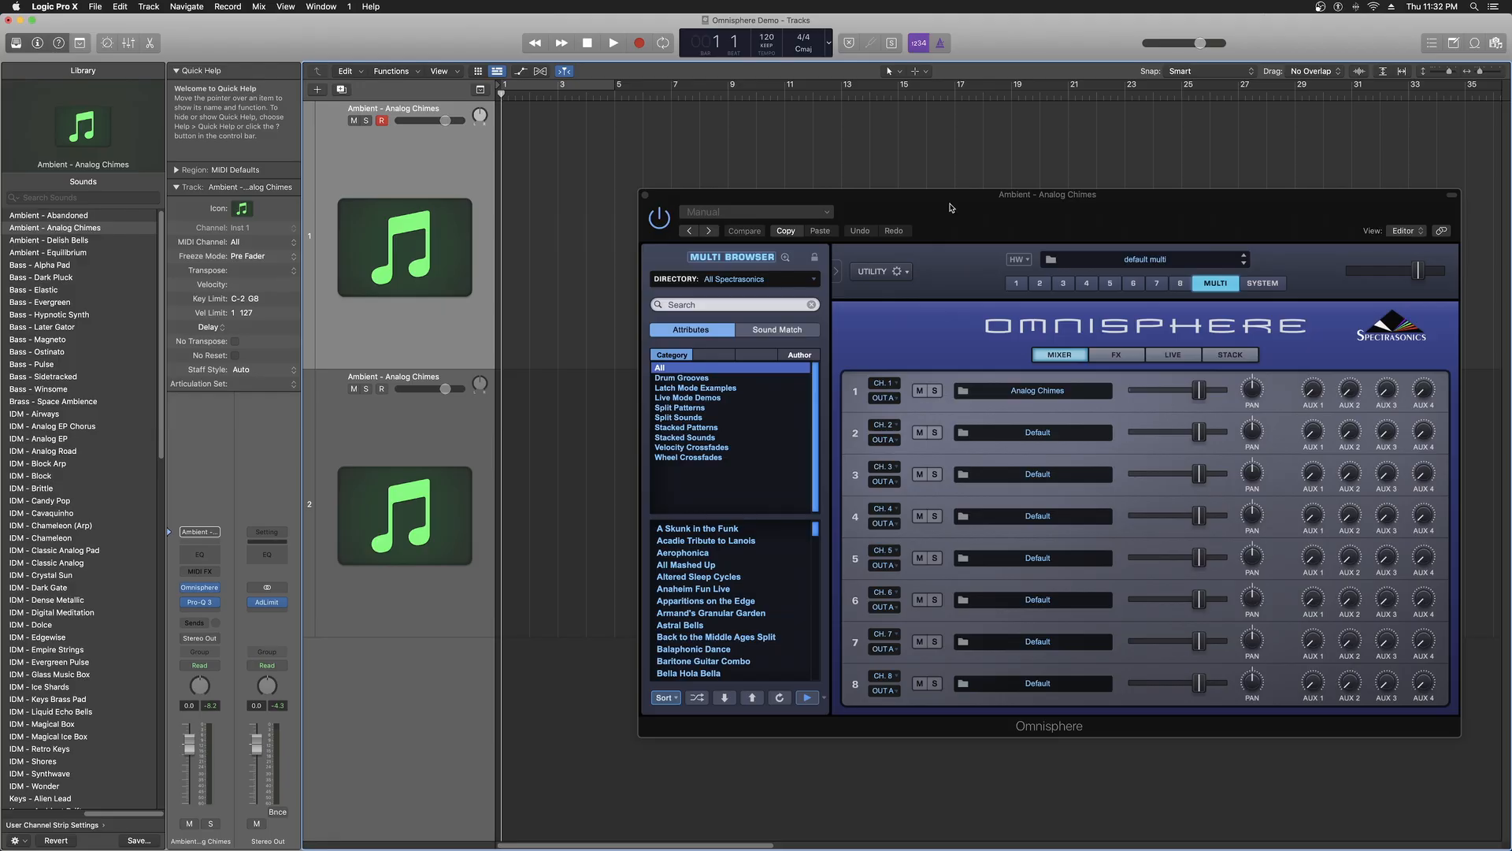
mouse_move(894, 230)
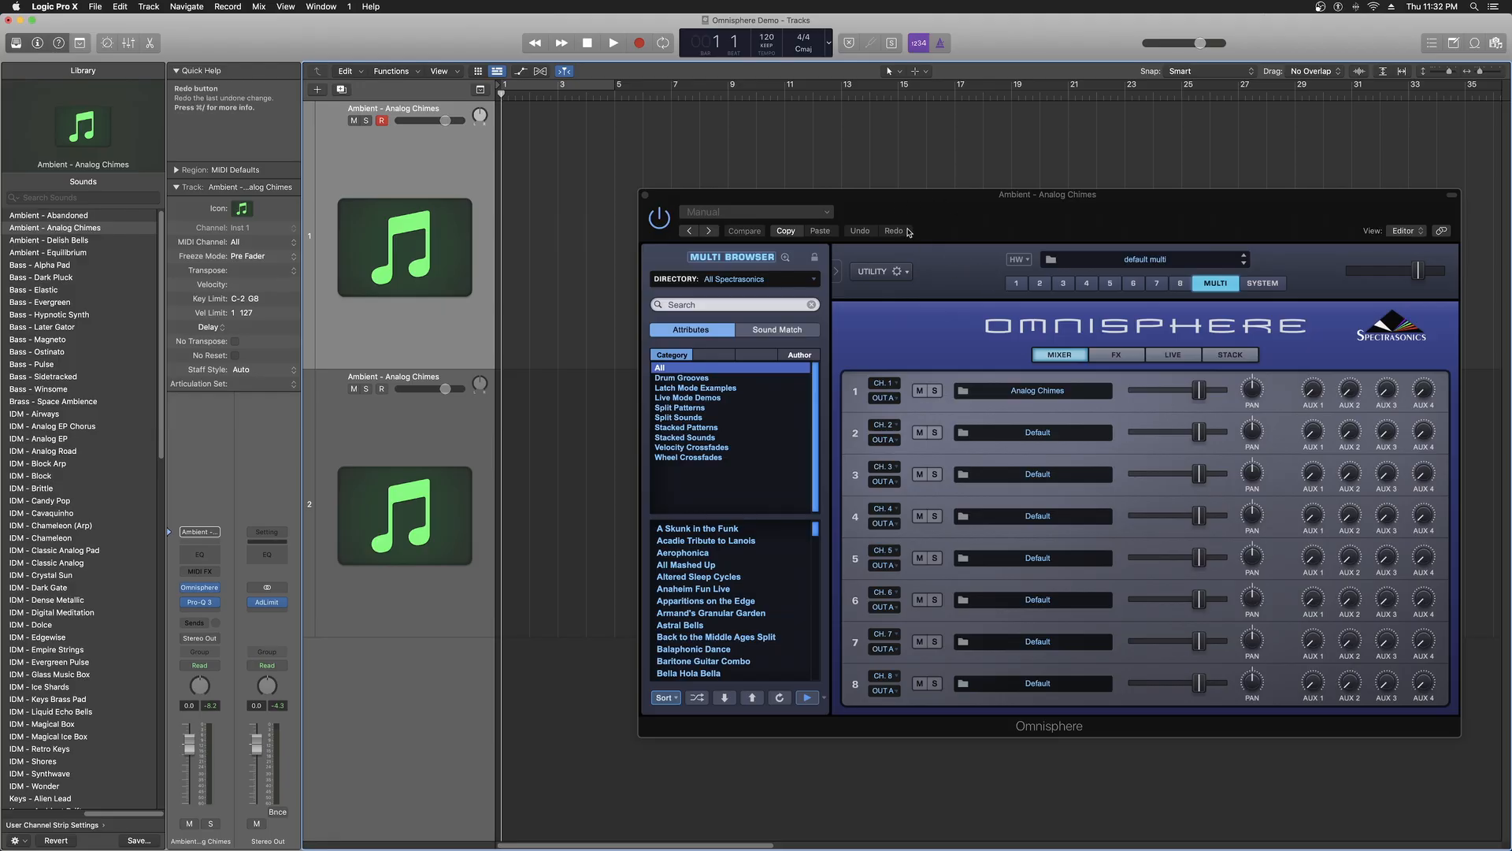